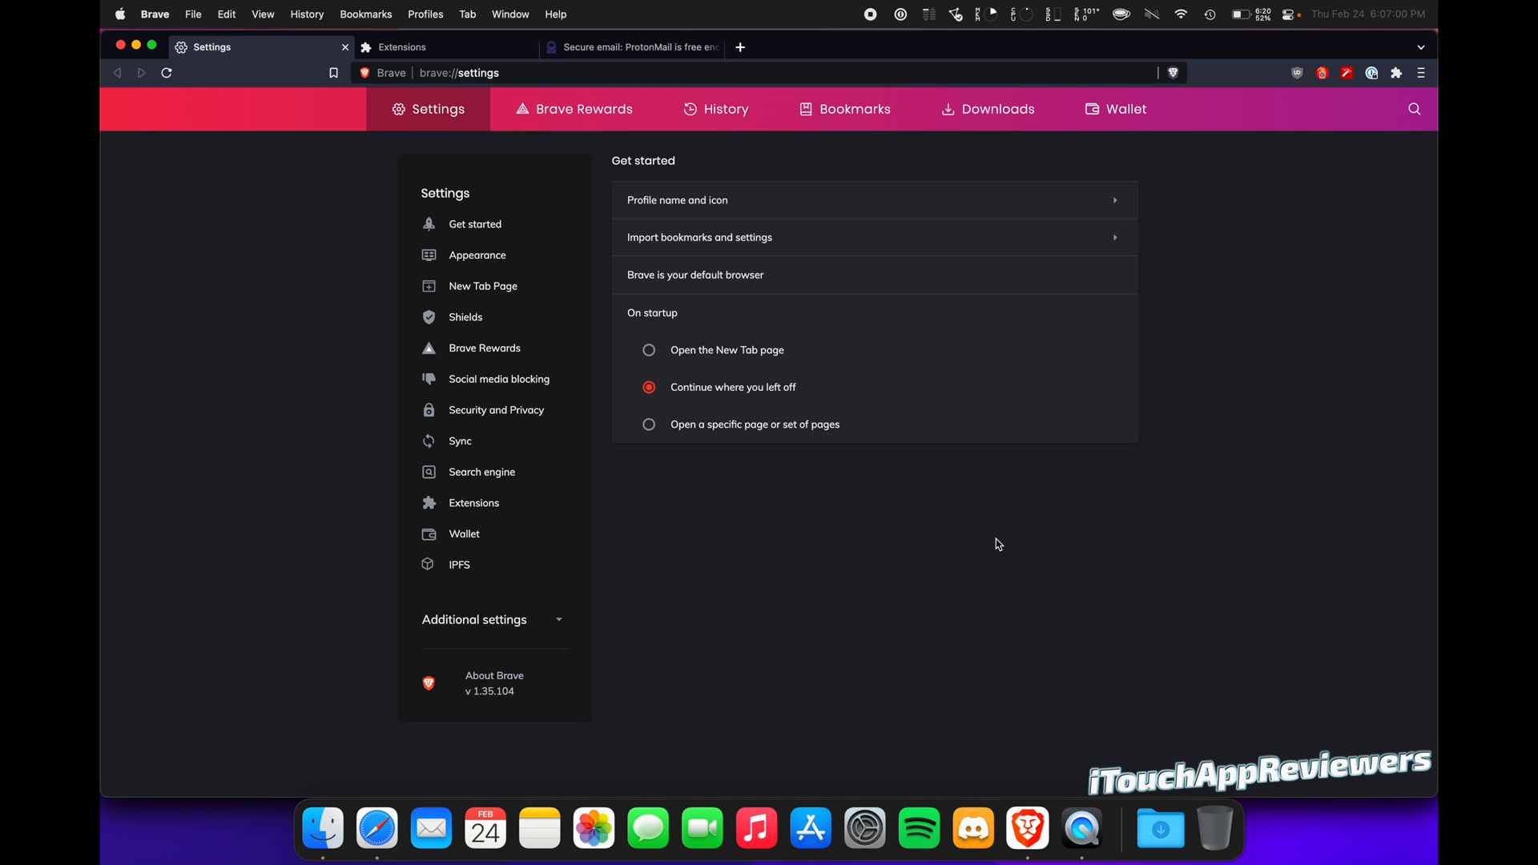
mouse_move(770, 612)
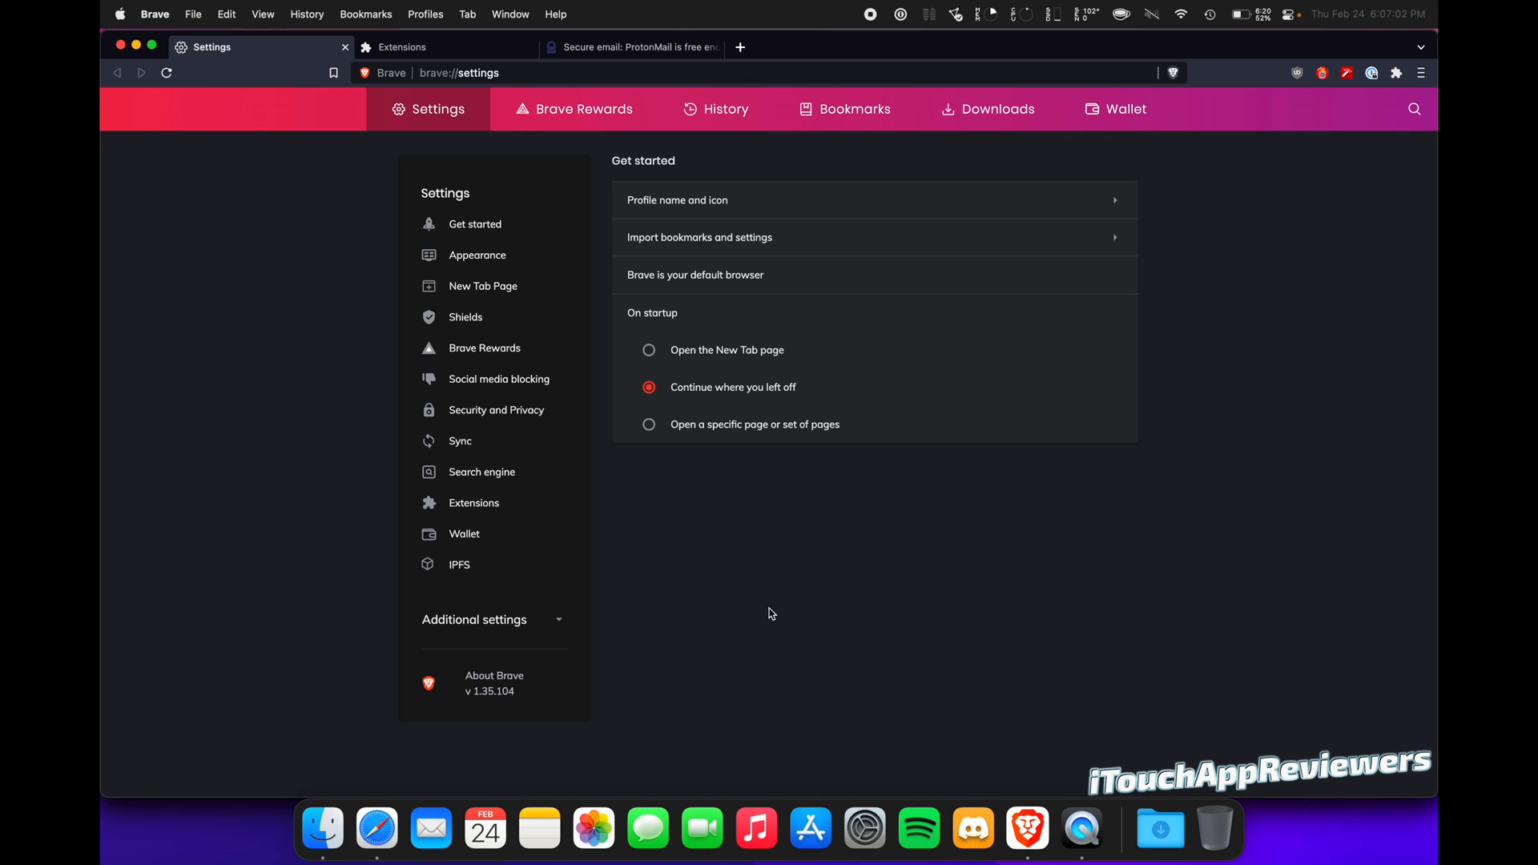
mouse_move(711, 632)
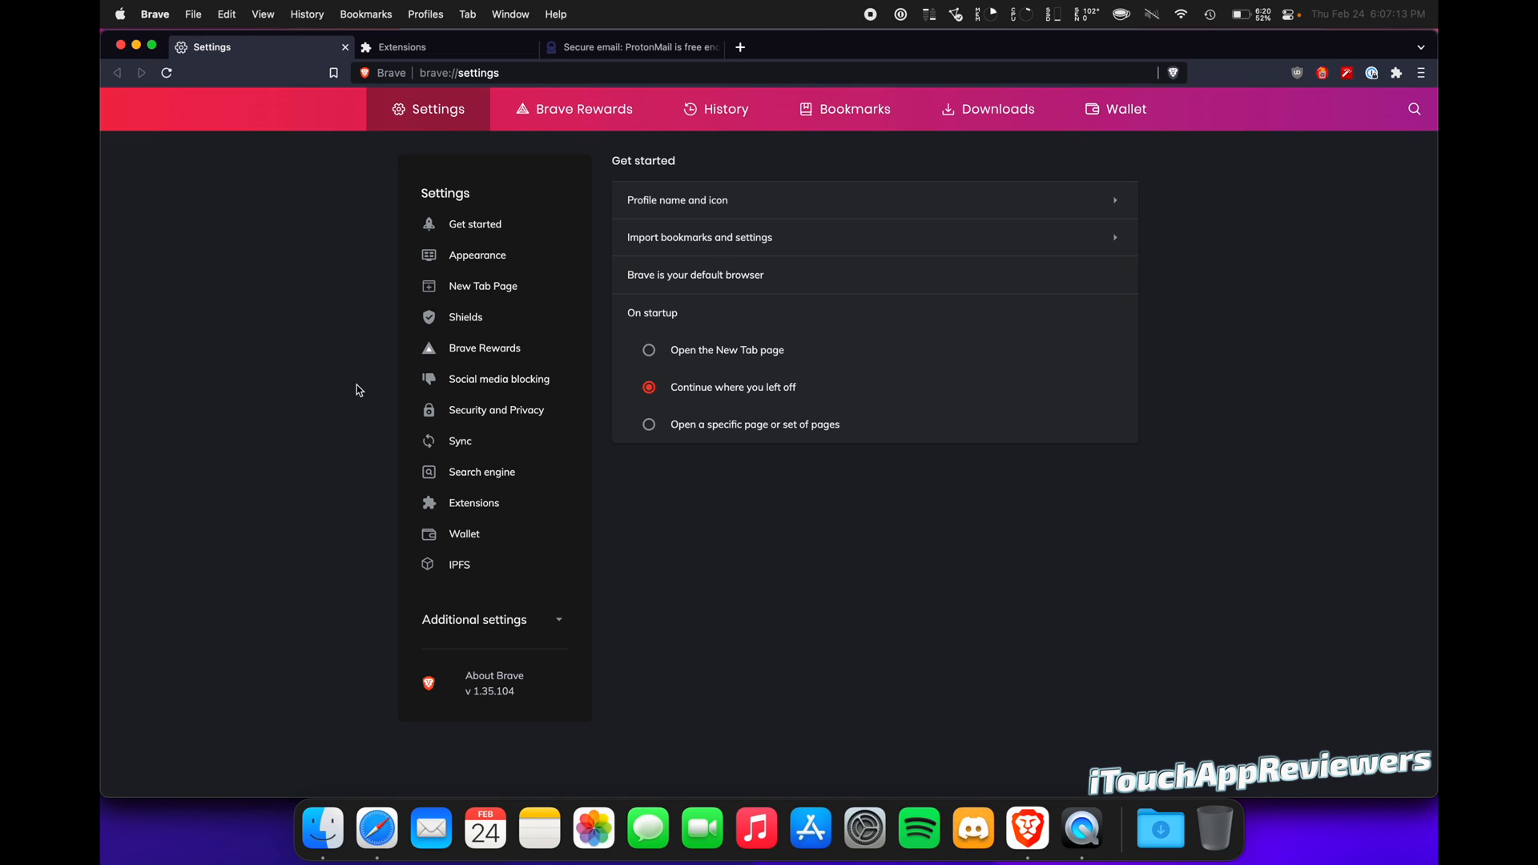
mouse_move(349, 403)
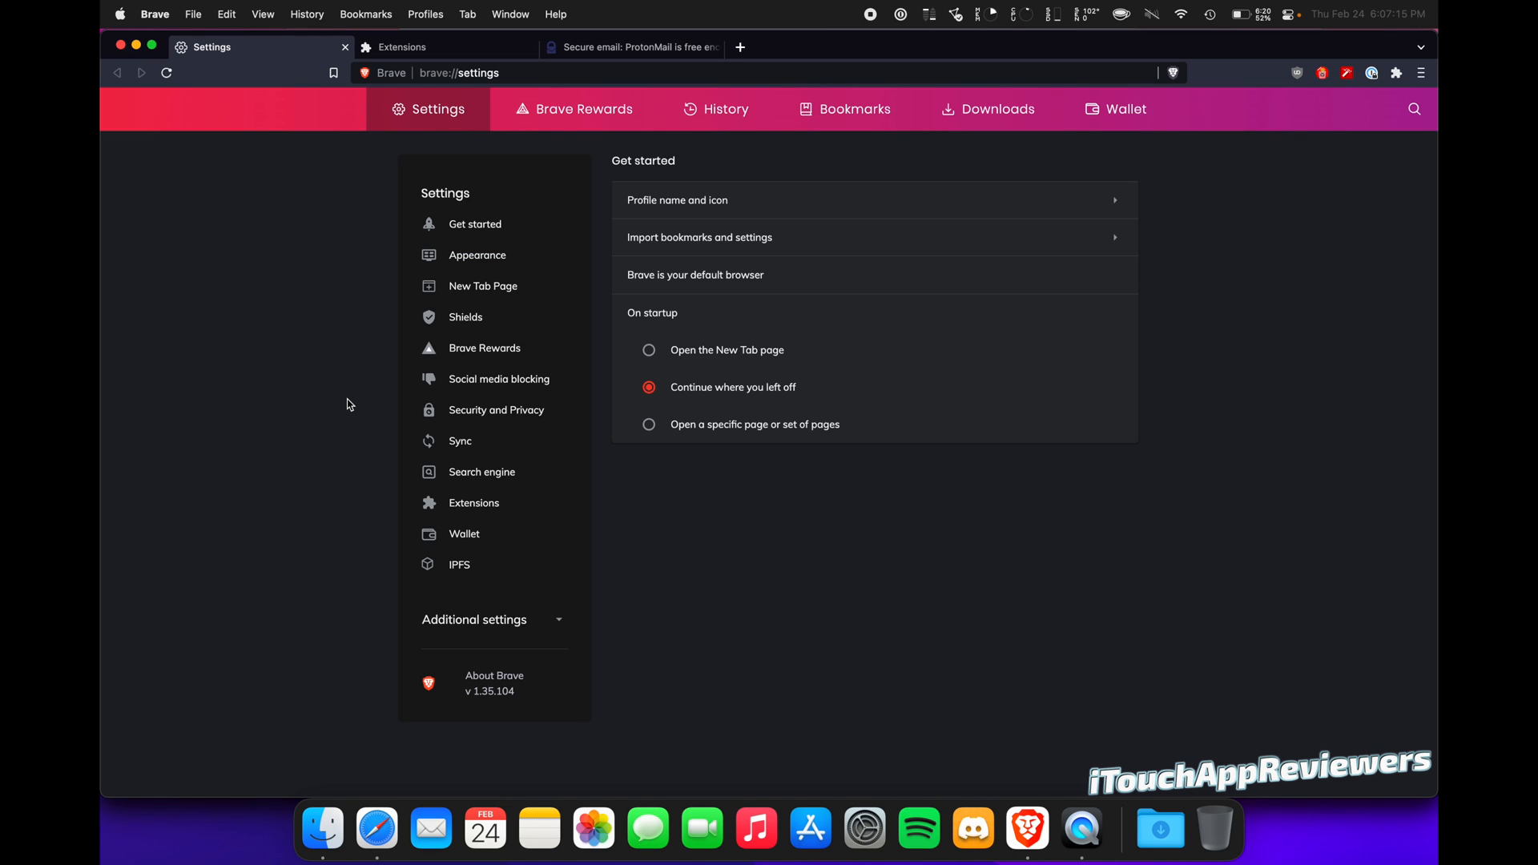
mouse_move(431, 237)
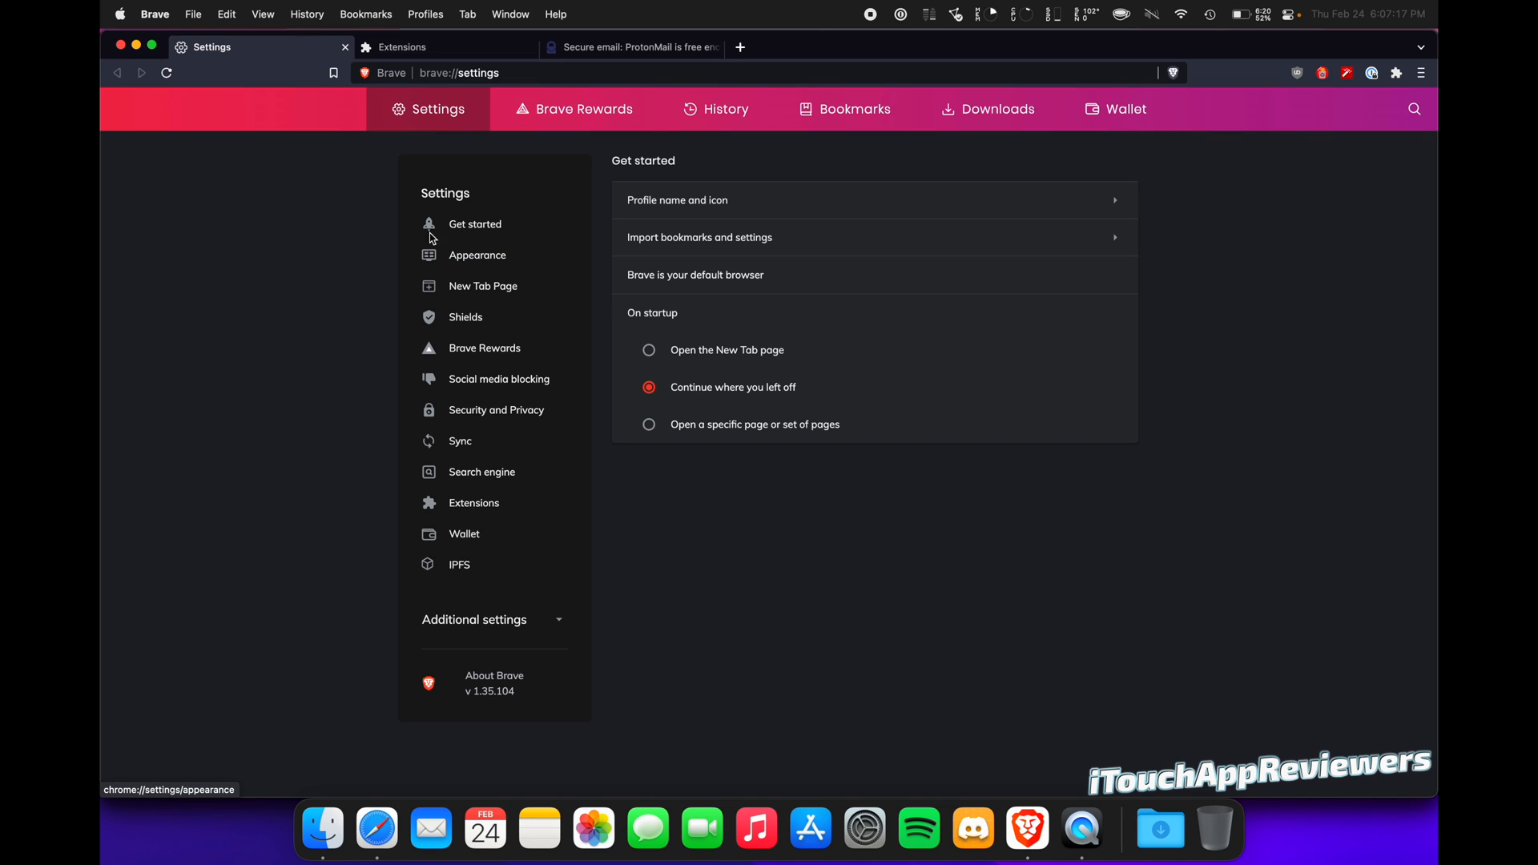
Check the browser version, then expand Additional settings and browse the Appearance options
left_click(494, 683)
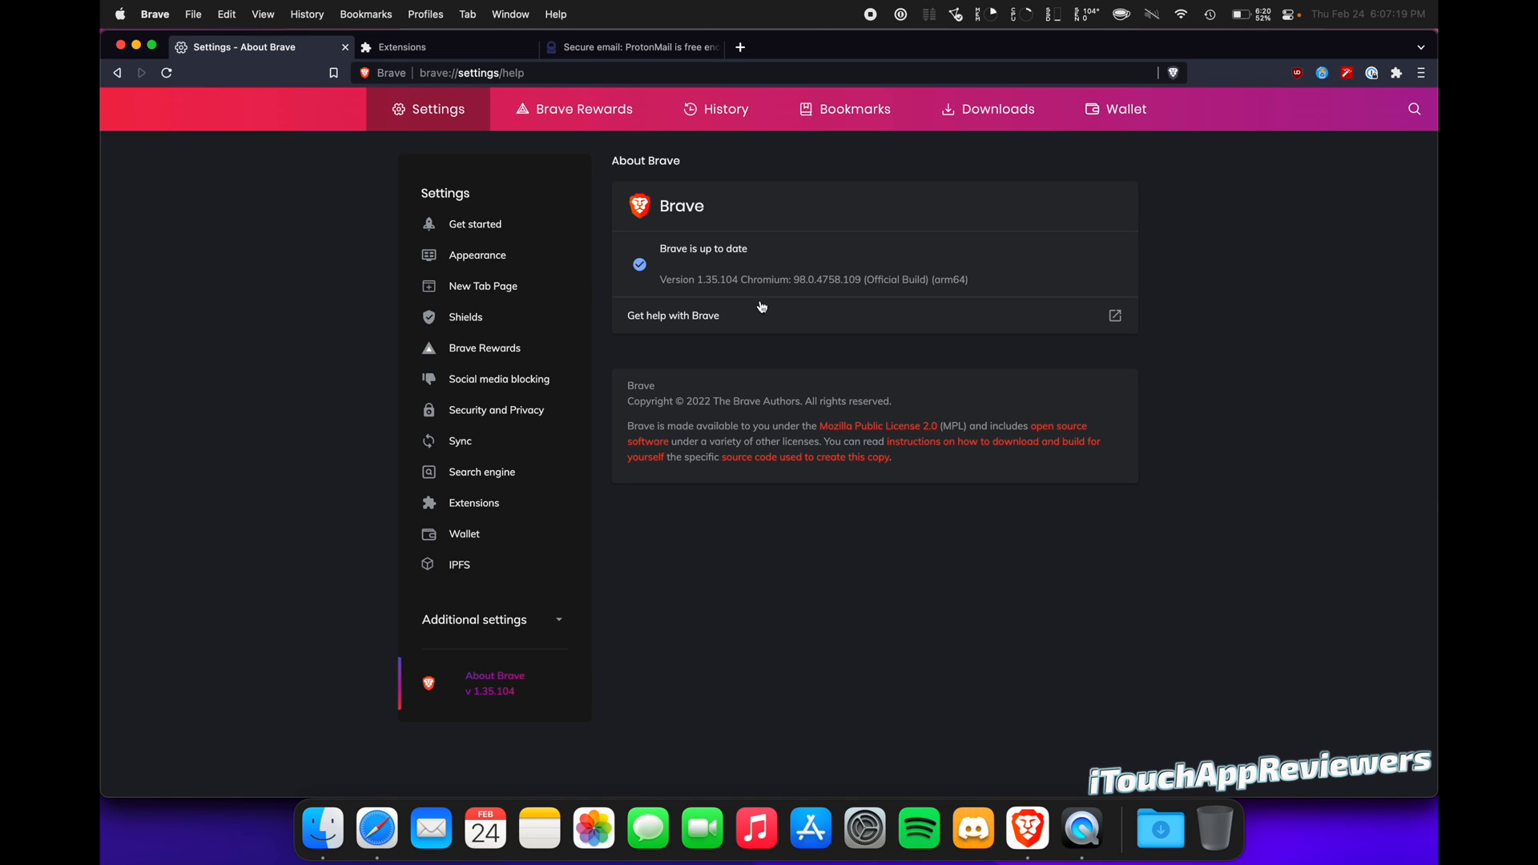
left_click(474, 225)
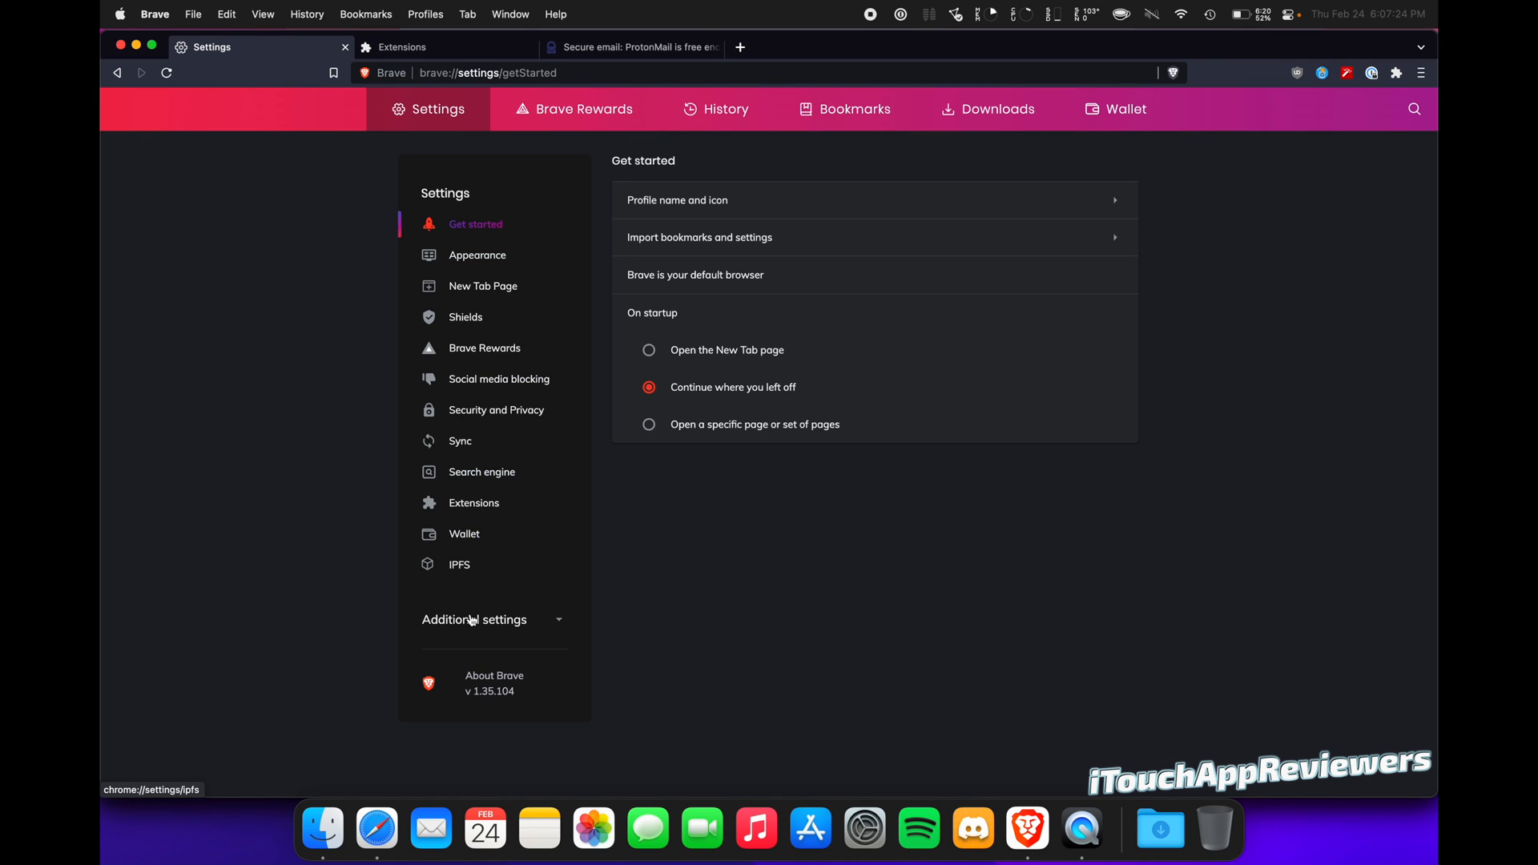
left_click(475, 619)
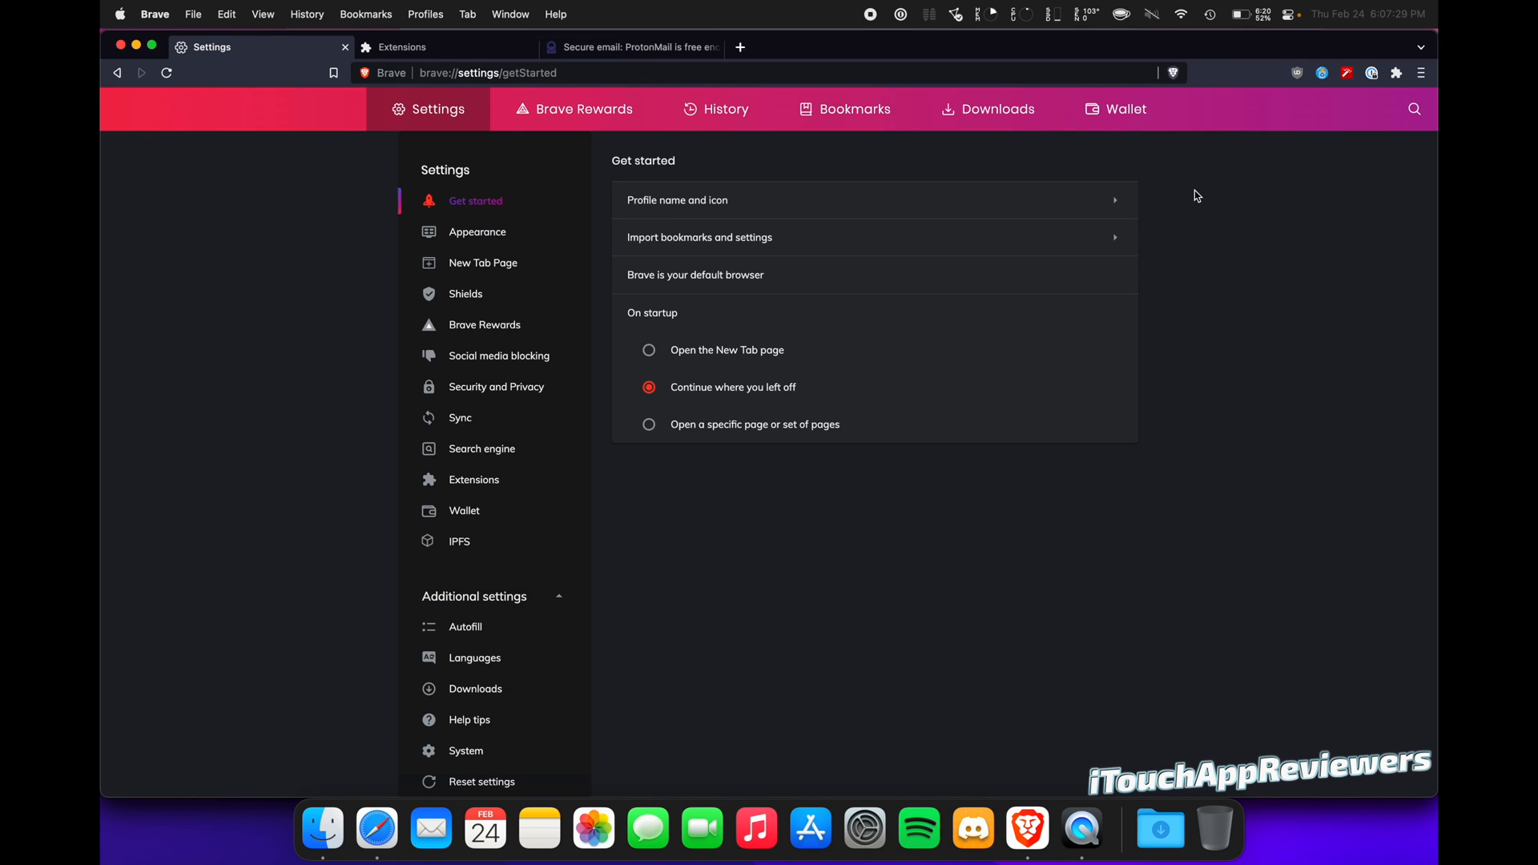
mouse_move(751, 394)
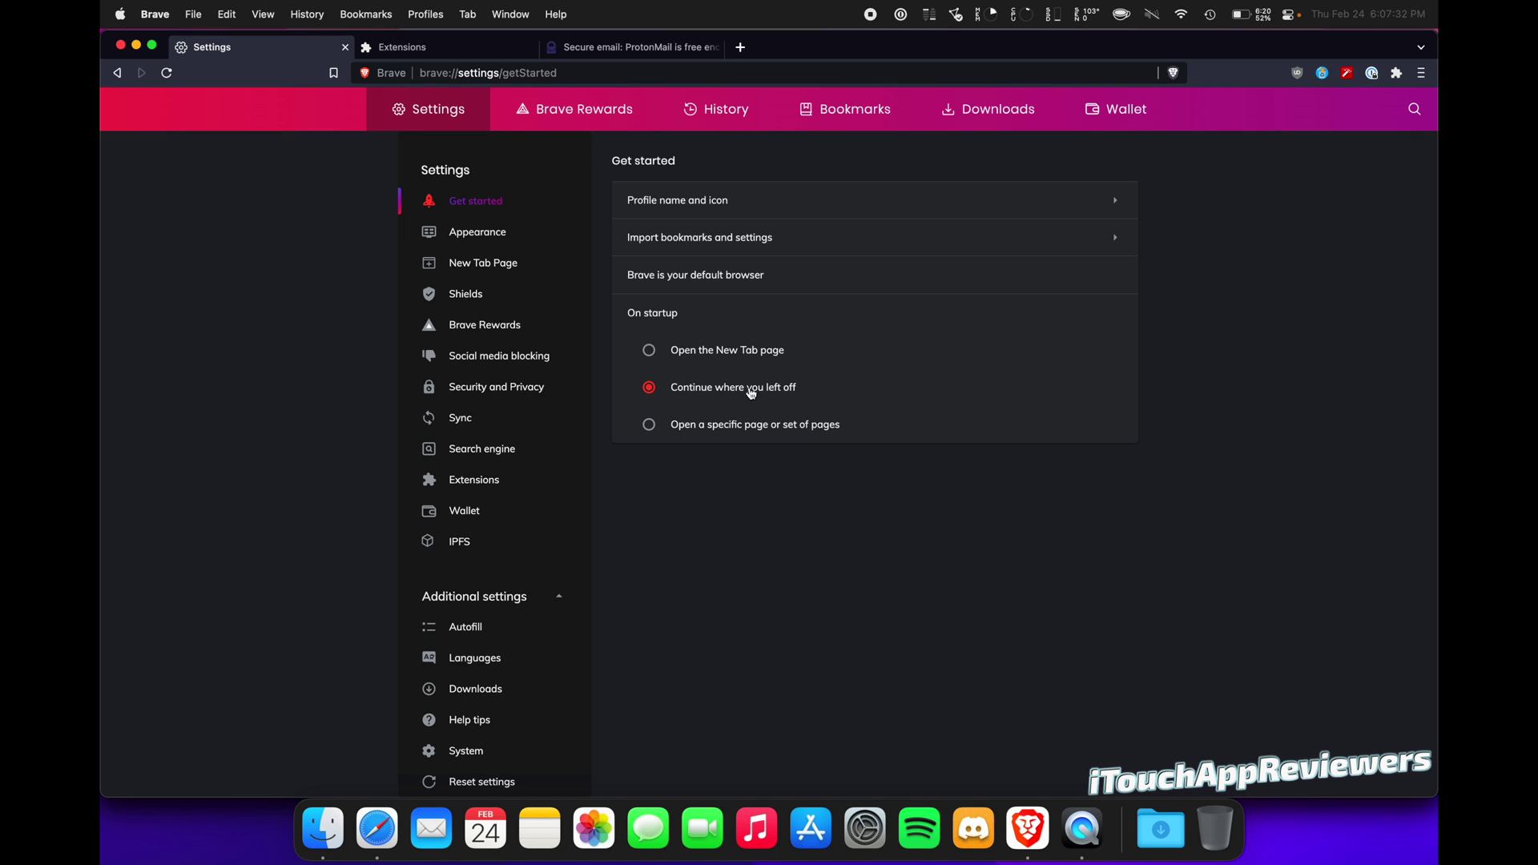
mouse_move(786, 410)
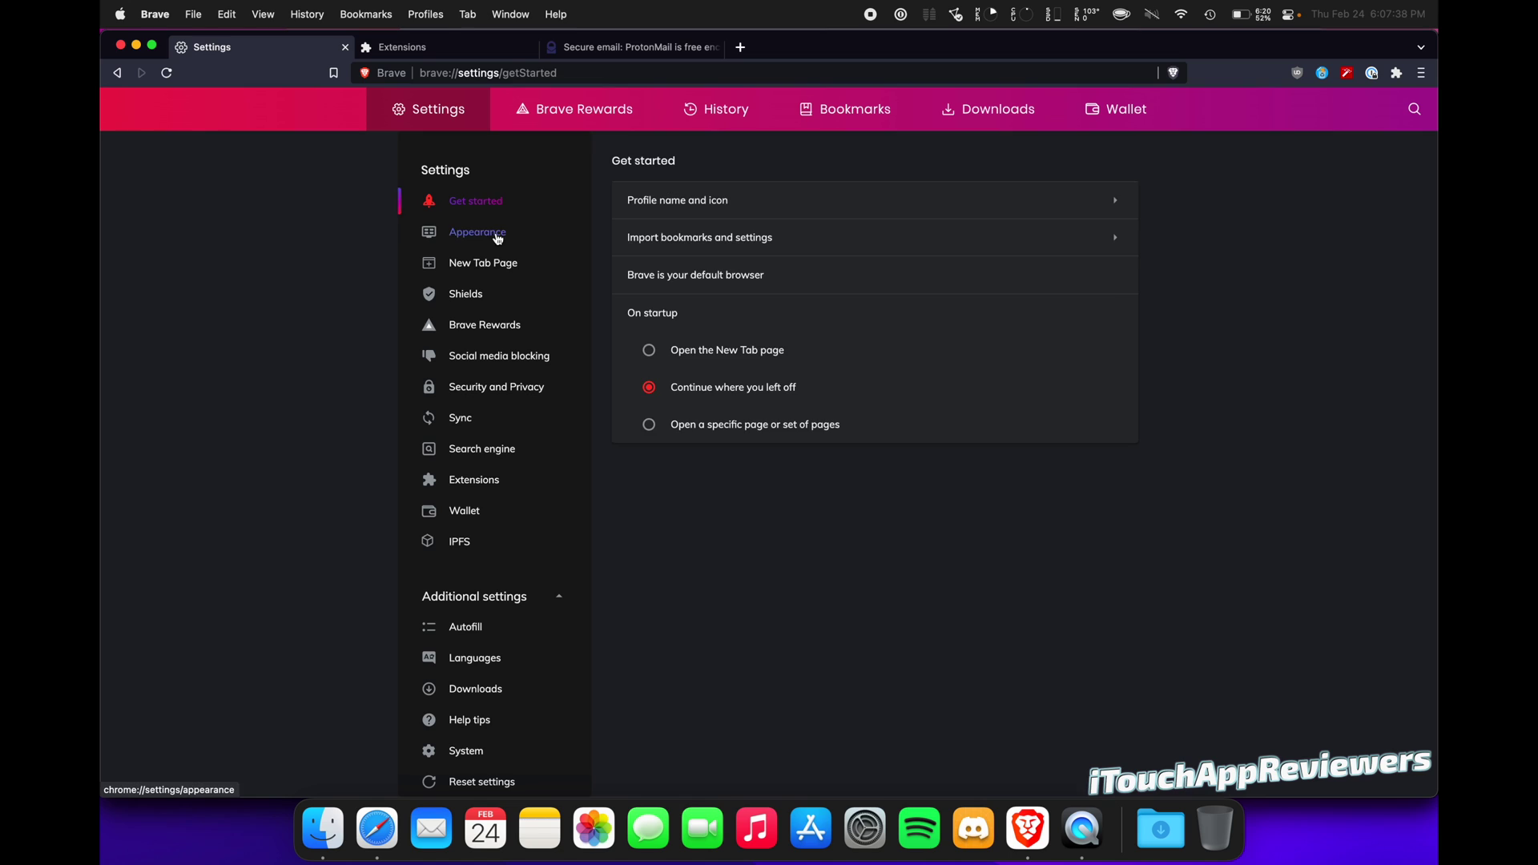
left_click(477, 232)
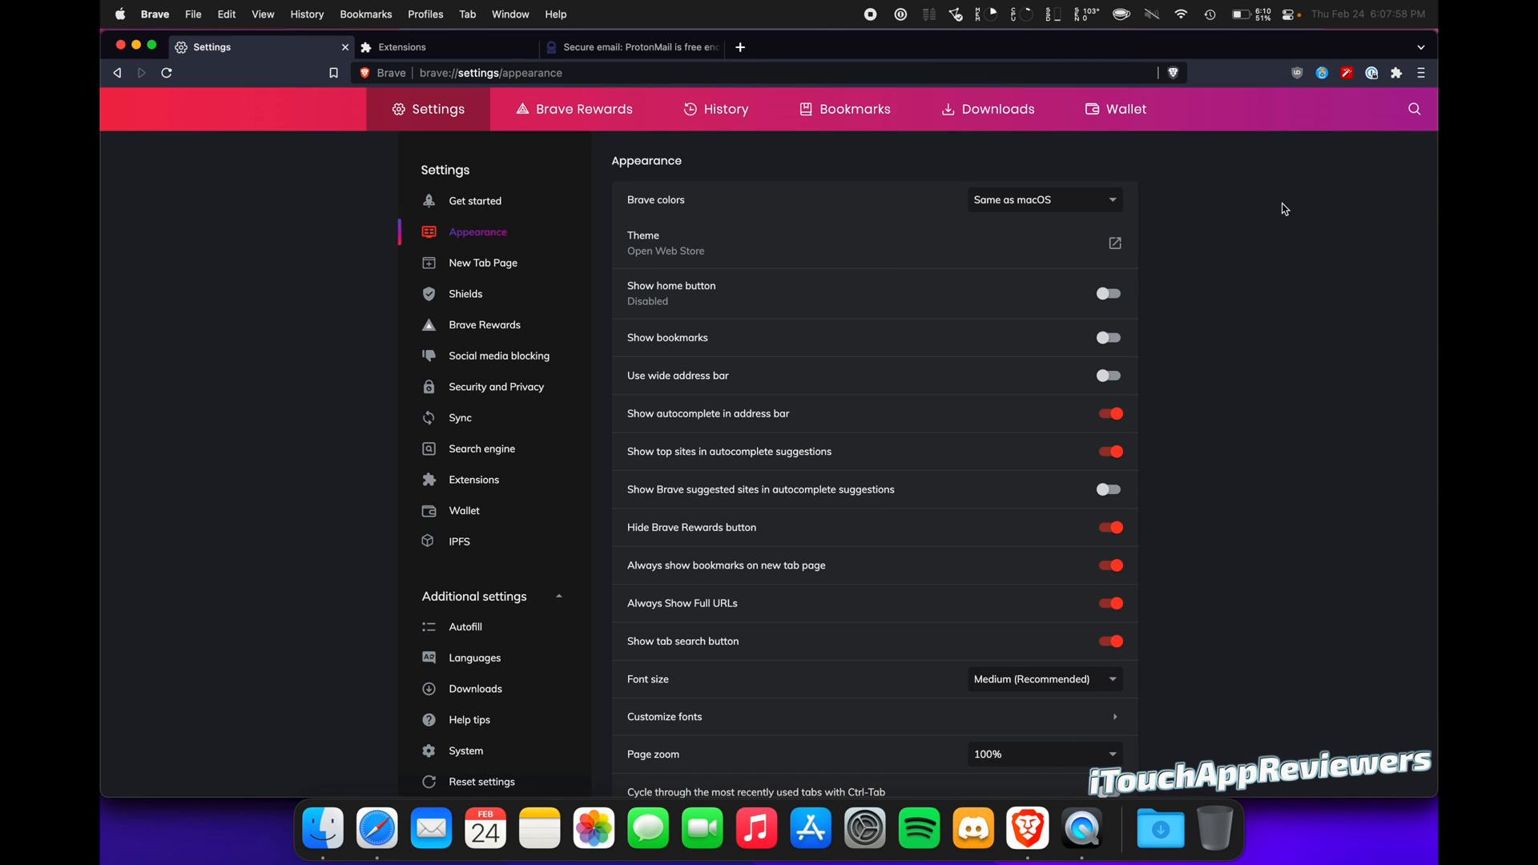
scroll("down", 3)
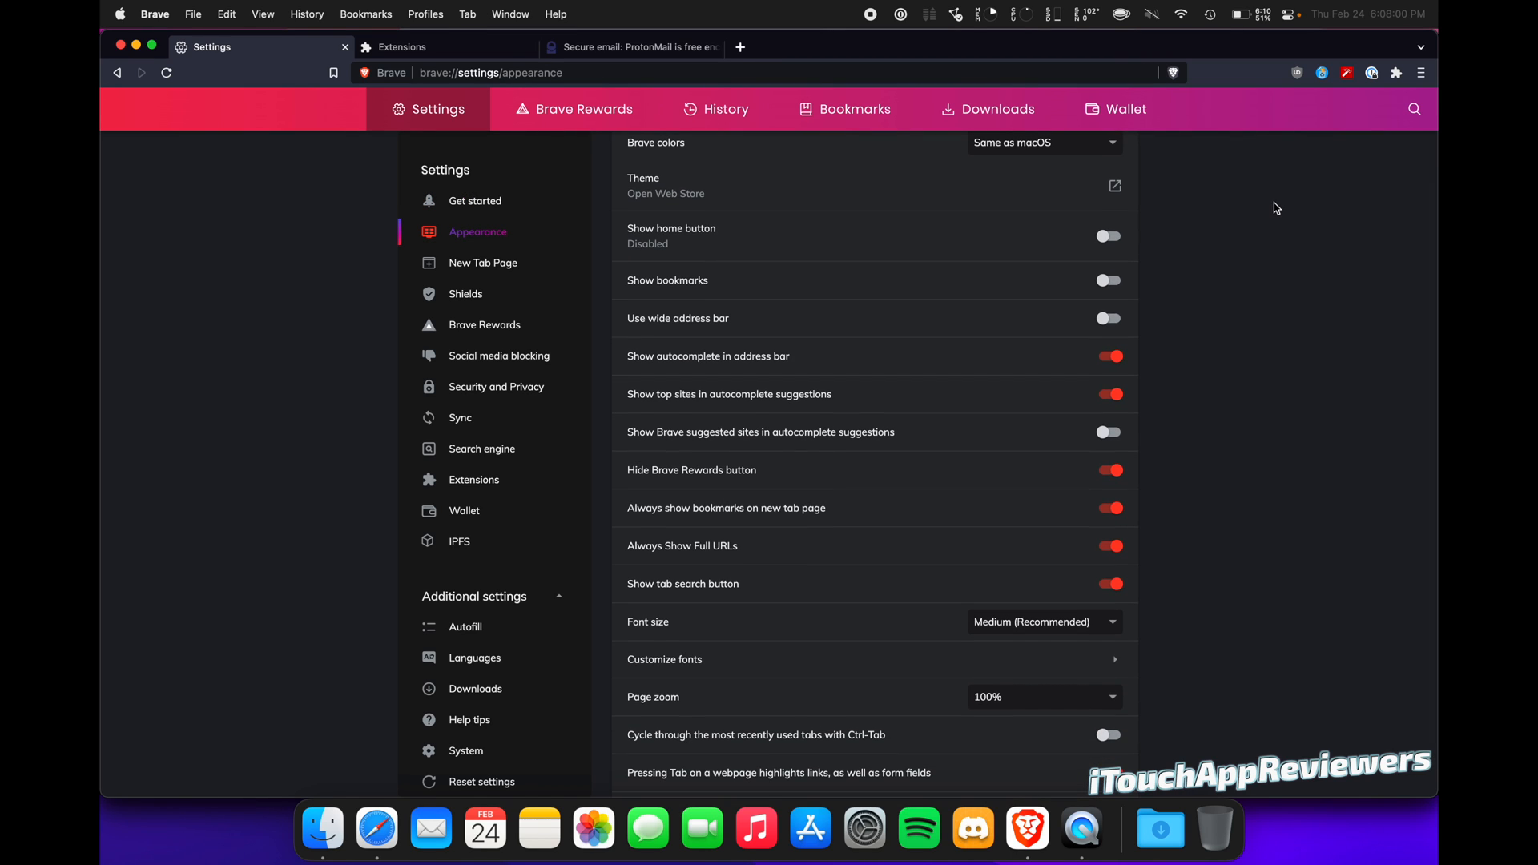
scroll("down", 3)
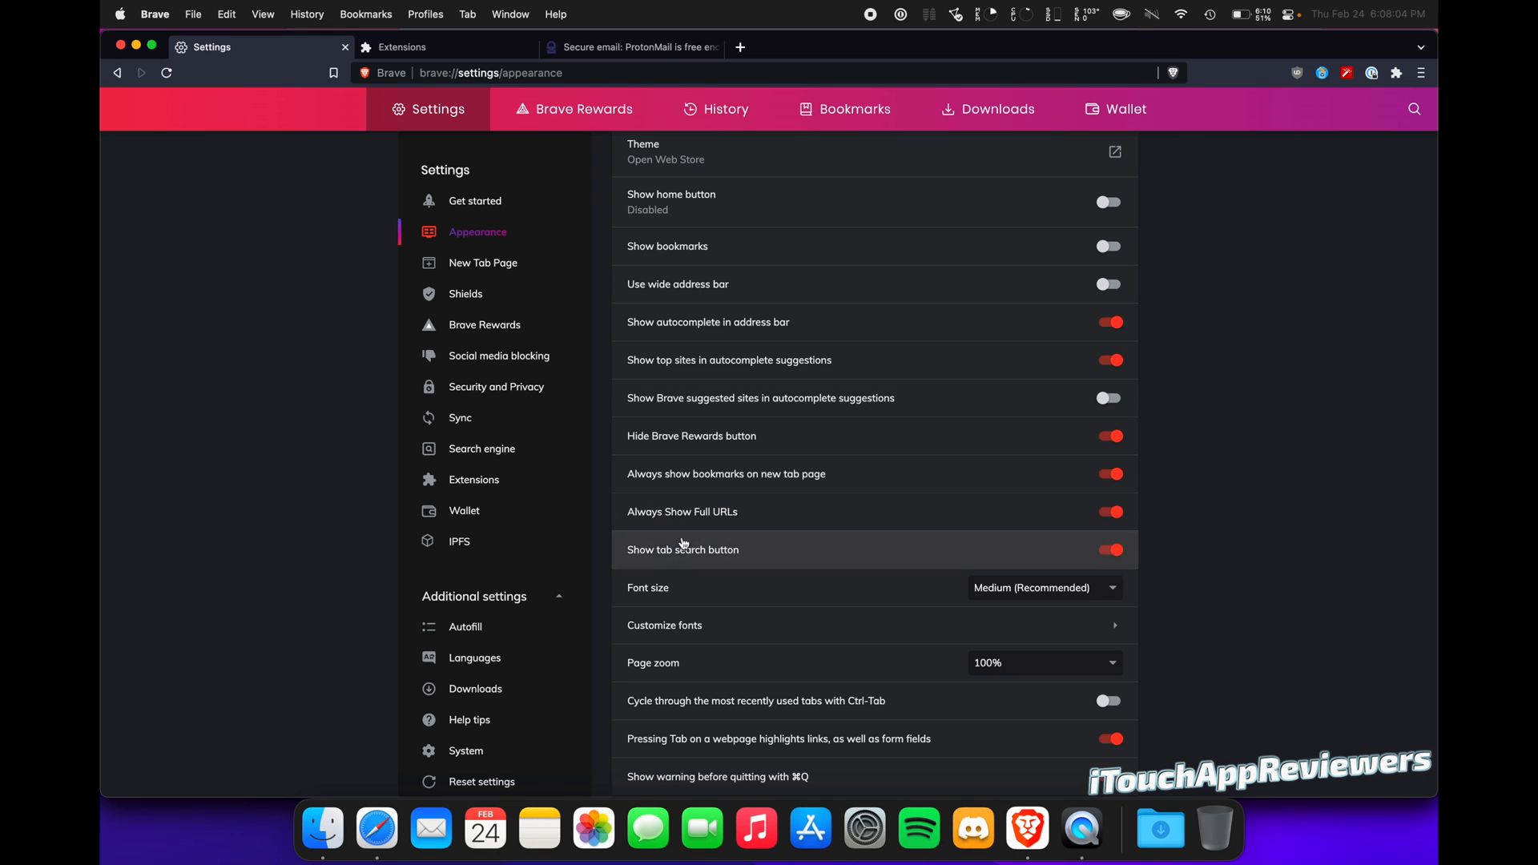
mouse_move(1251, 404)
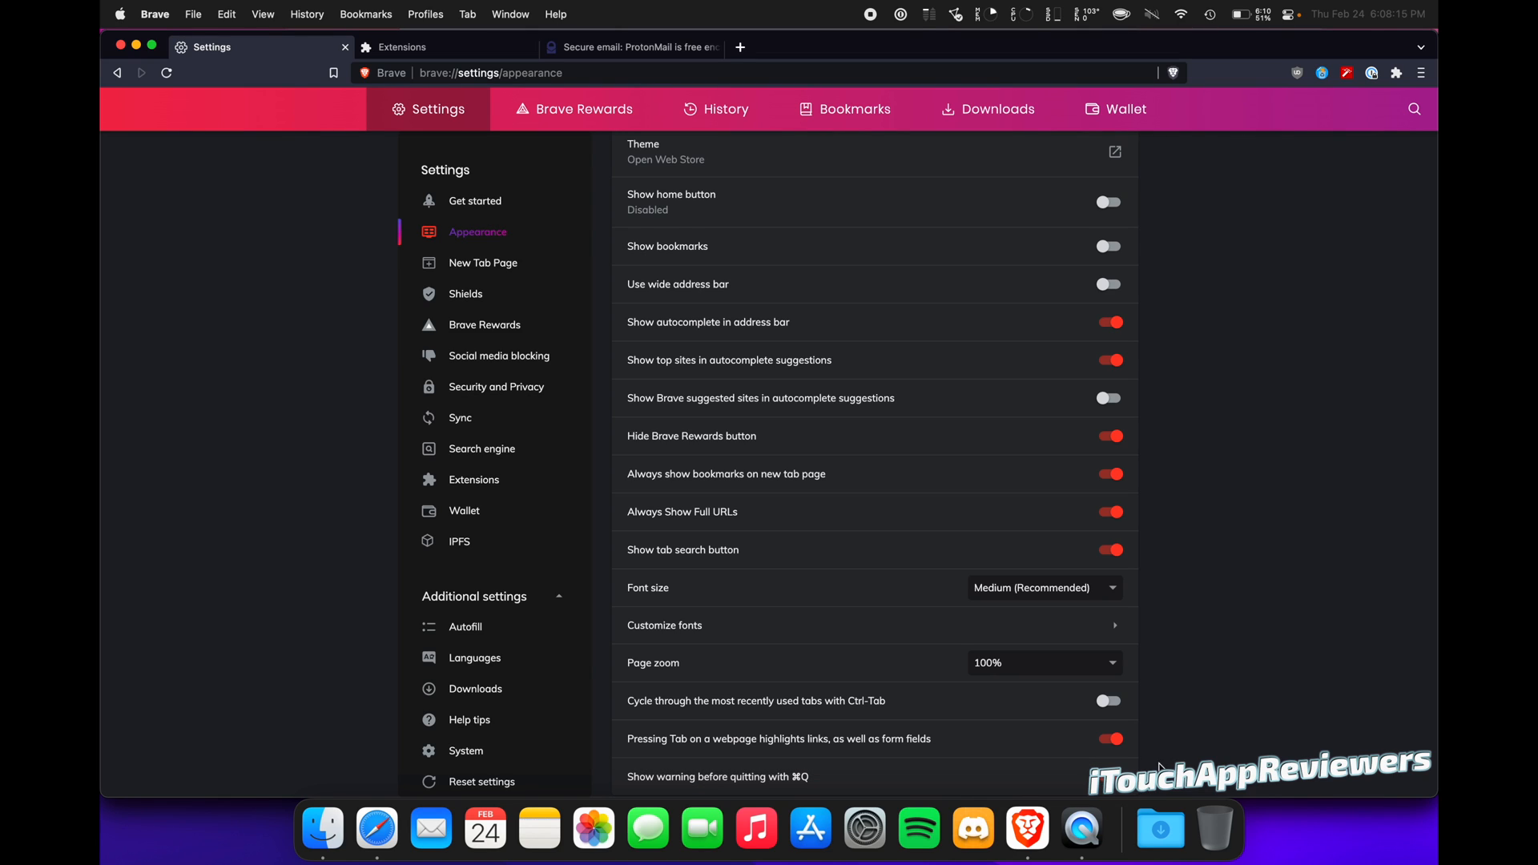
mouse_move(1234, 467)
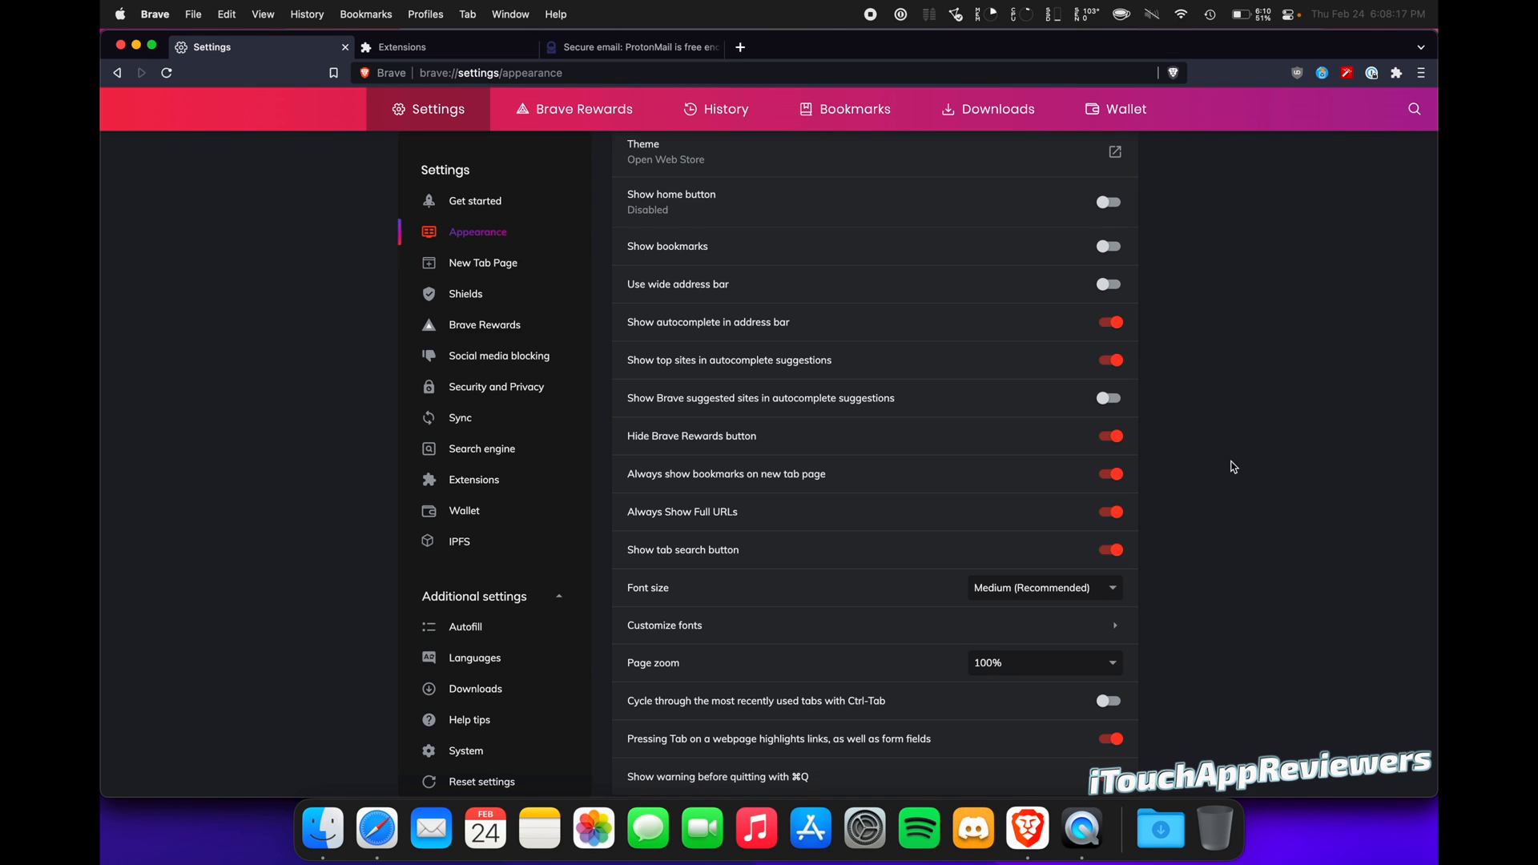
Glance at New Tab Page settings, then view the Shields tracker, cookie and fingerprinting options
left_click(483, 262)
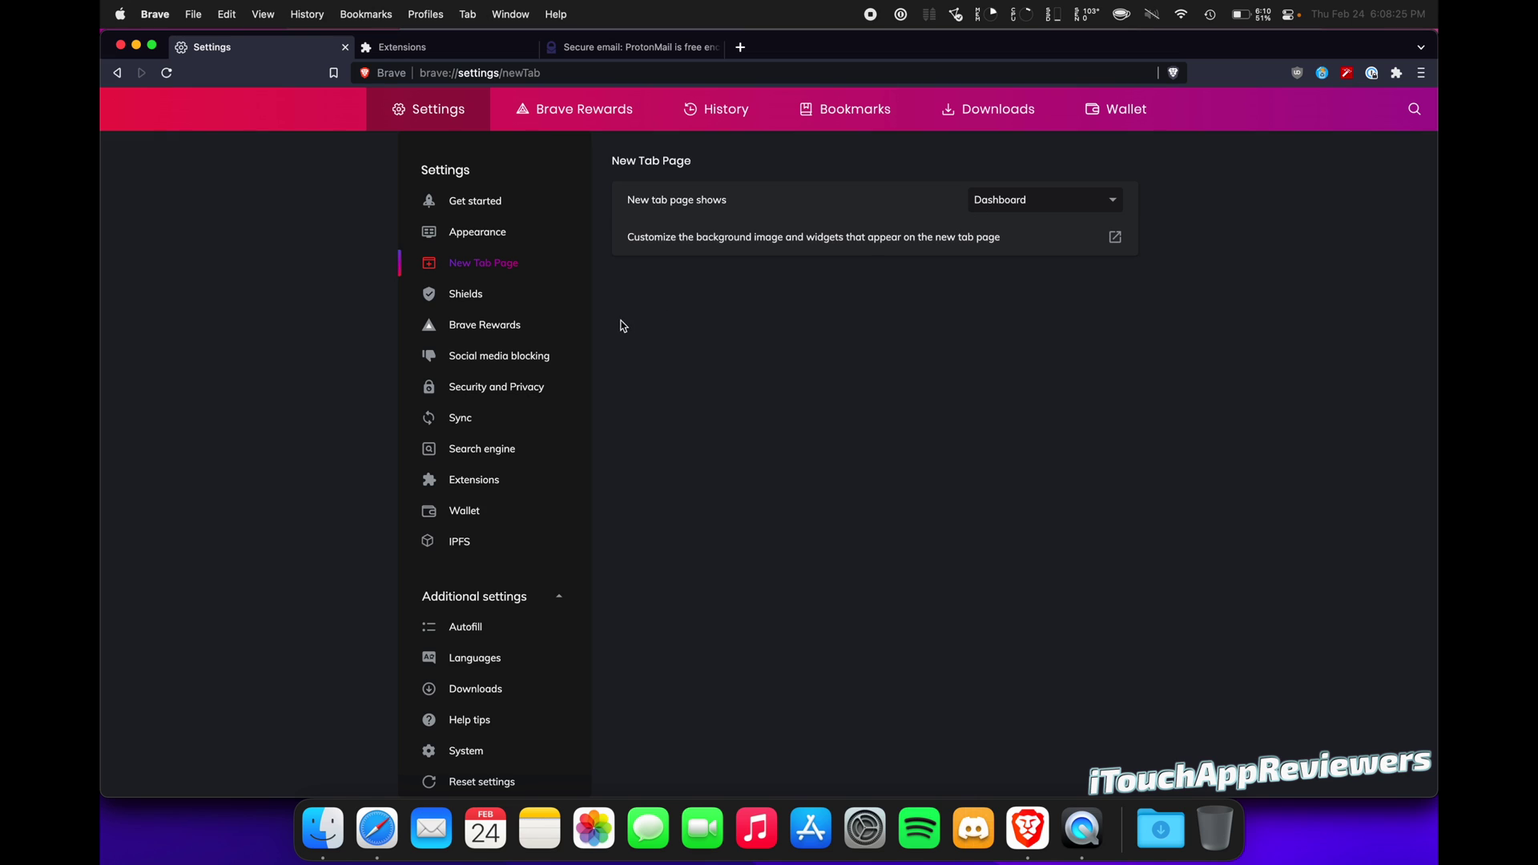
left_click(465, 294)
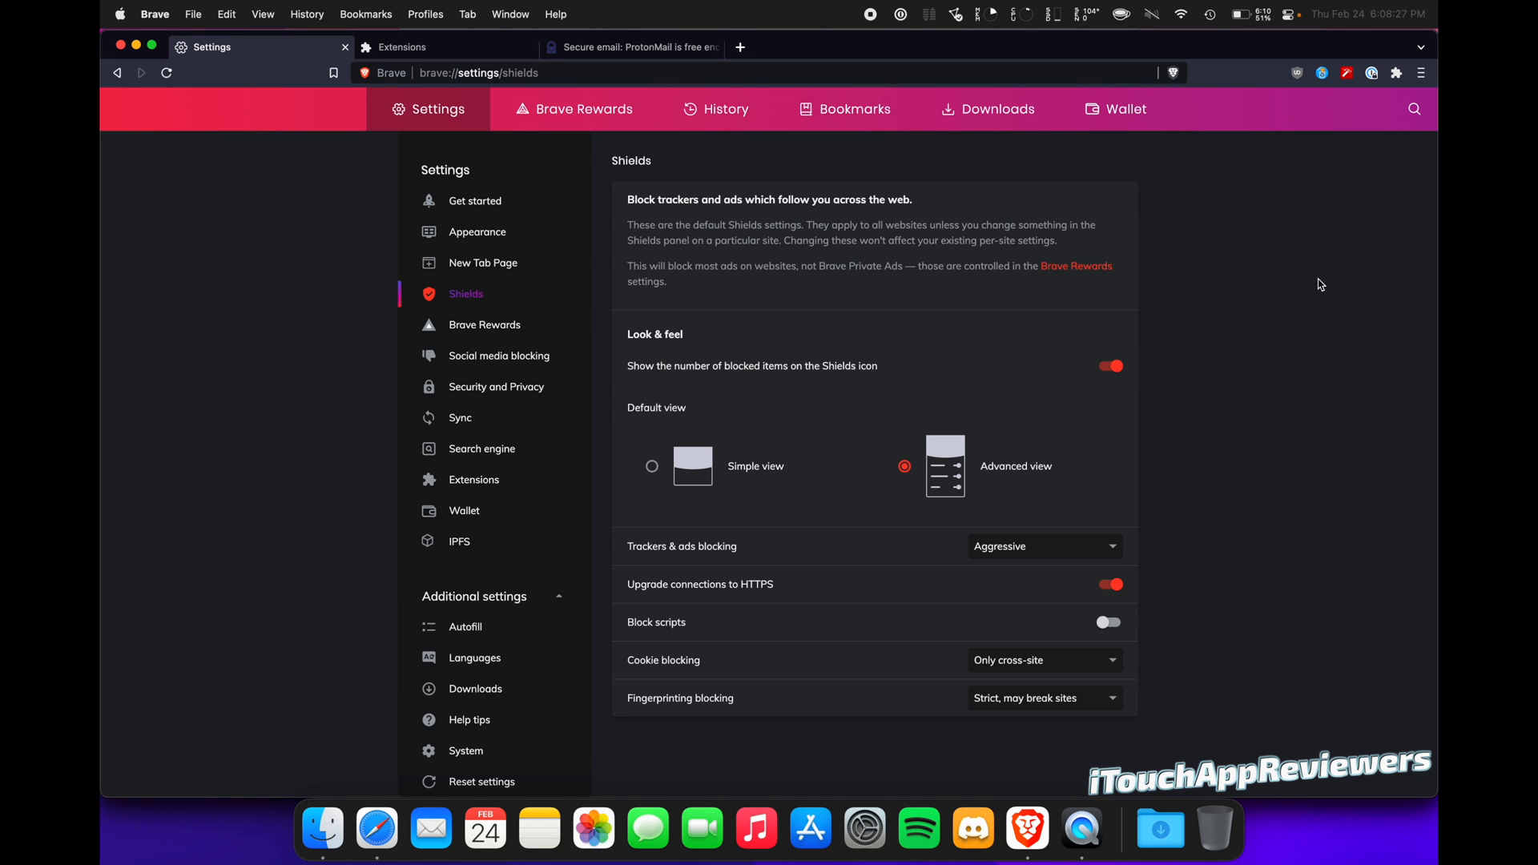
mouse_move(1259, 302)
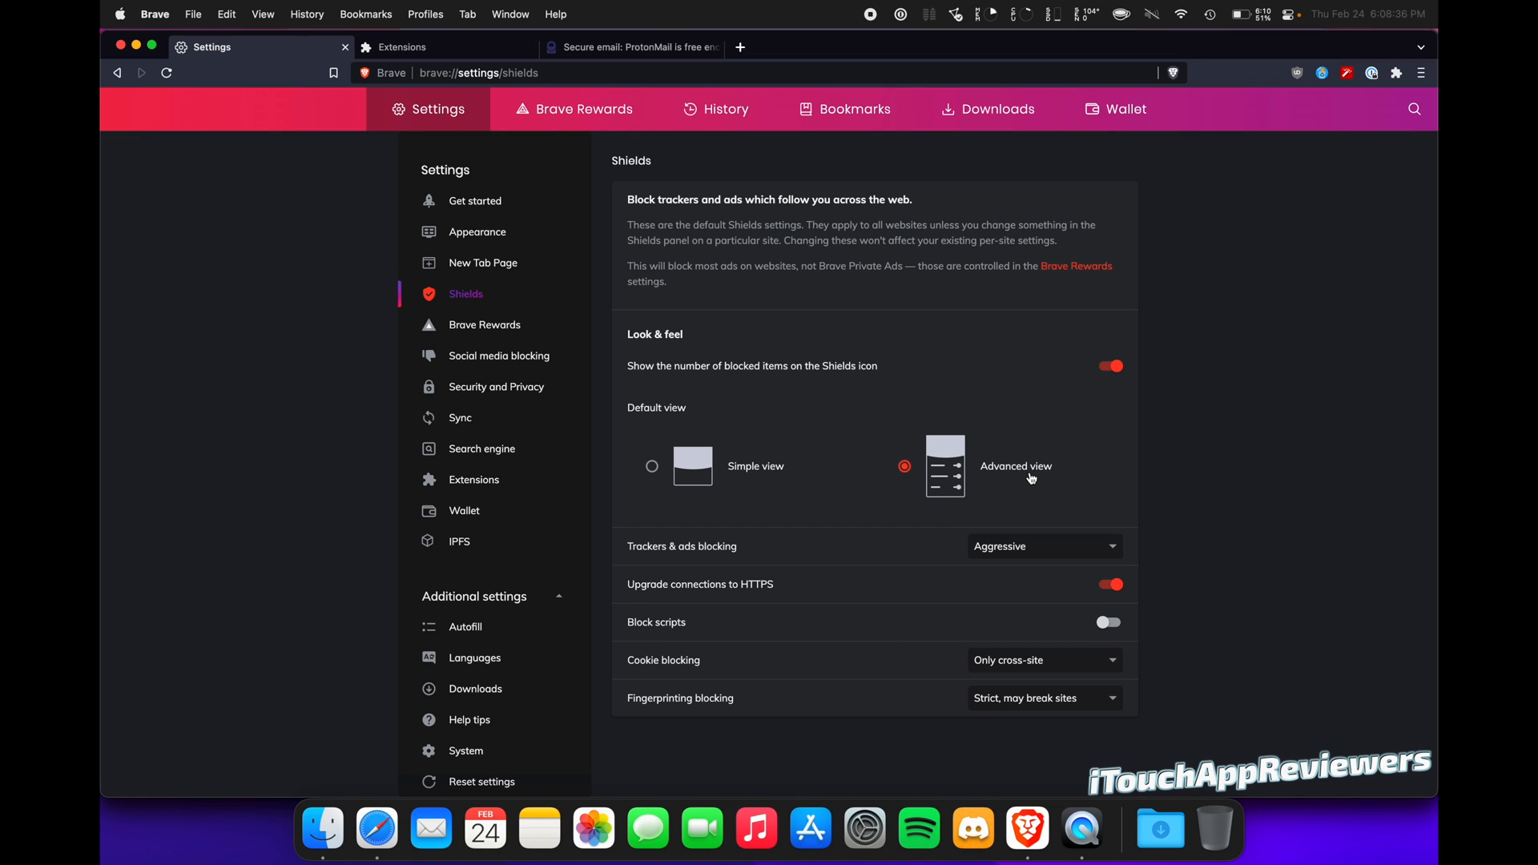
mouse_move(1216, 390)
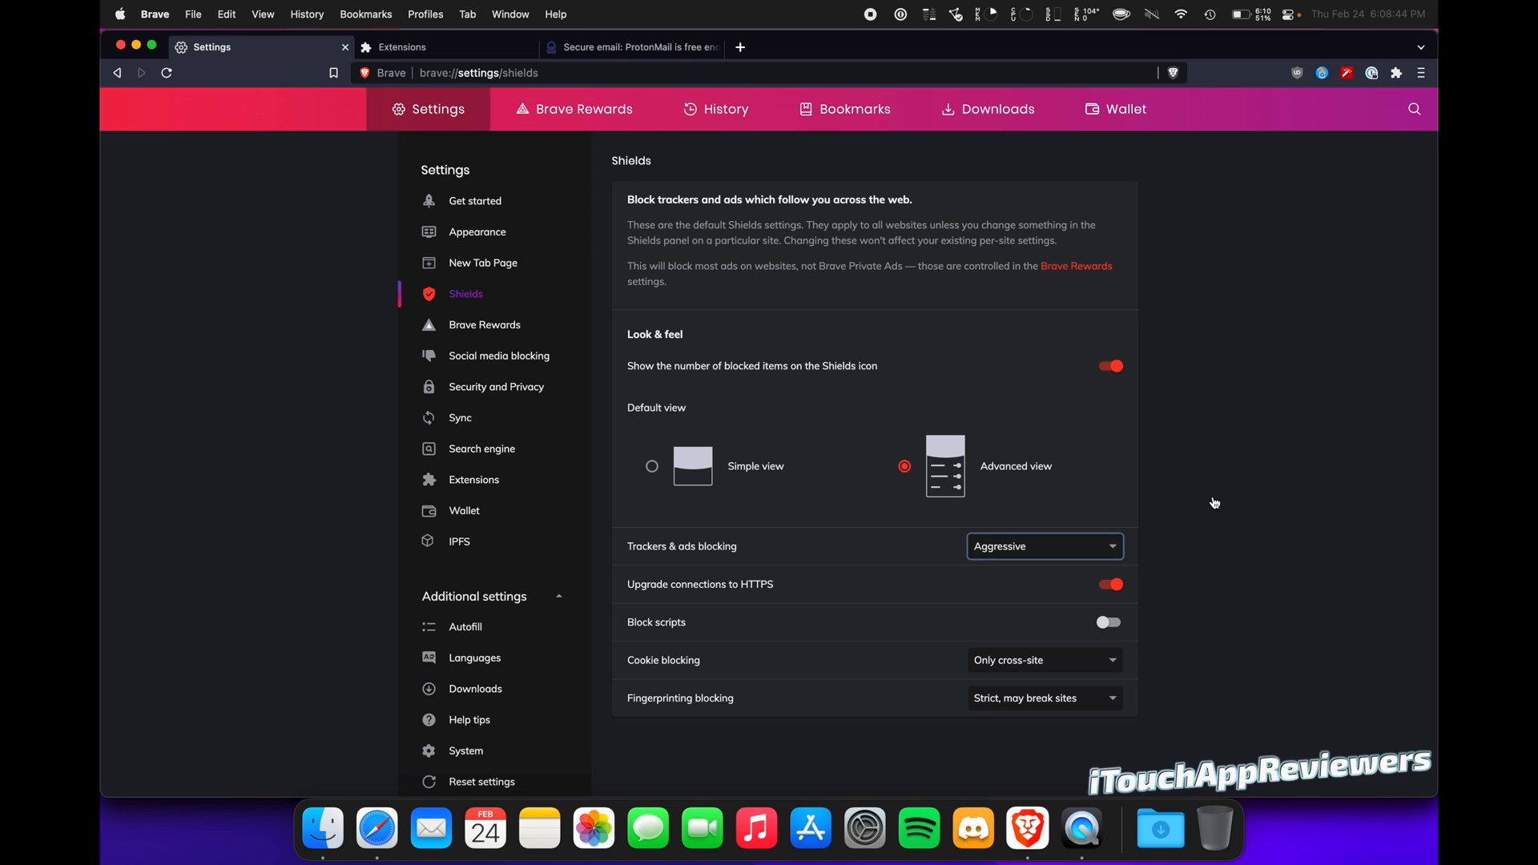
mouse_move(781, 595)
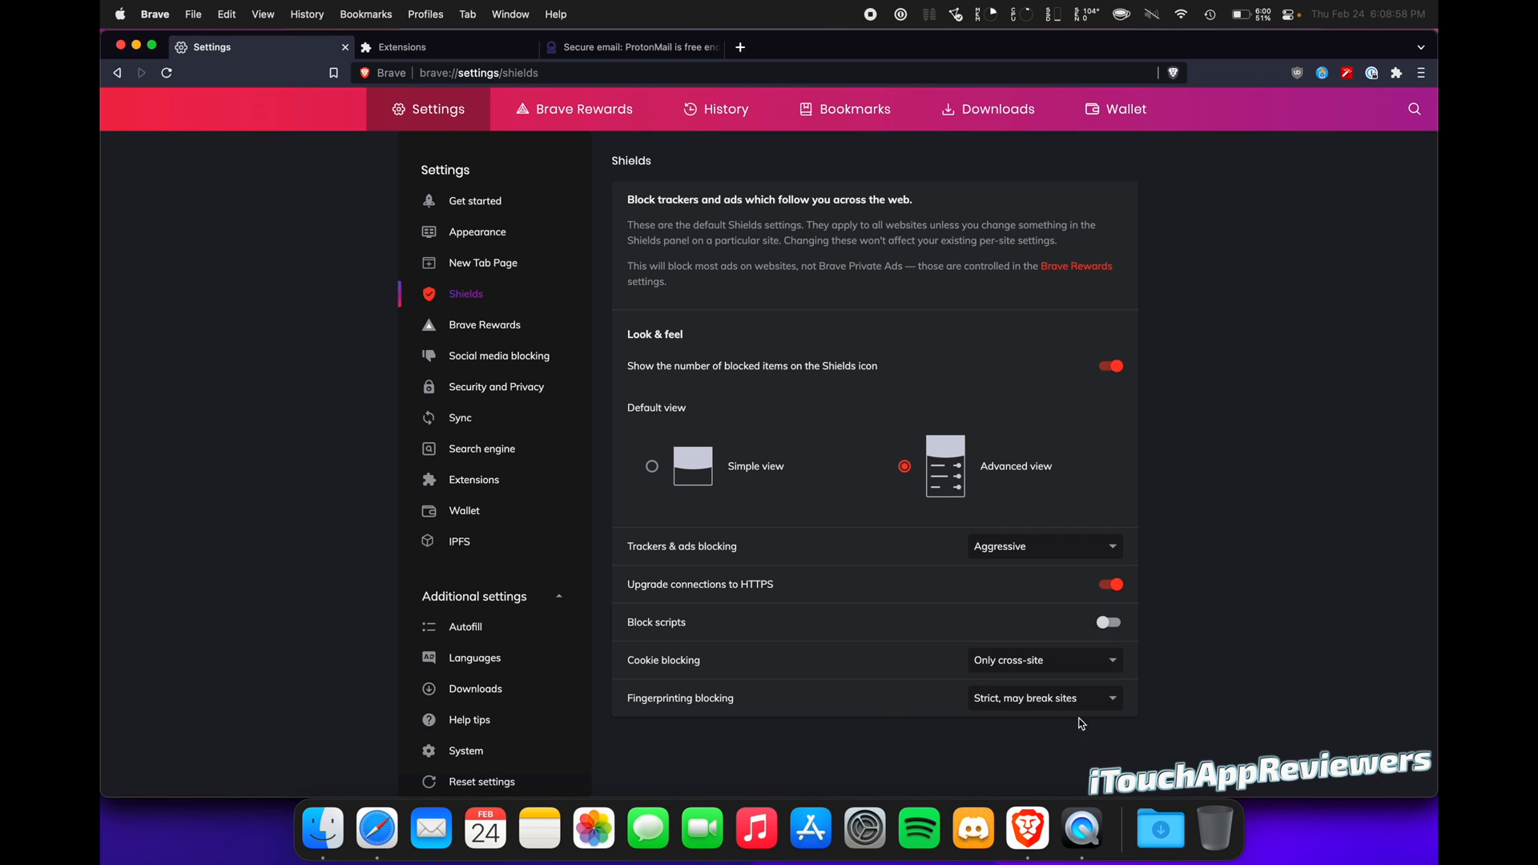
mouse_move(1258, 658)
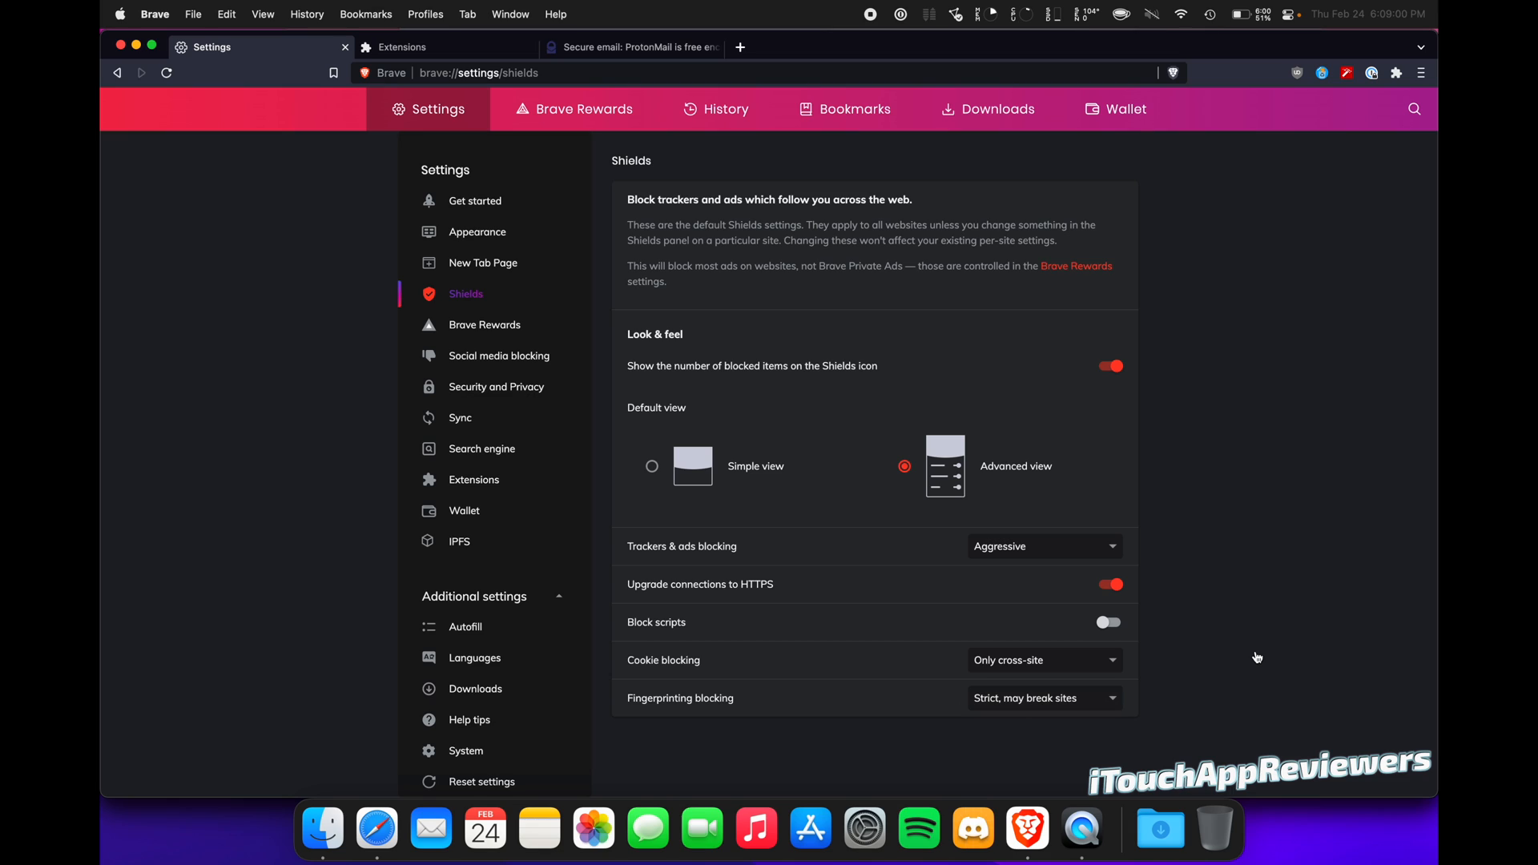
mouse_move(1195, 421)
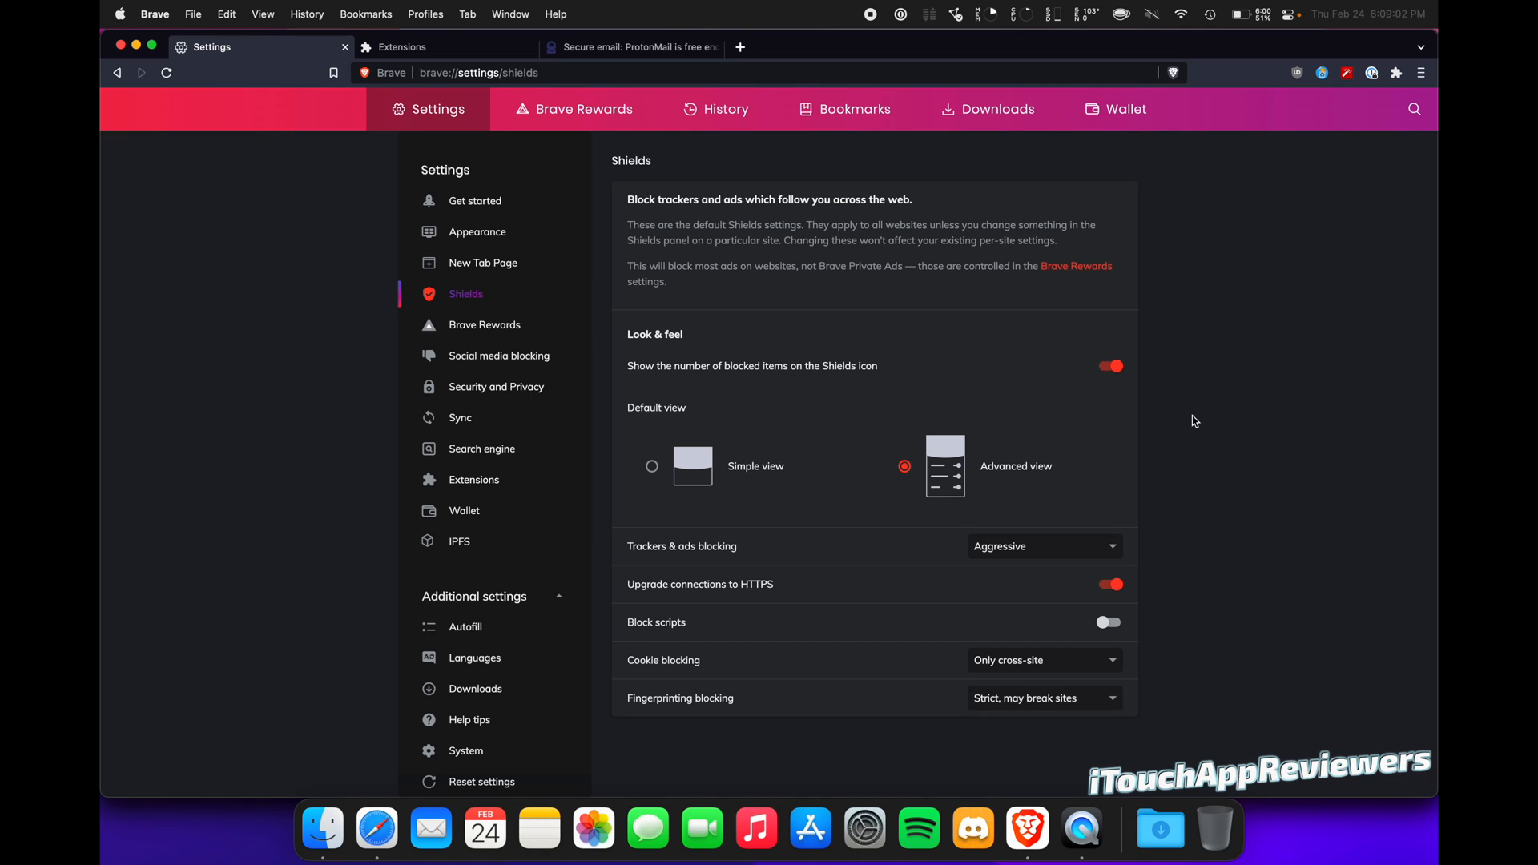
mouse_move(449, 340)
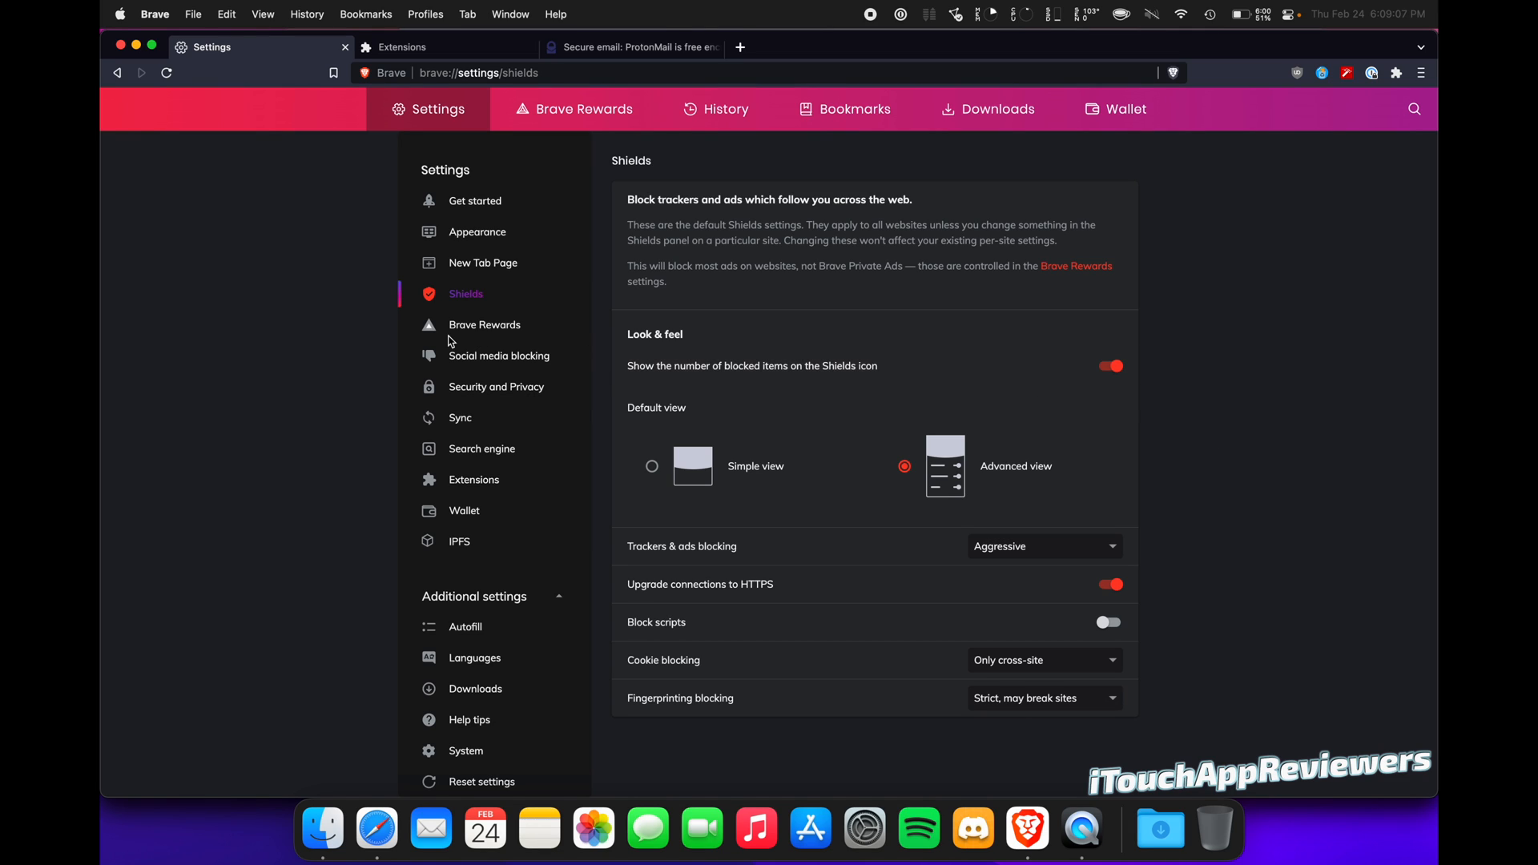
mouse_move(488, 330)
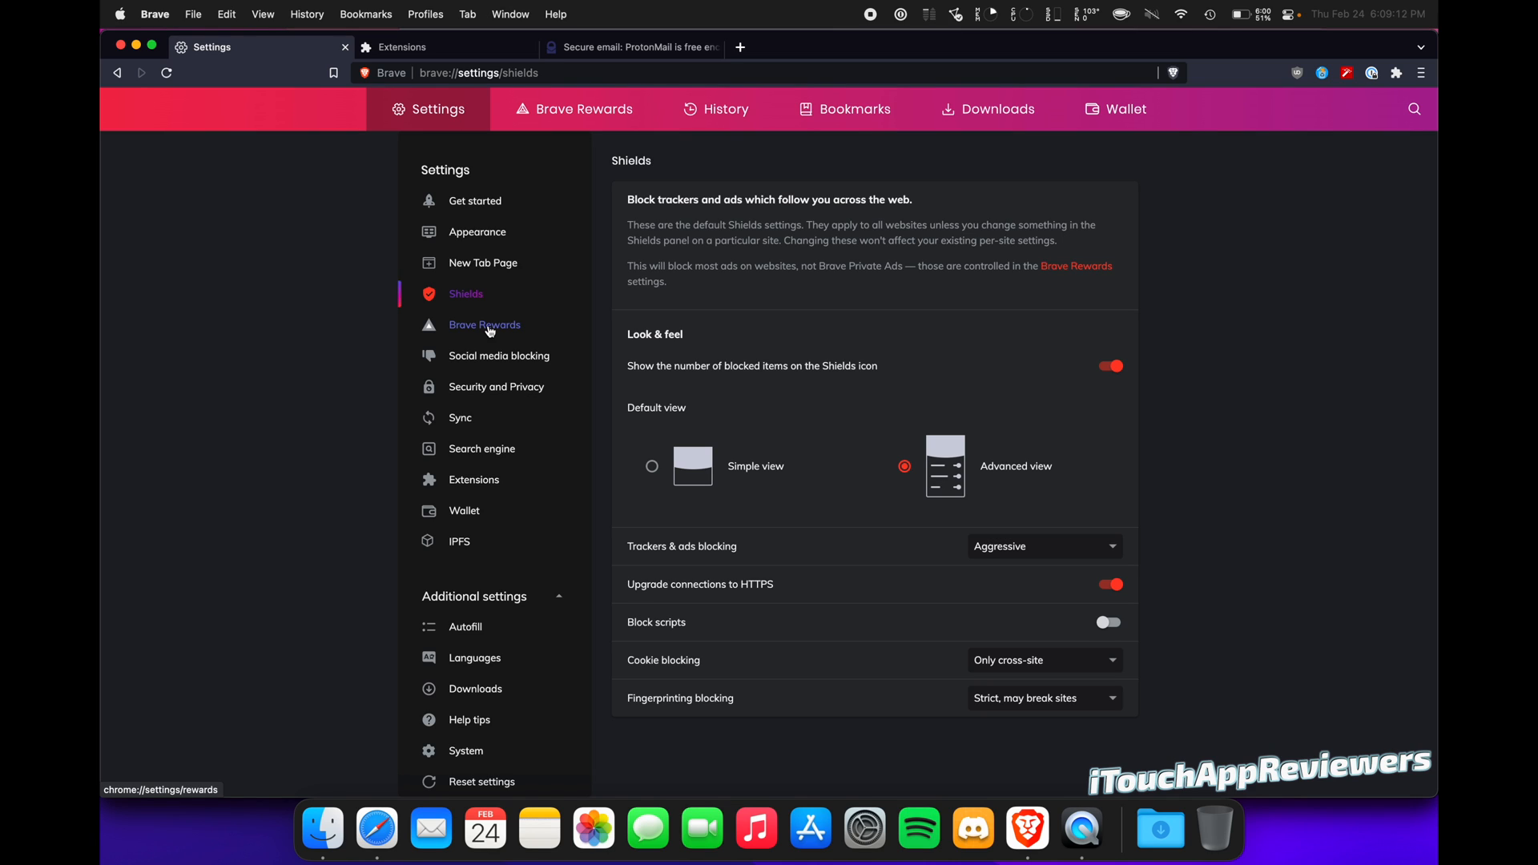
Pass through Social media blocking and switch off sending crash reports to Brave
left_click(499, 355)
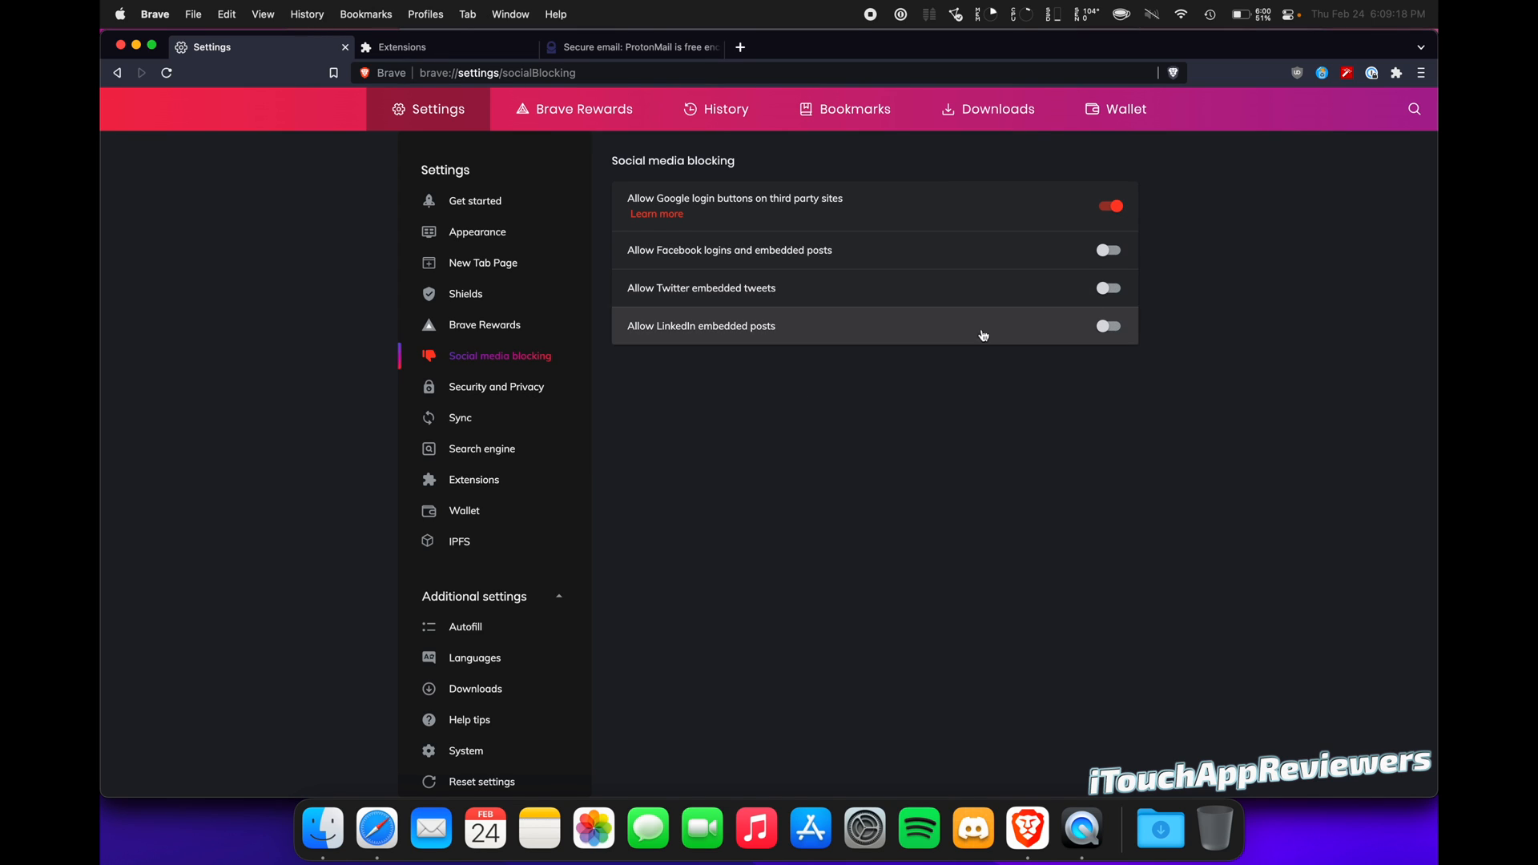
mouse_move(619, 426)
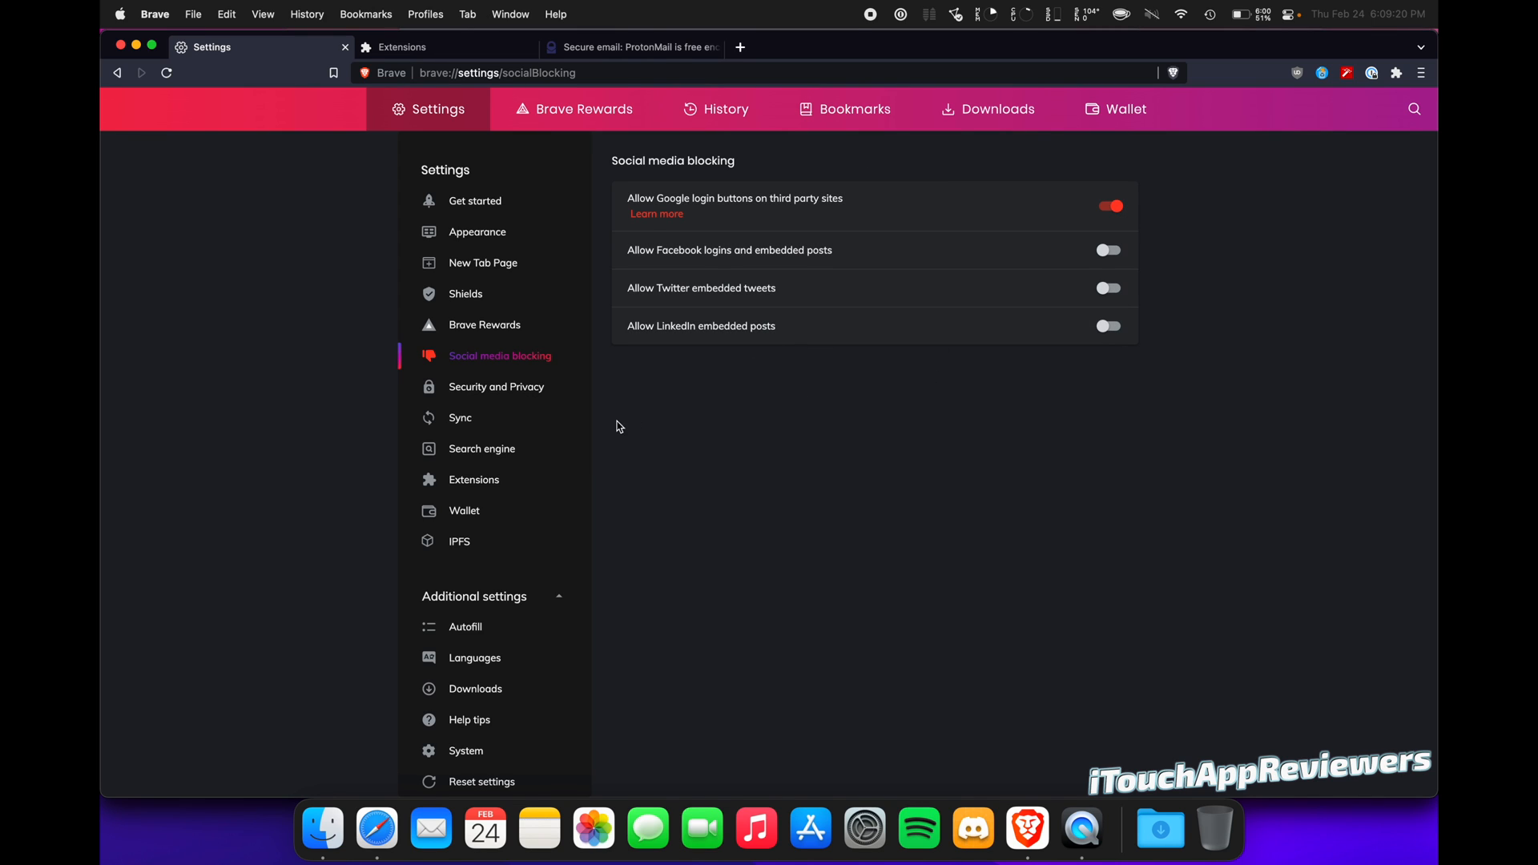
left_click(496, 387)
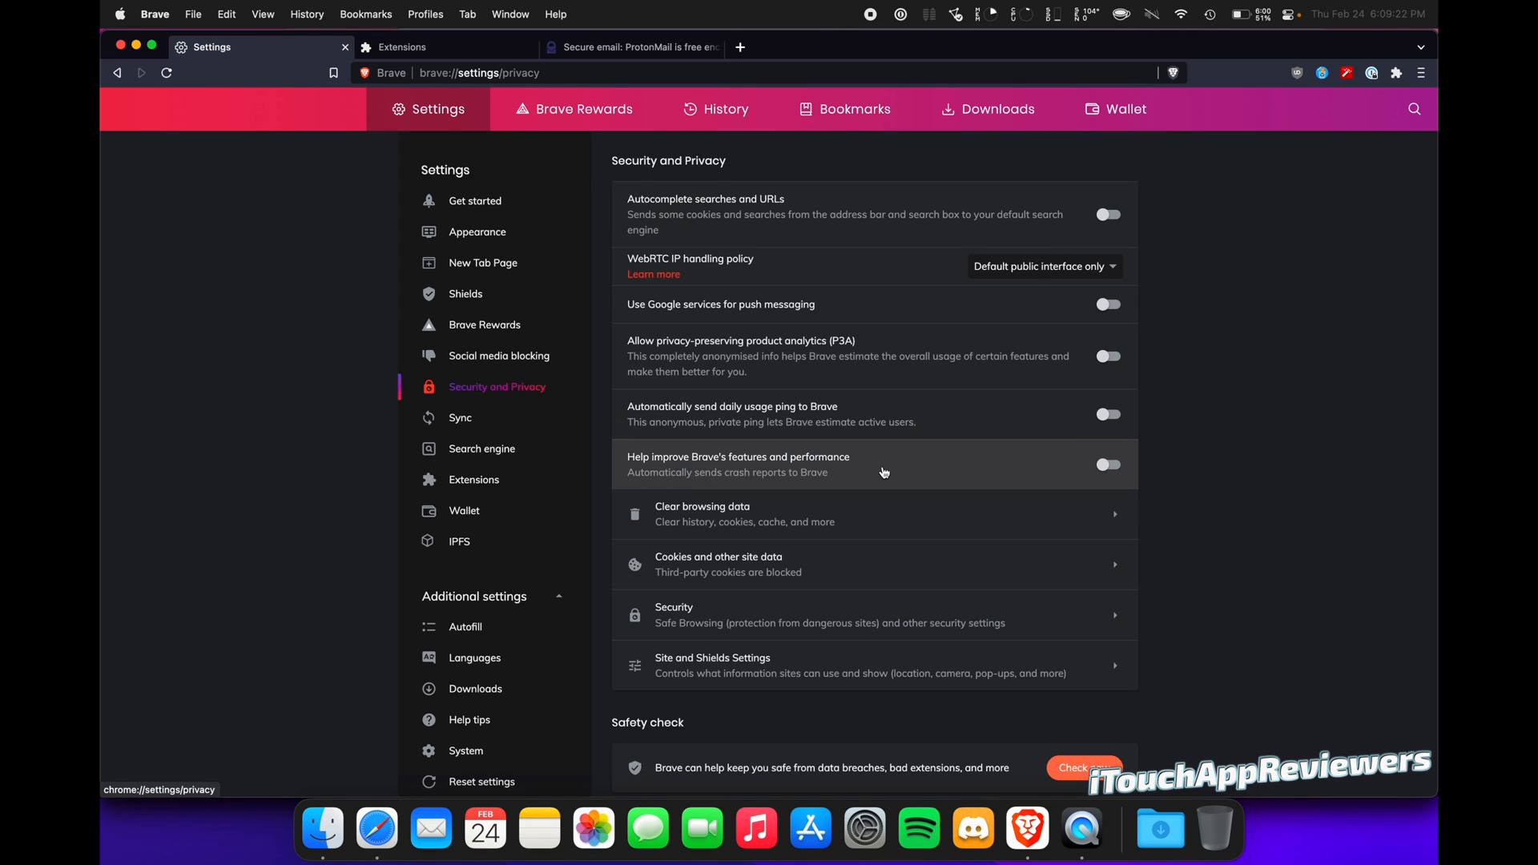
mouse_move(857, 252)
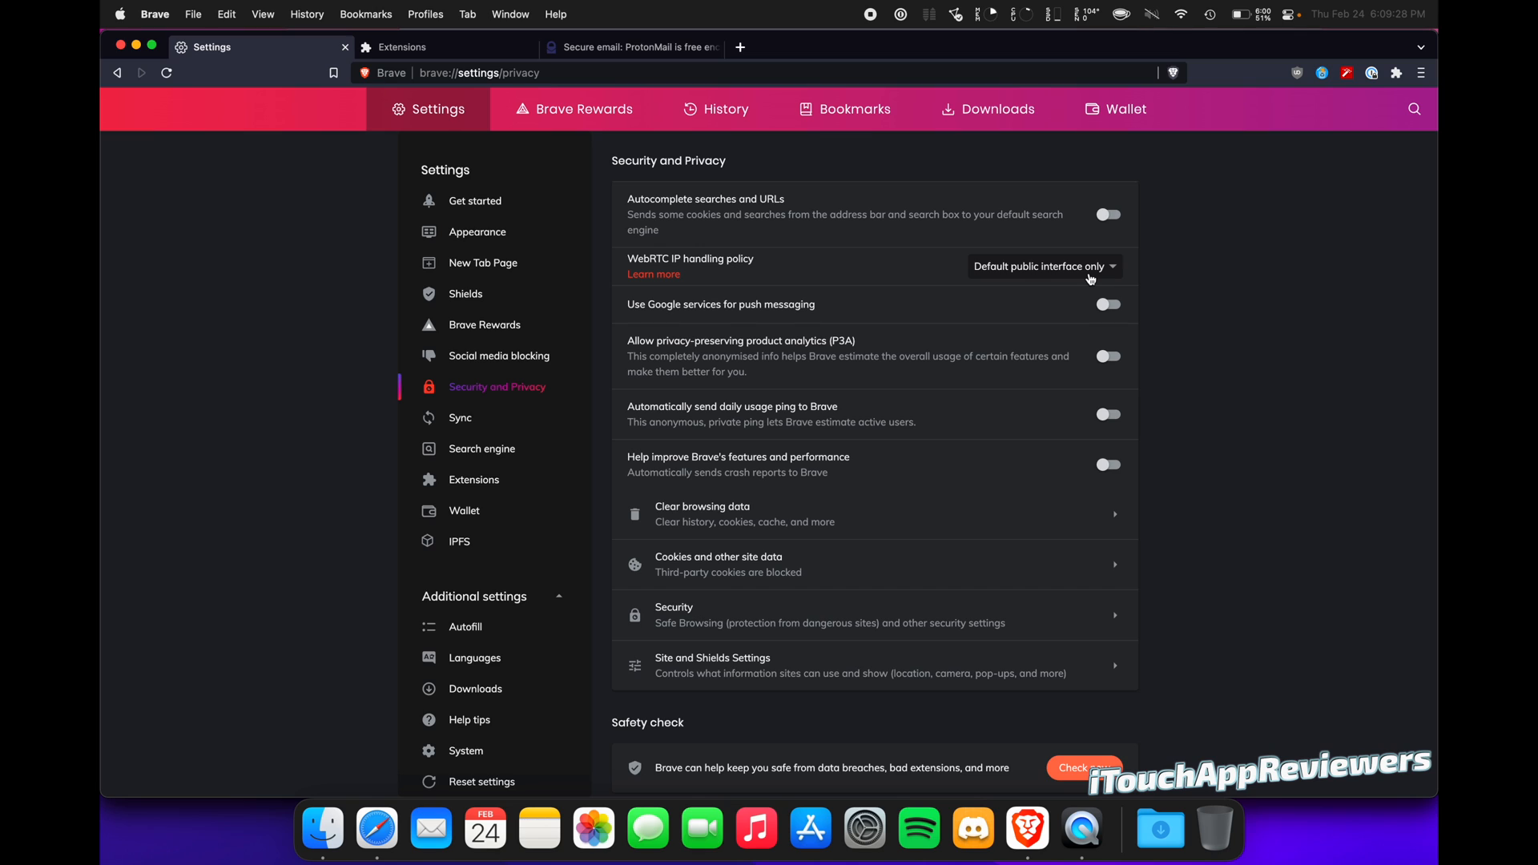
mouse_move(902, 478)
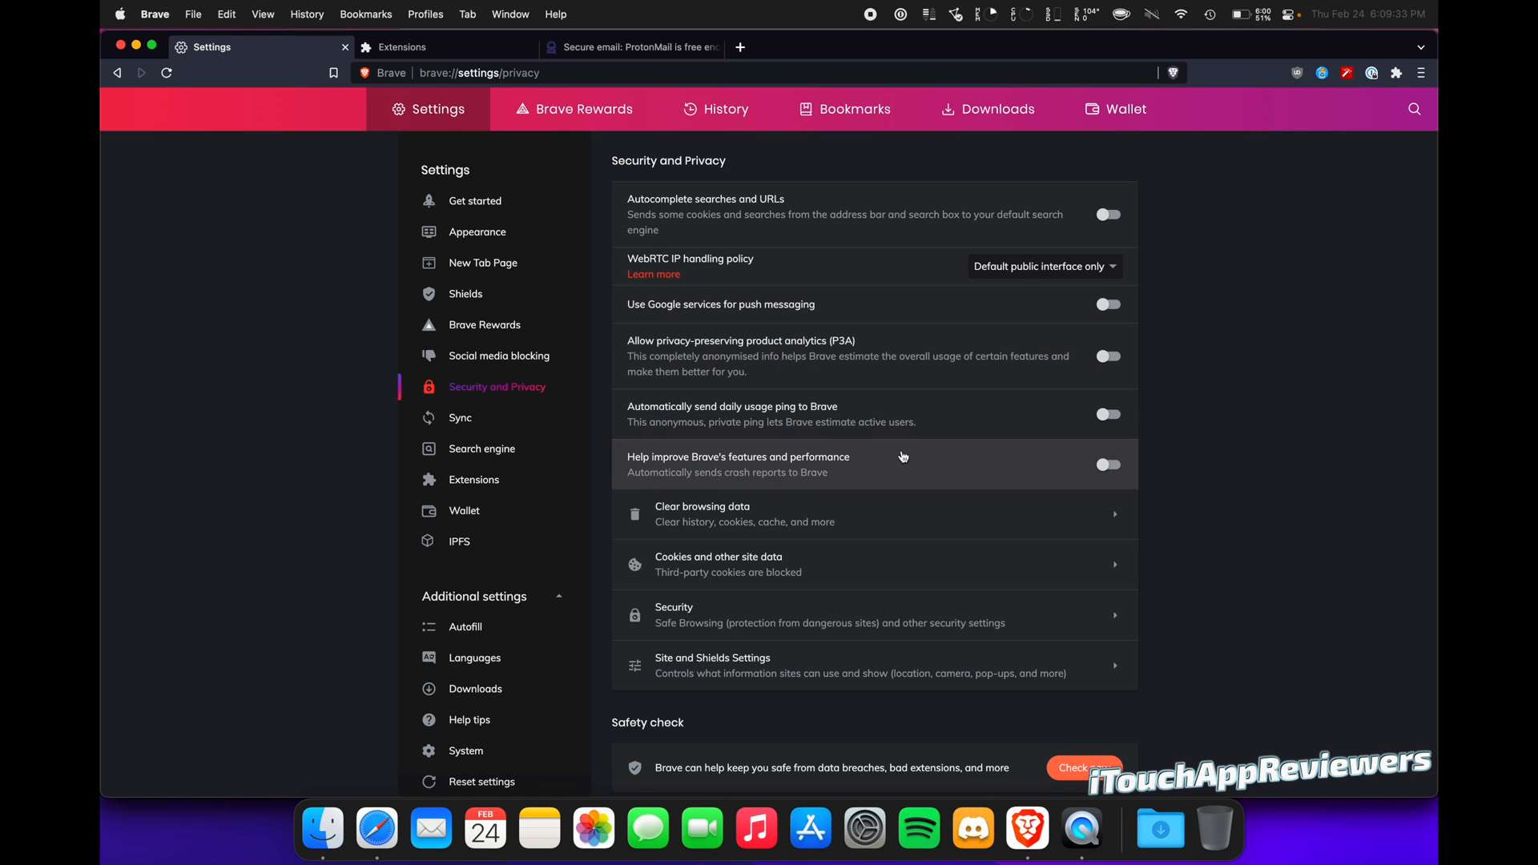
mouse_move(933, 419)
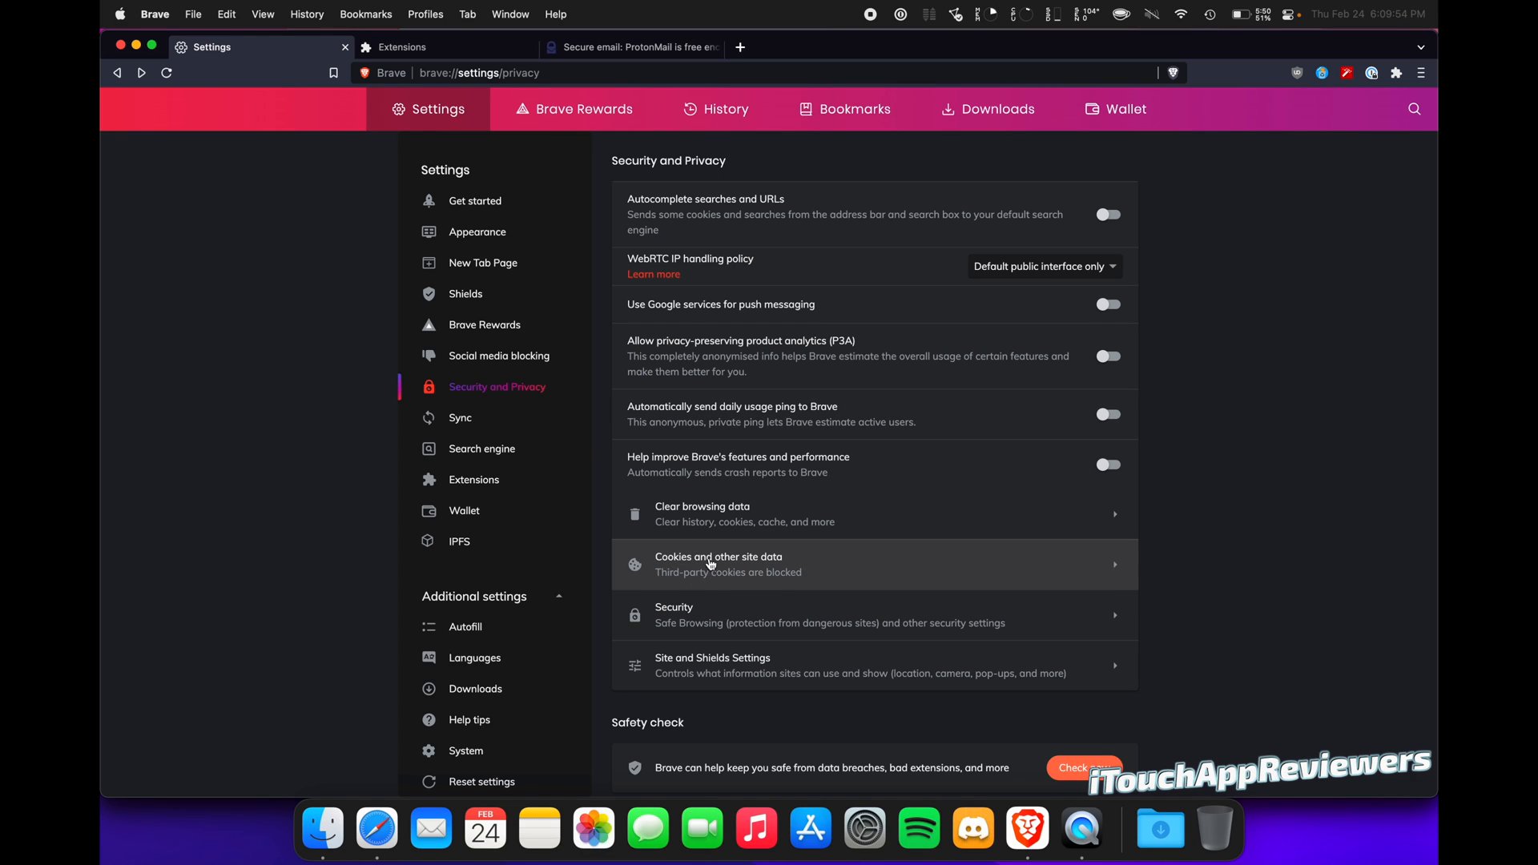
Change the address-bar search engine from Startpage to DuckDuckGo
left_click(459, 417)
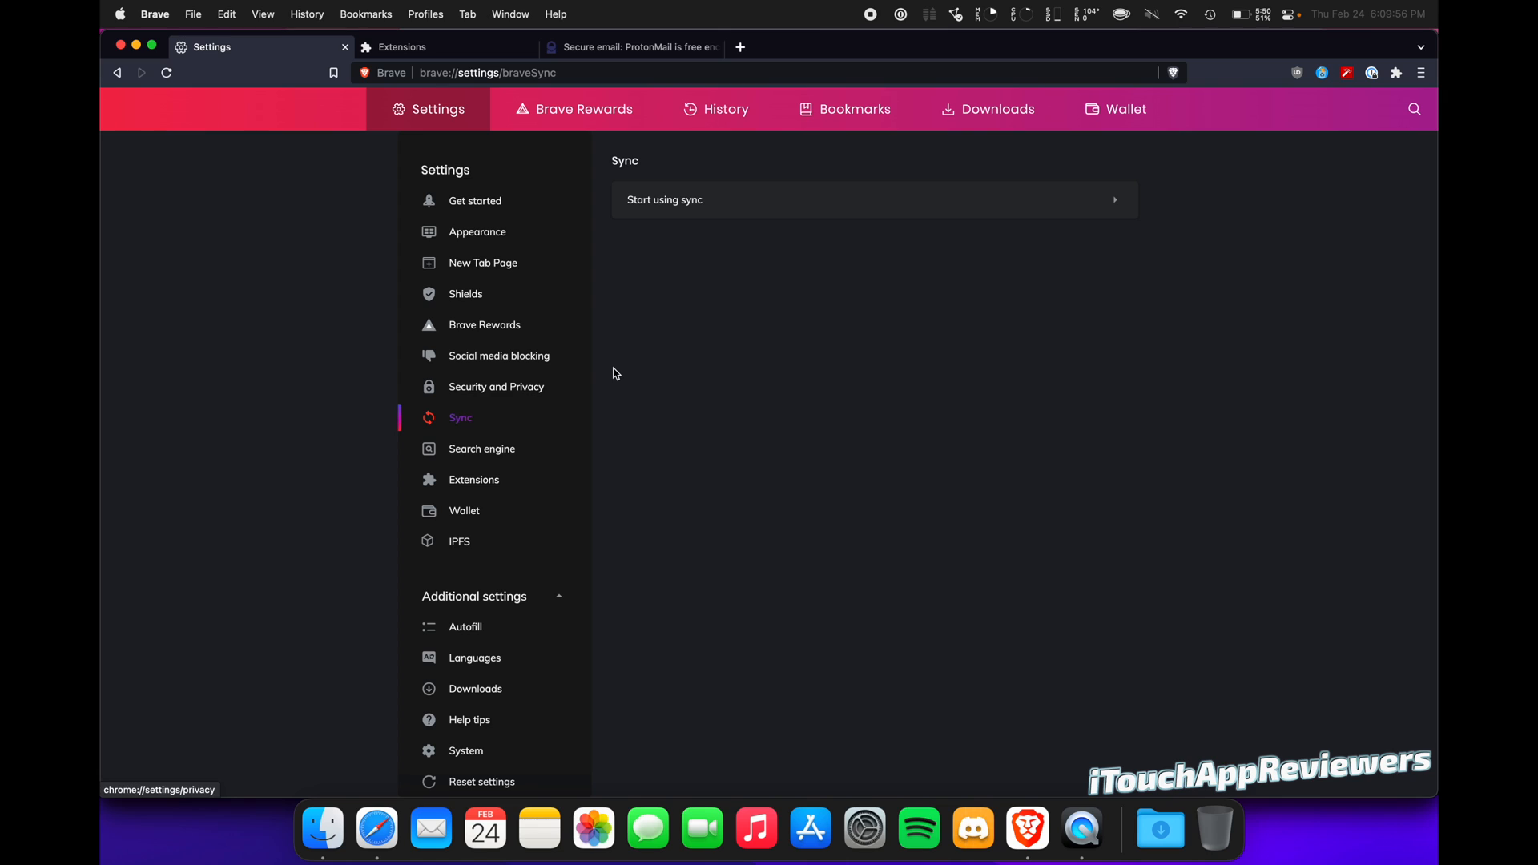
left_click(481, 448)
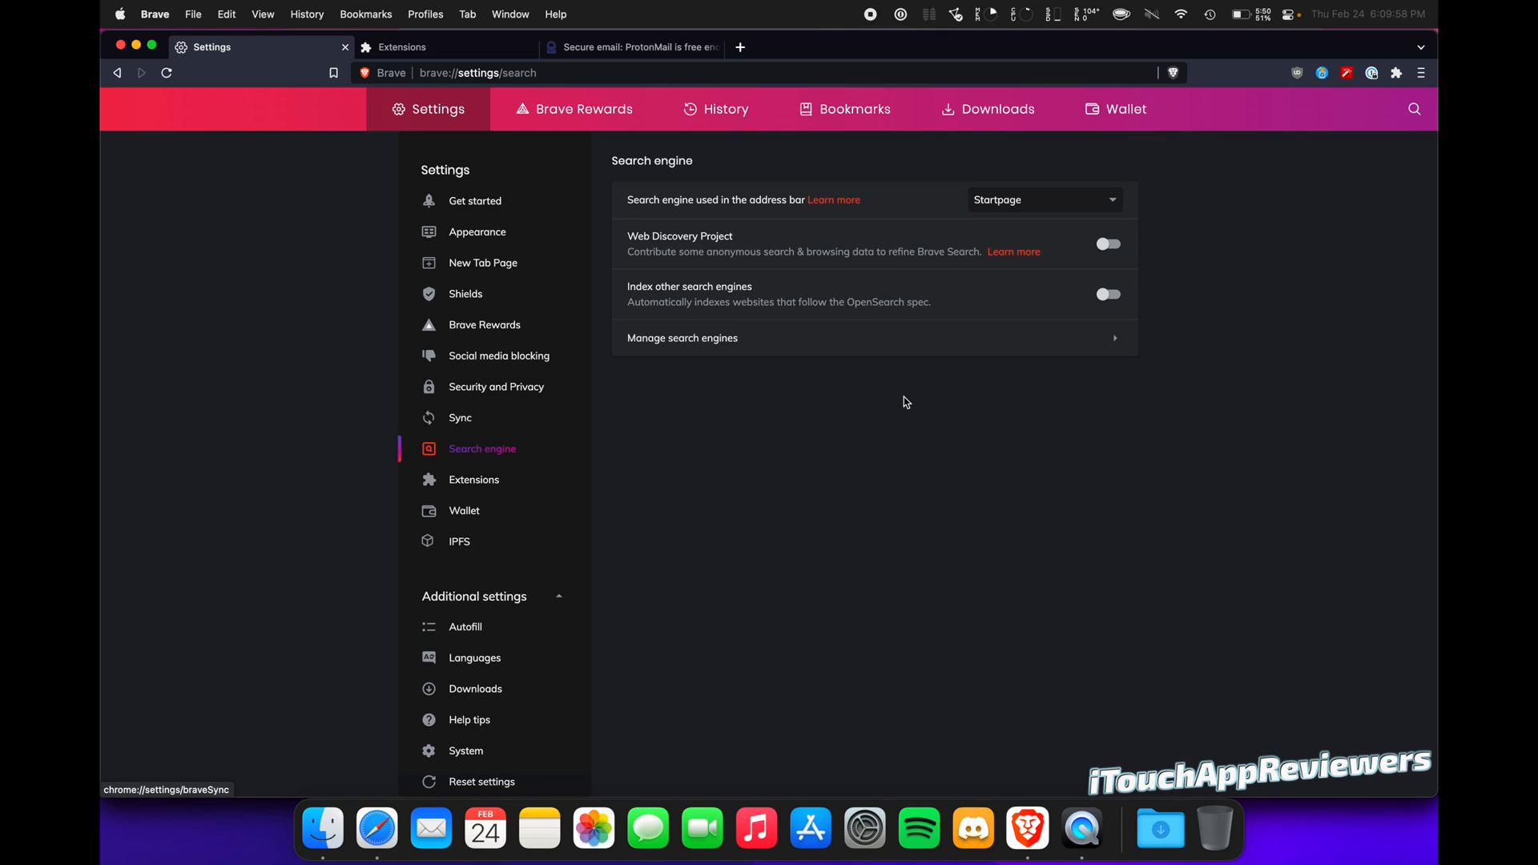
mouse_move(1029, 208)
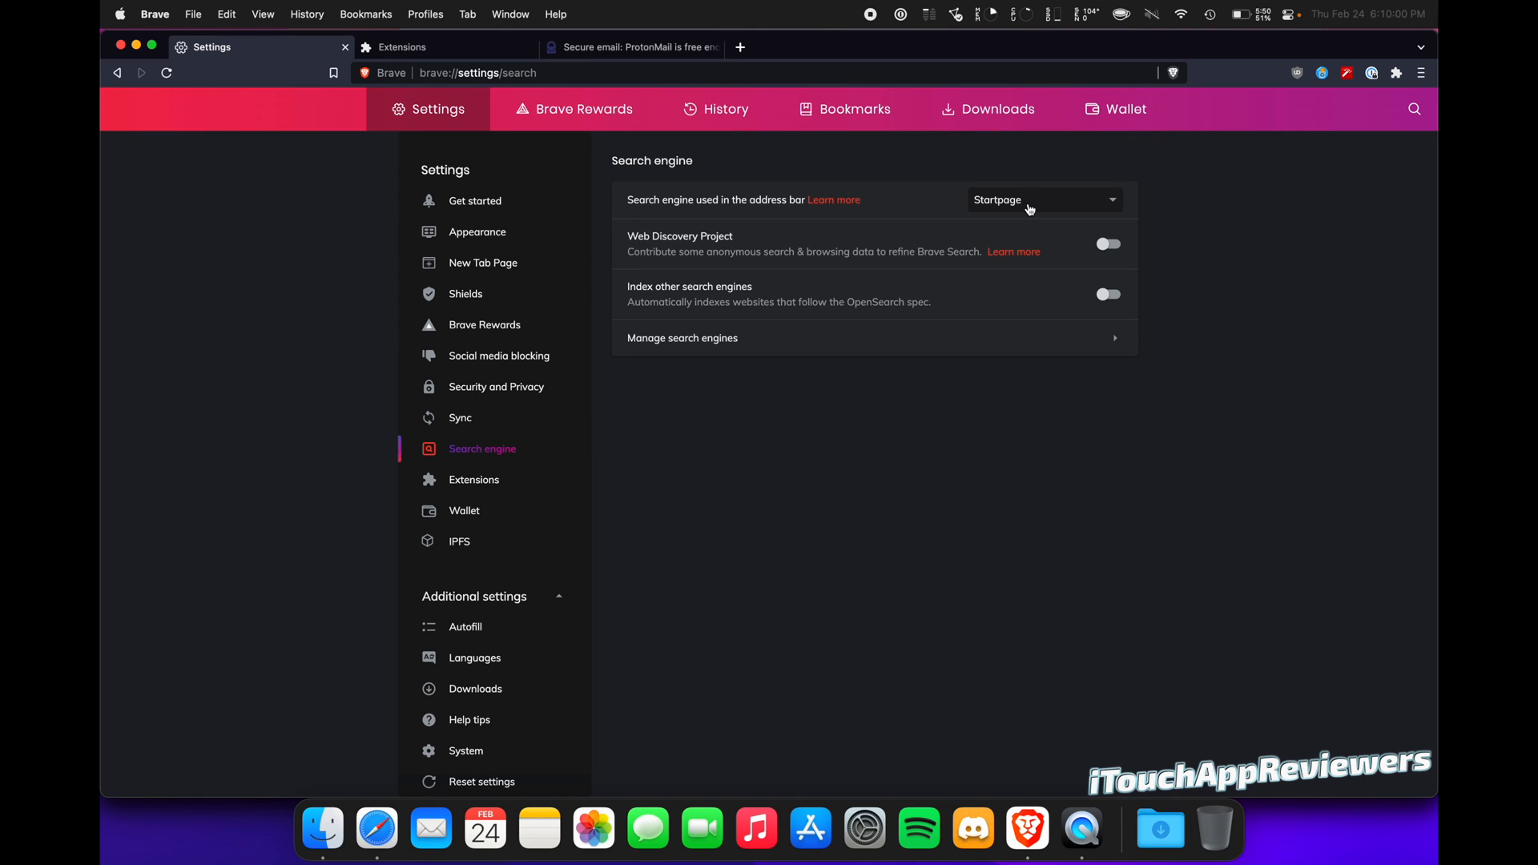
left_click(1045, 200)
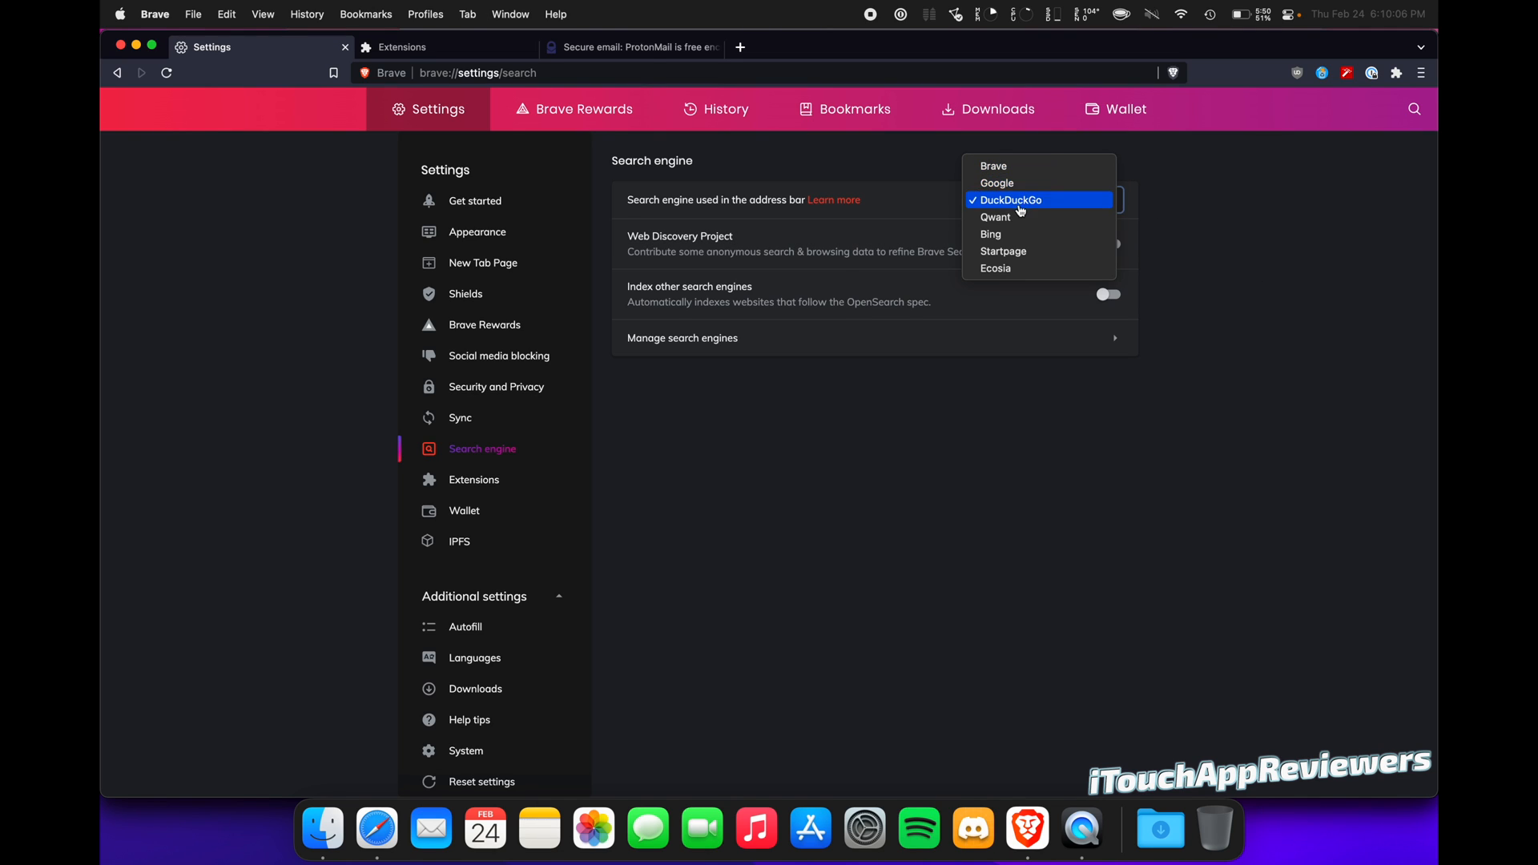
mouse_move(1027, 249)
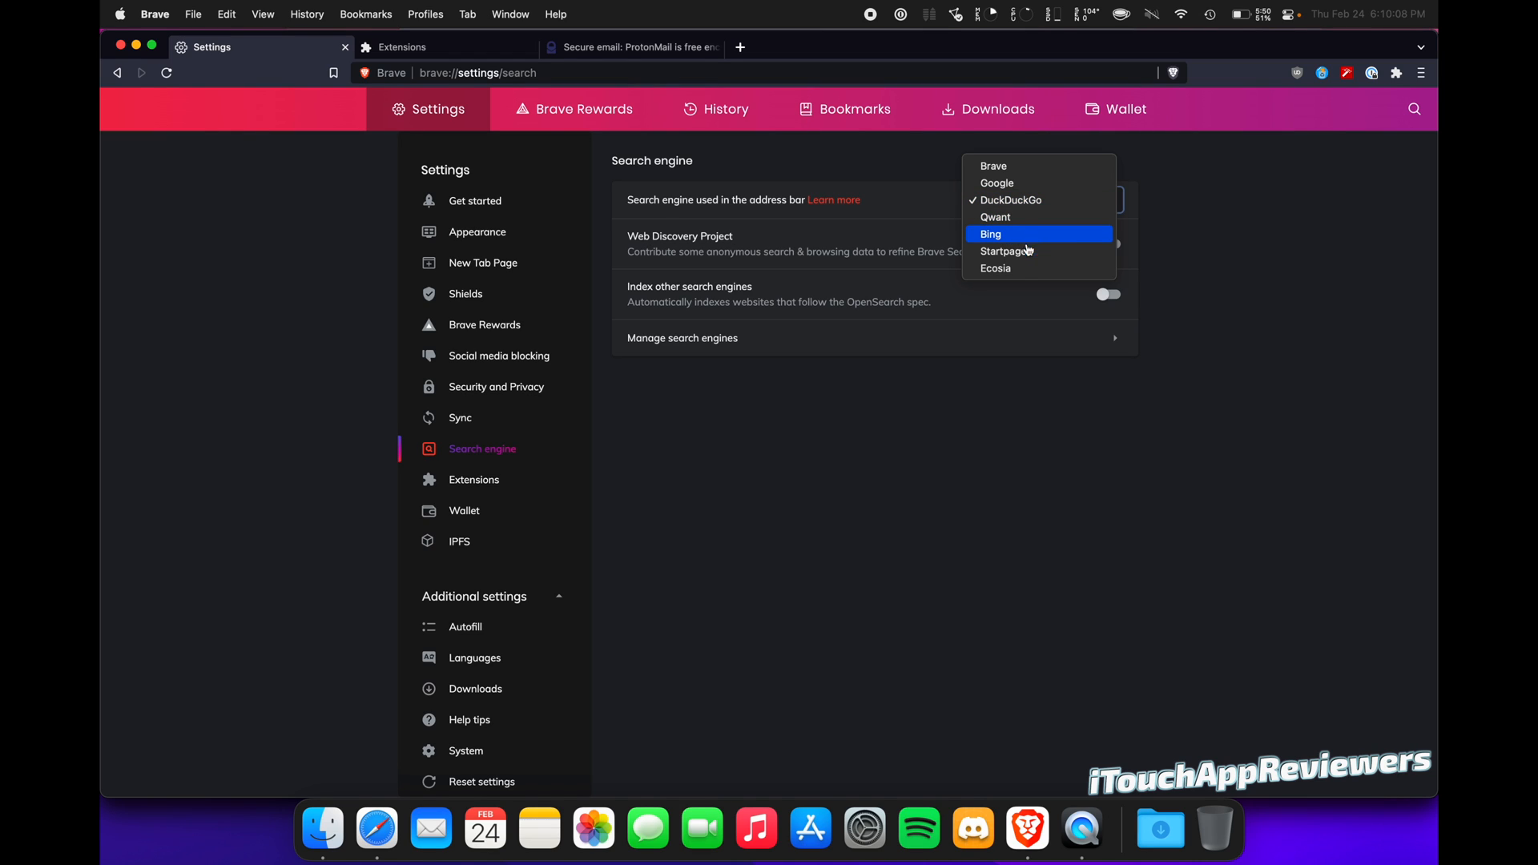
mouse_move(1216, 222)
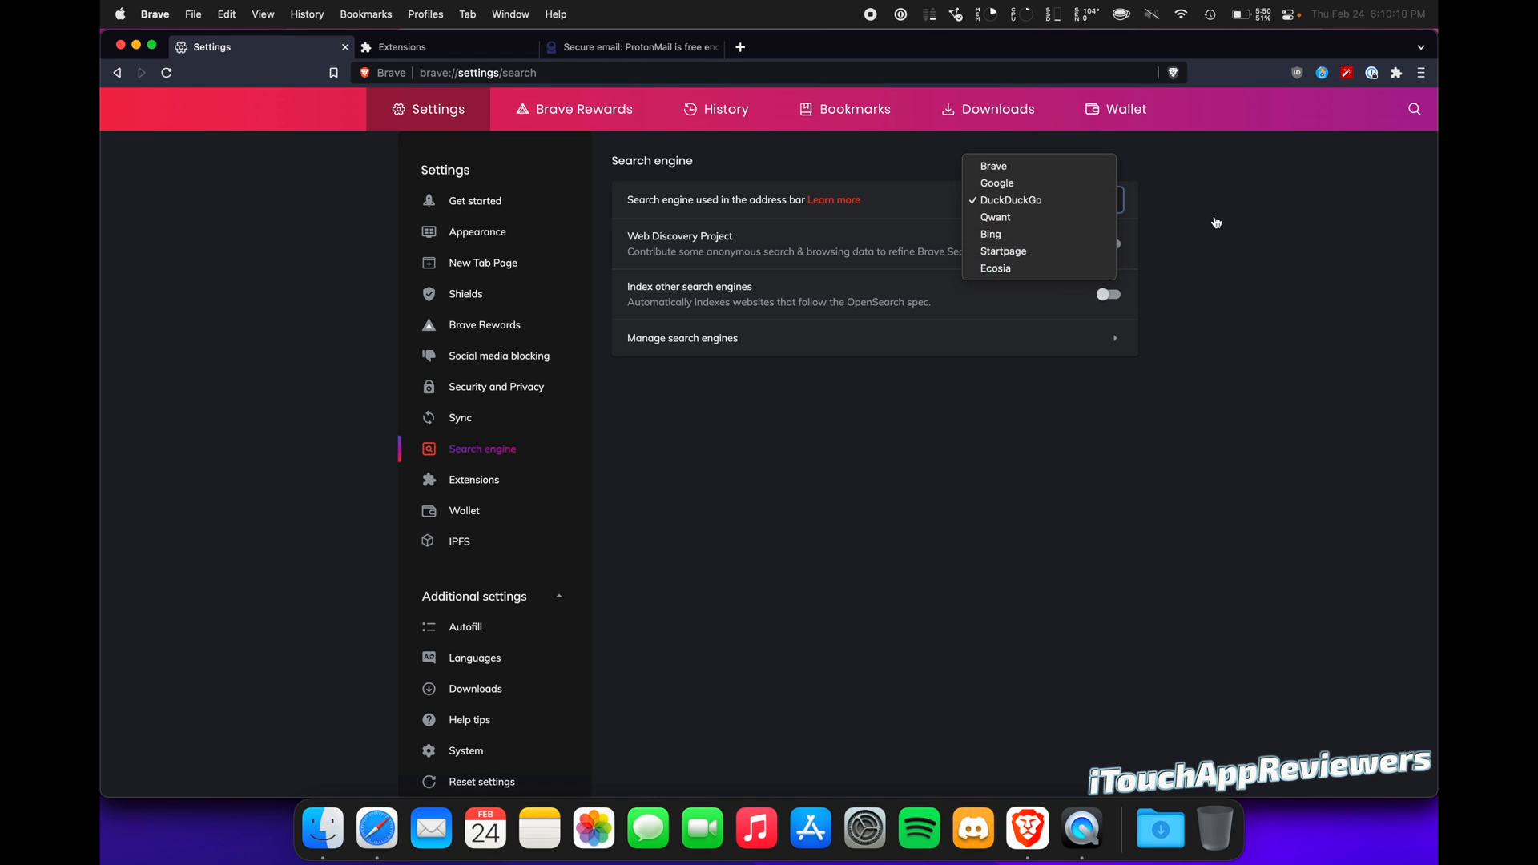
left_click(1012, 201)
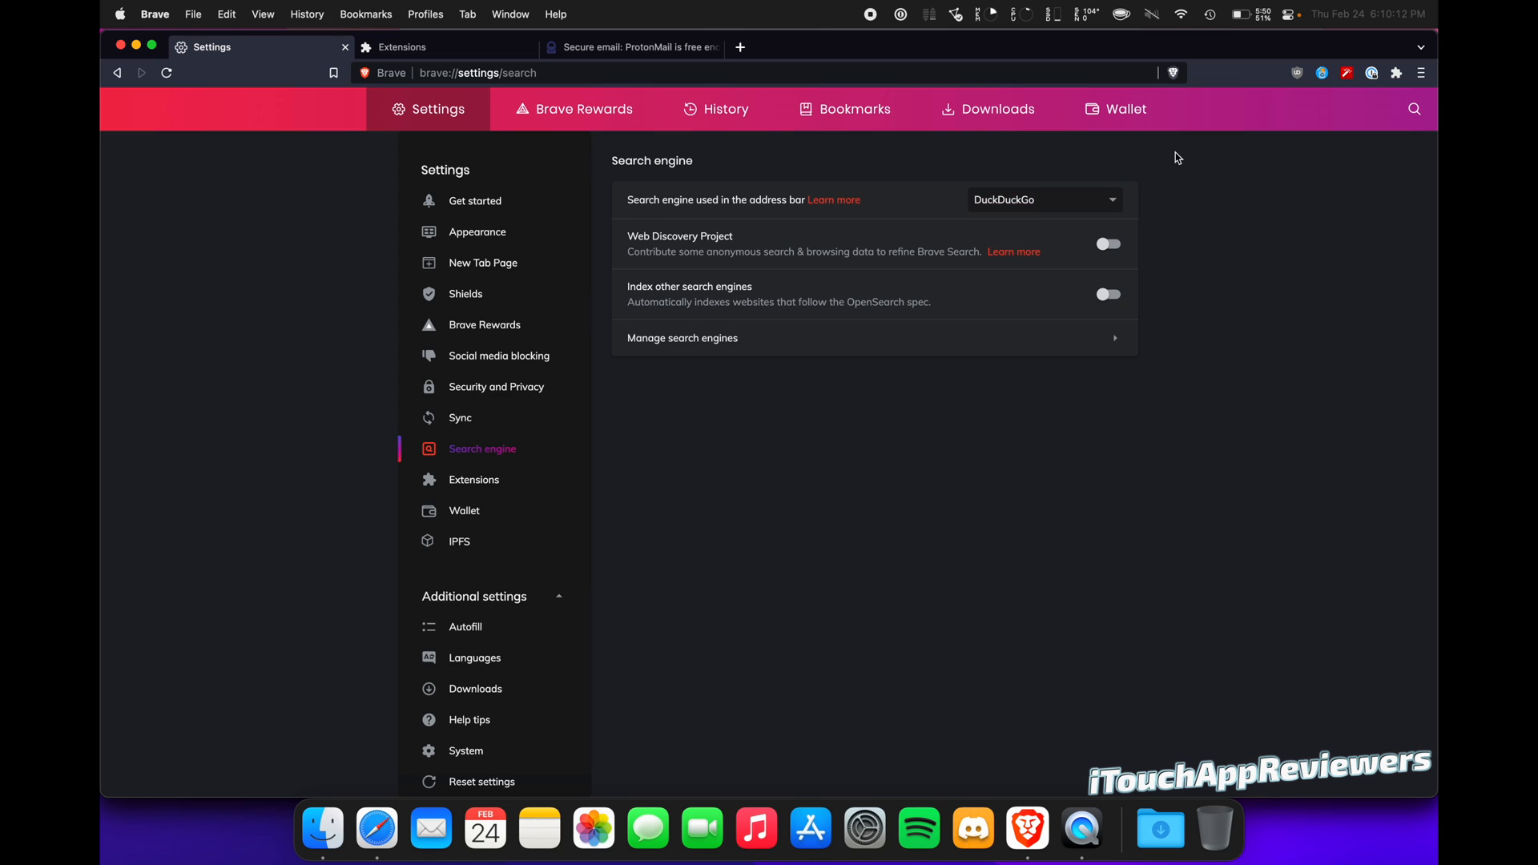
mouse_move(1006, 202)
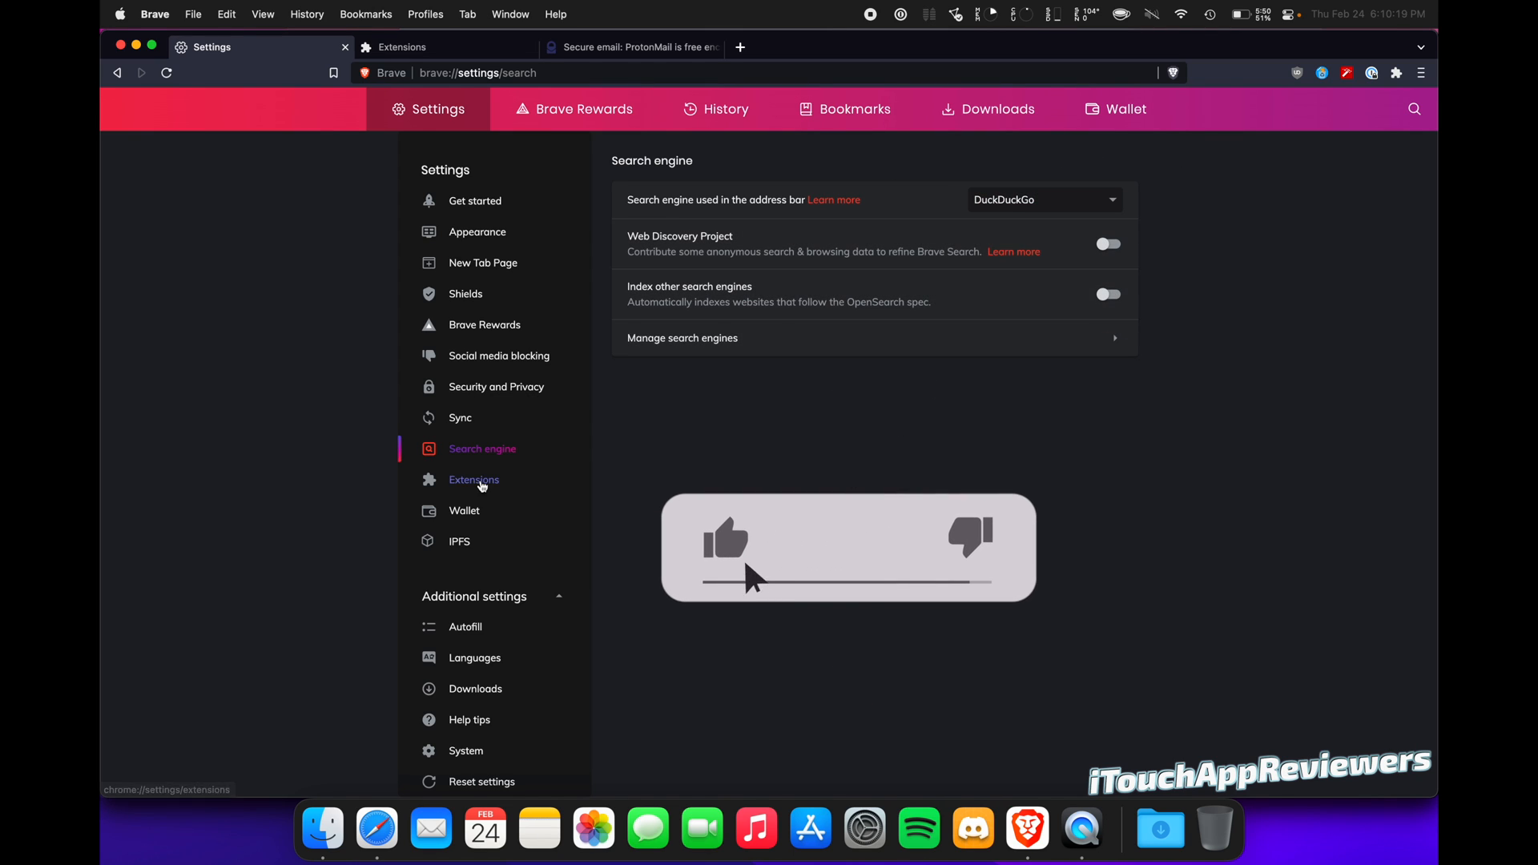
Show the Extensions settings with Tor private windows, WebTorrent and Widevine options
left_click(473, 480)
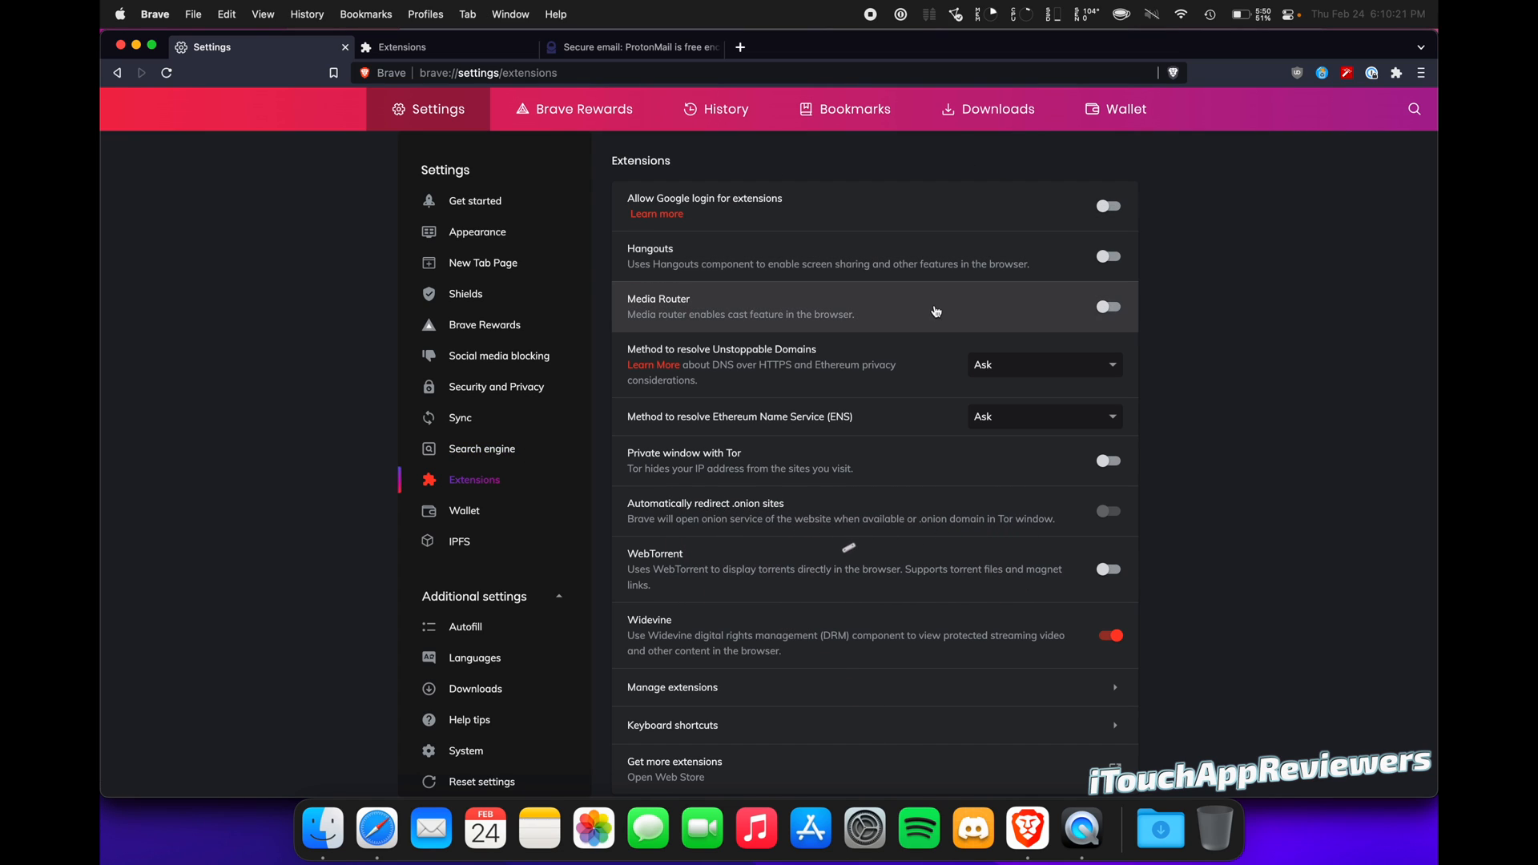
mouse_move(1308, 475)
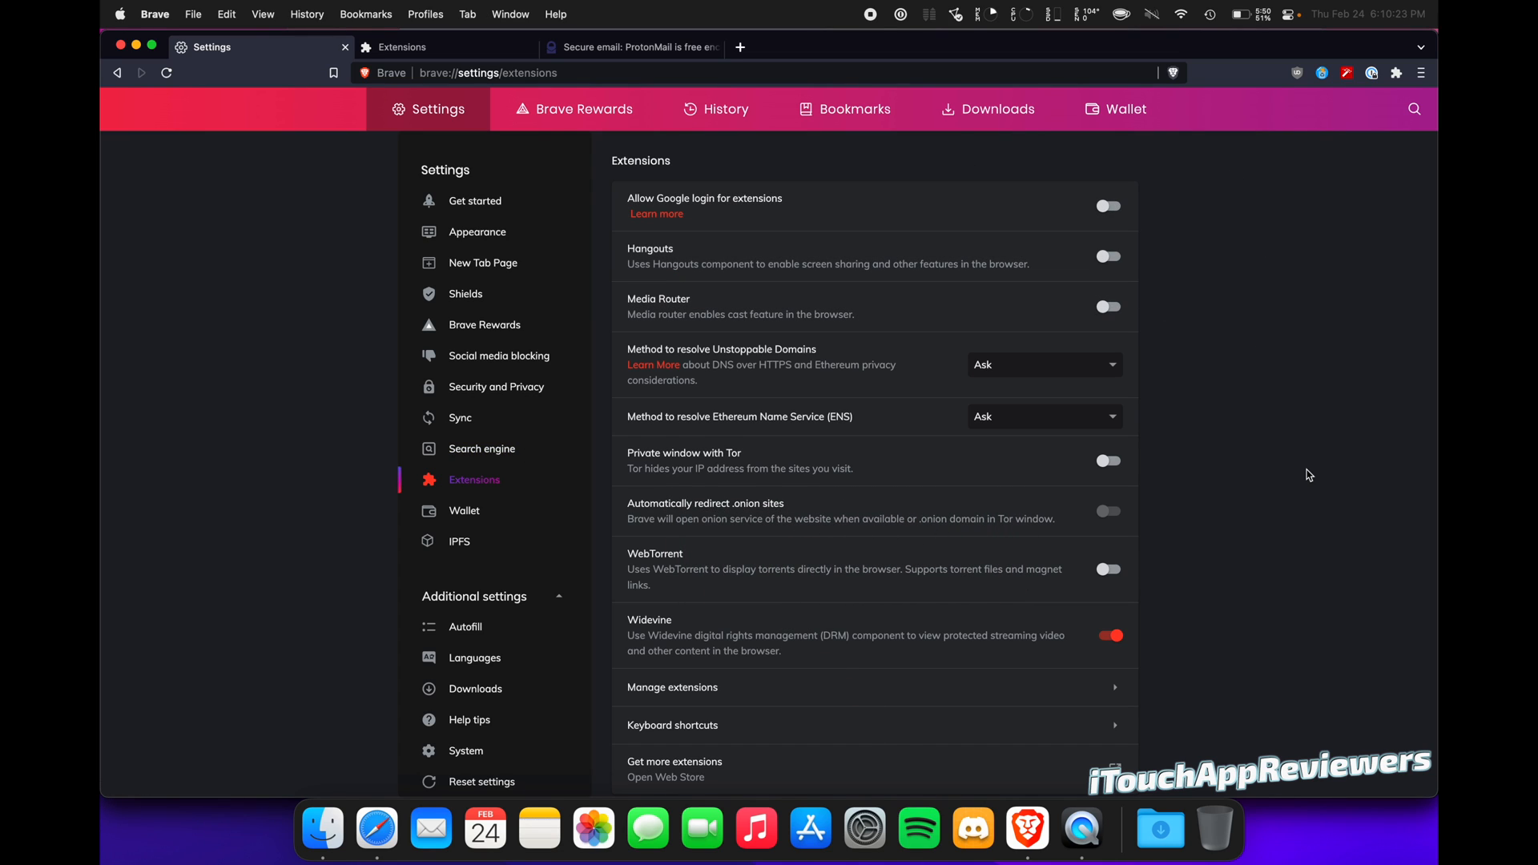
mouse_move(842, 476)
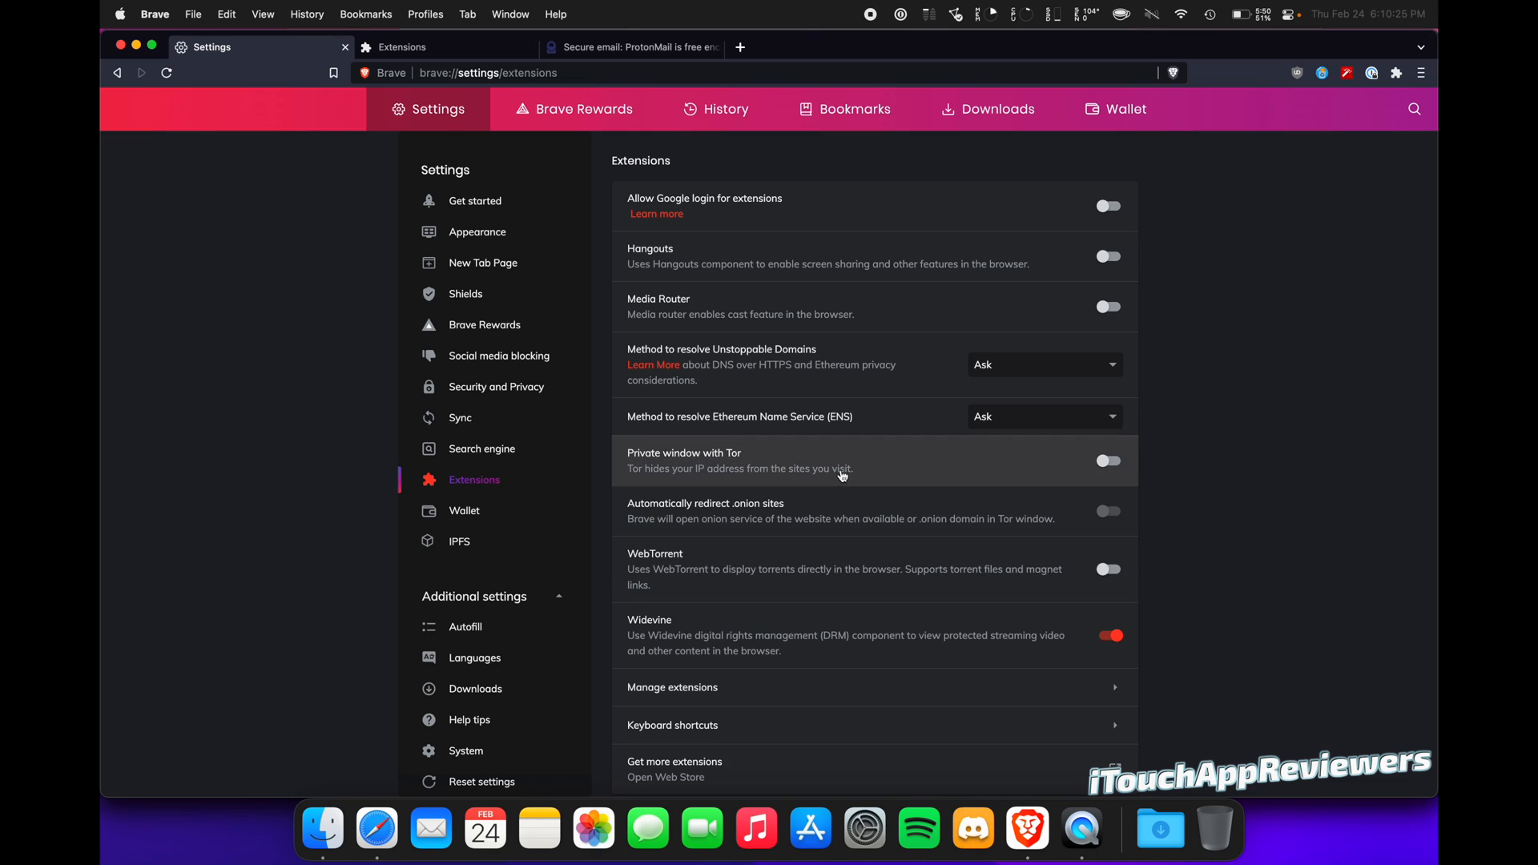
mouse_move(1280, 421)
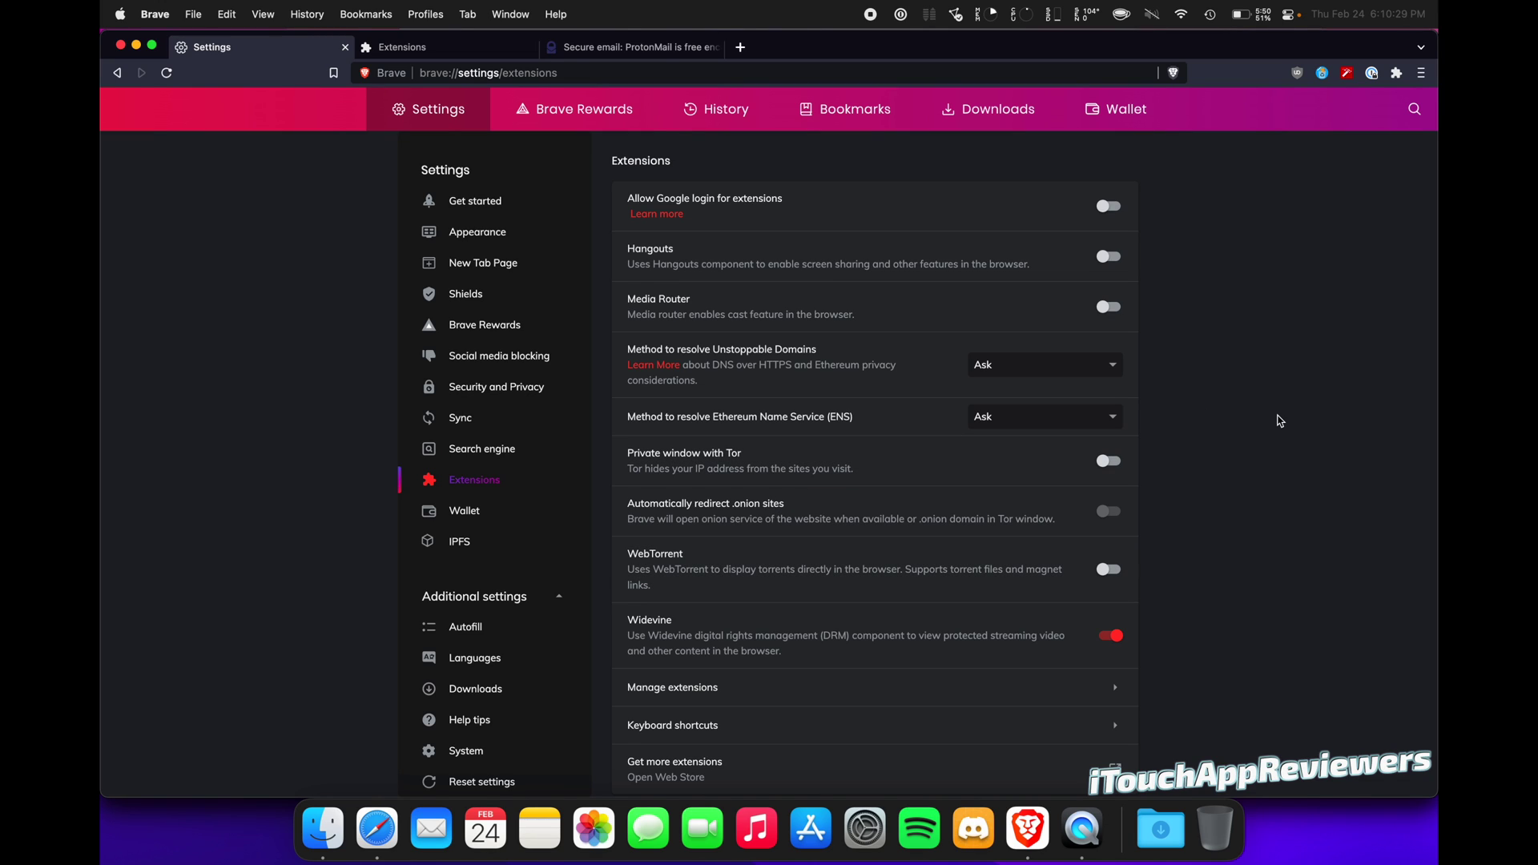
mouse_move(1186, 446)
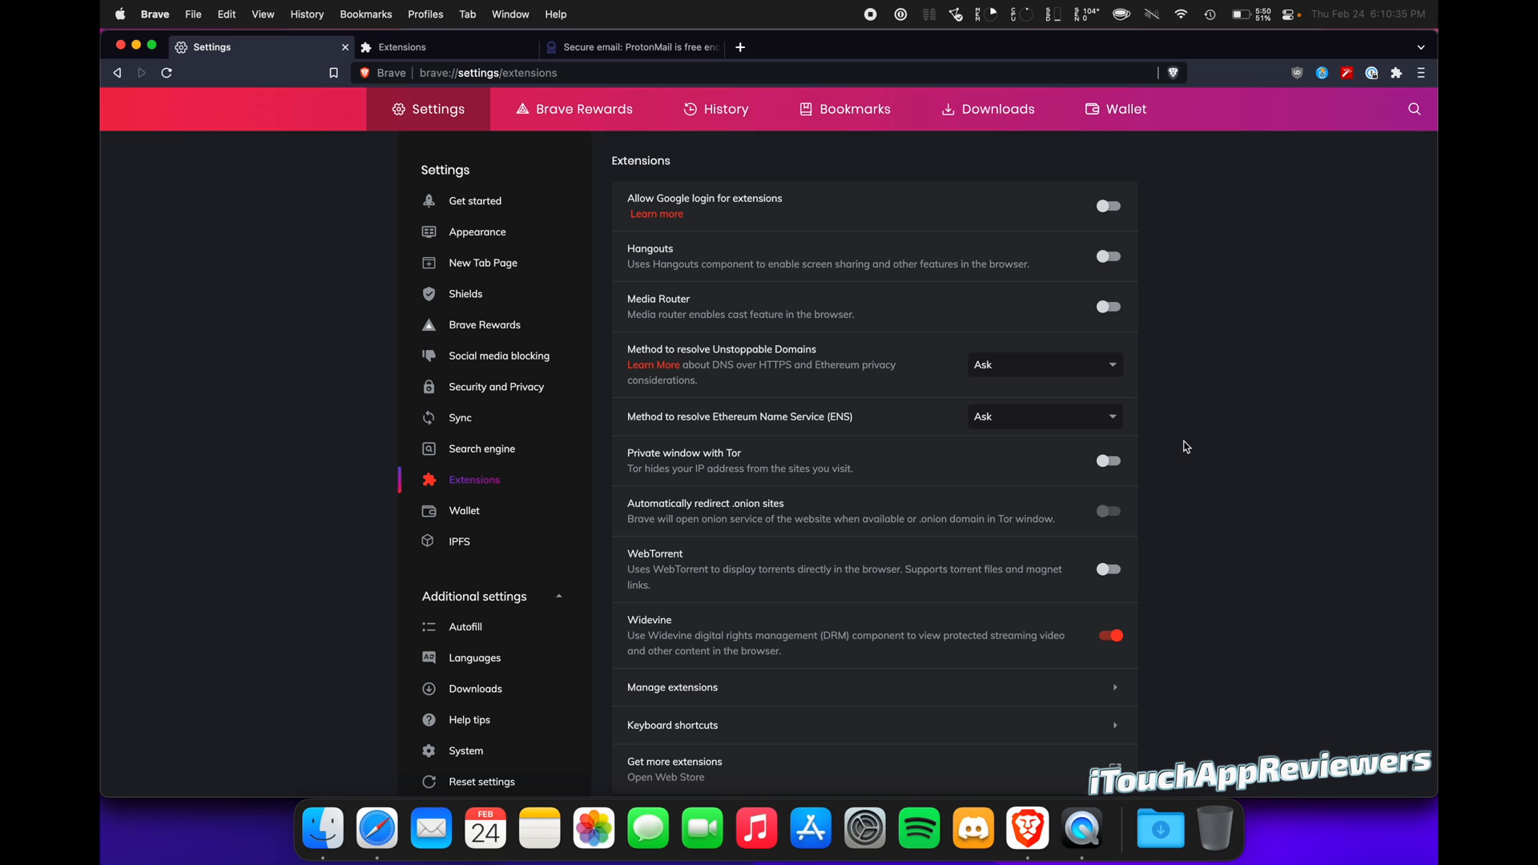
mouse_move(1197, 508)
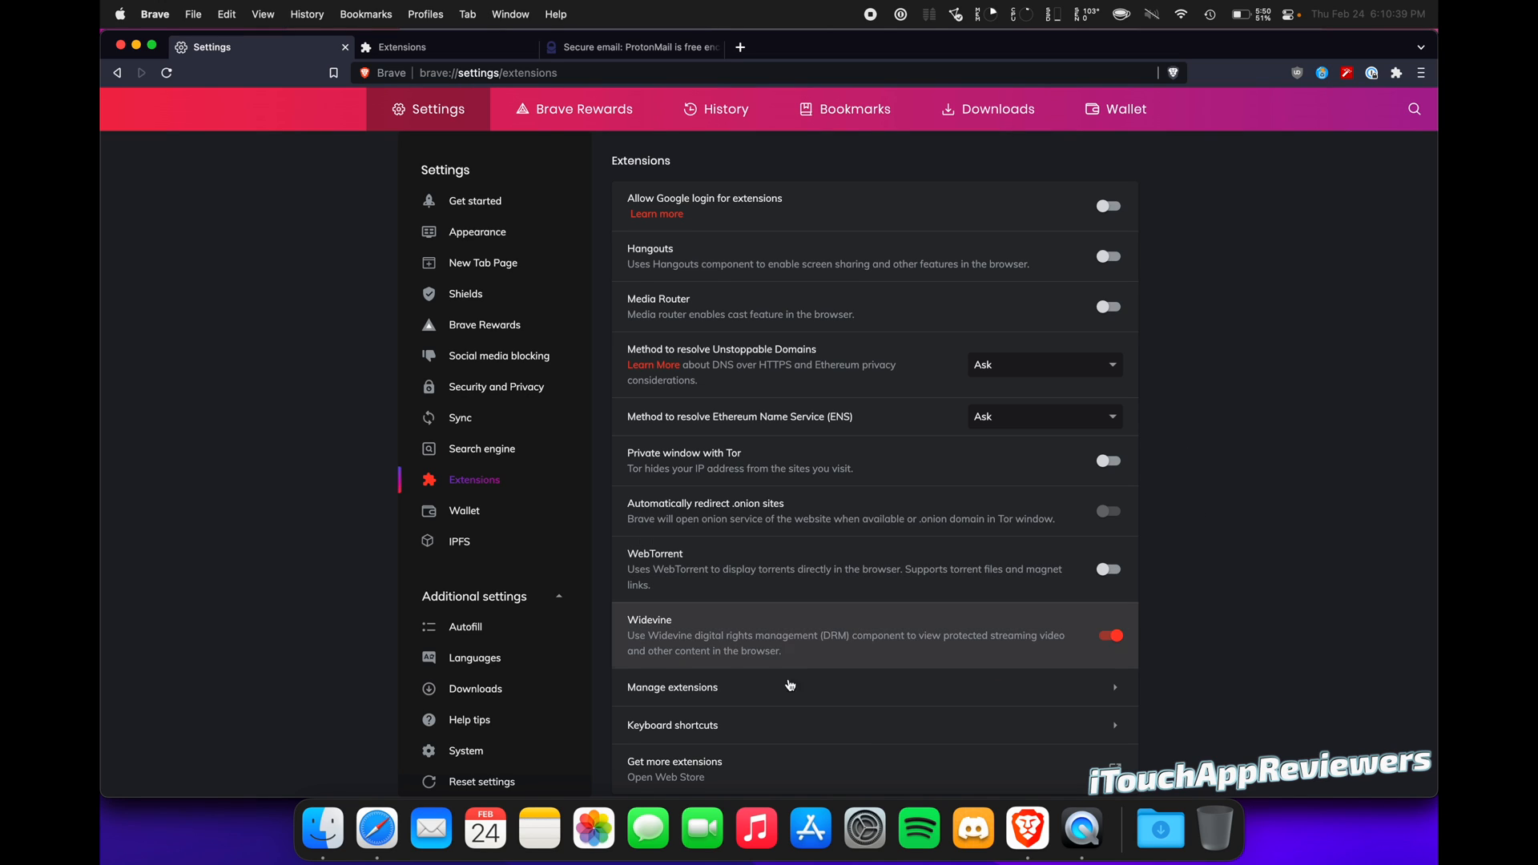
mouse_move(475, 514)
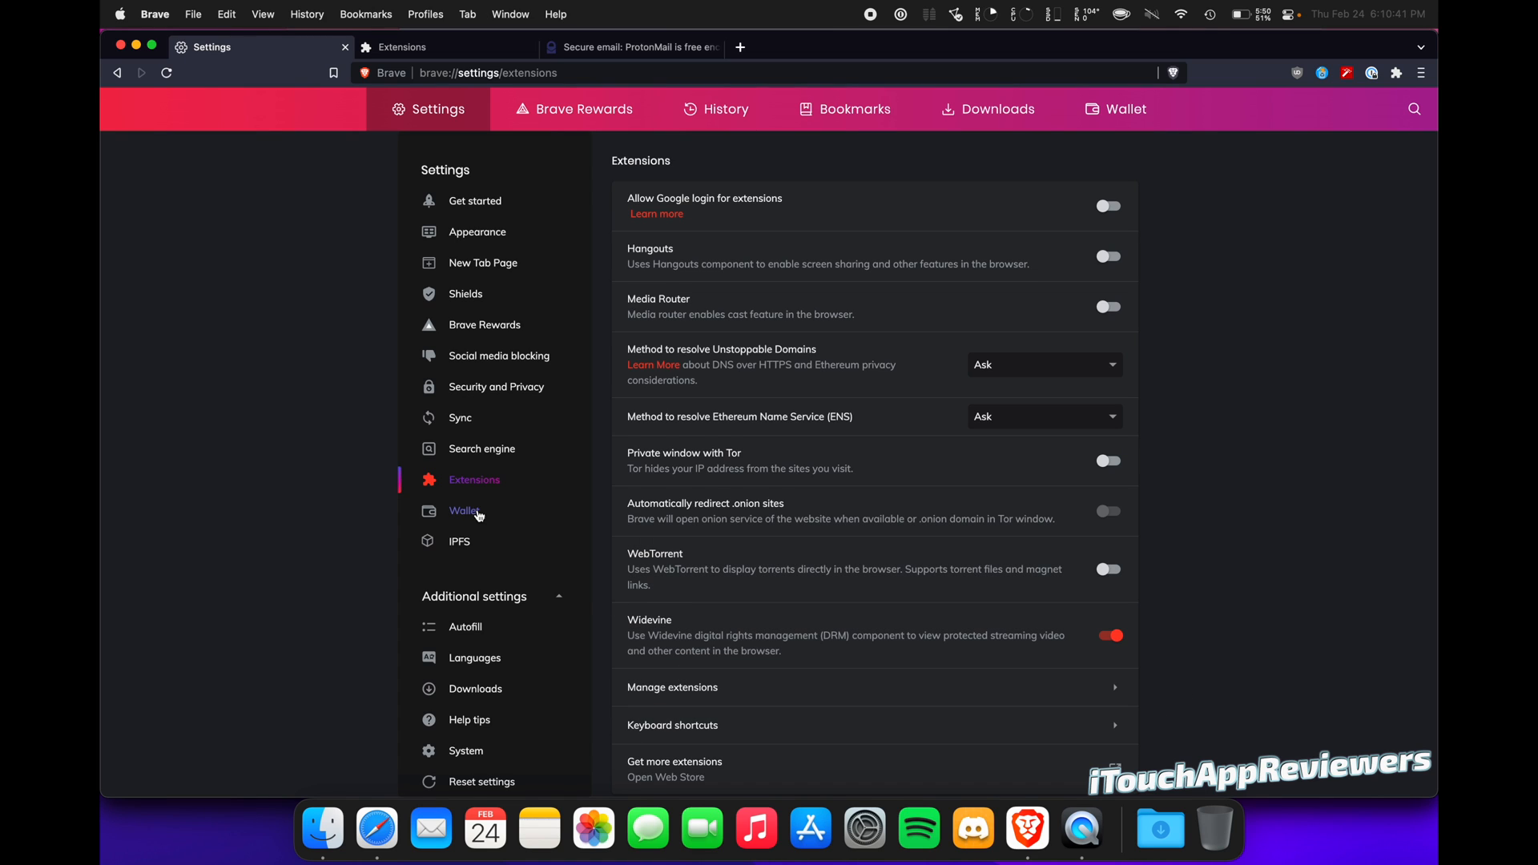
Step through the Wallet and Autofill settings to the System settings page
left_click(464, 510)
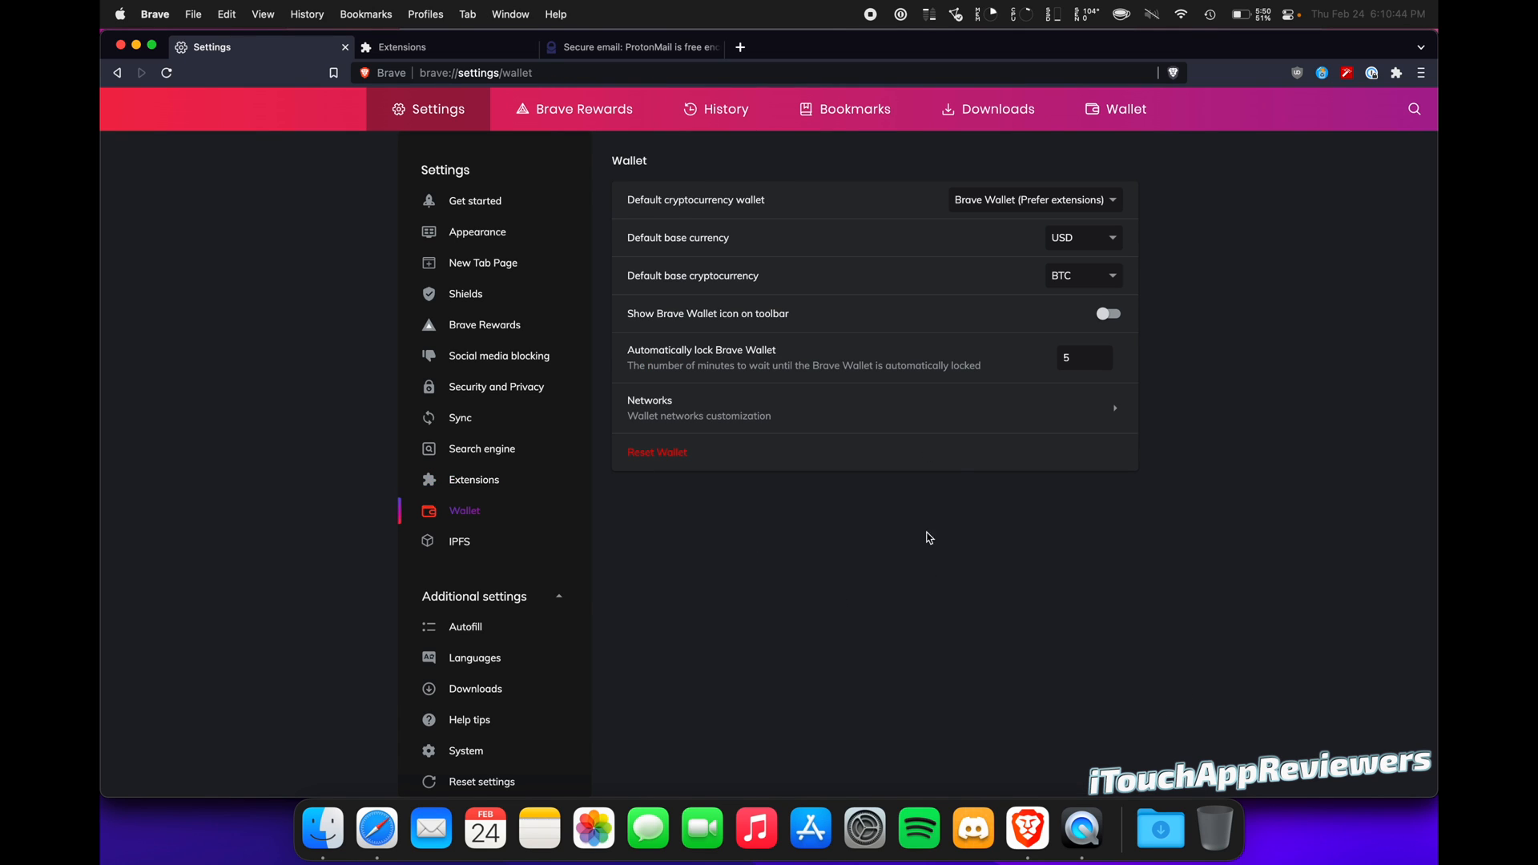
left_click(459, 541)
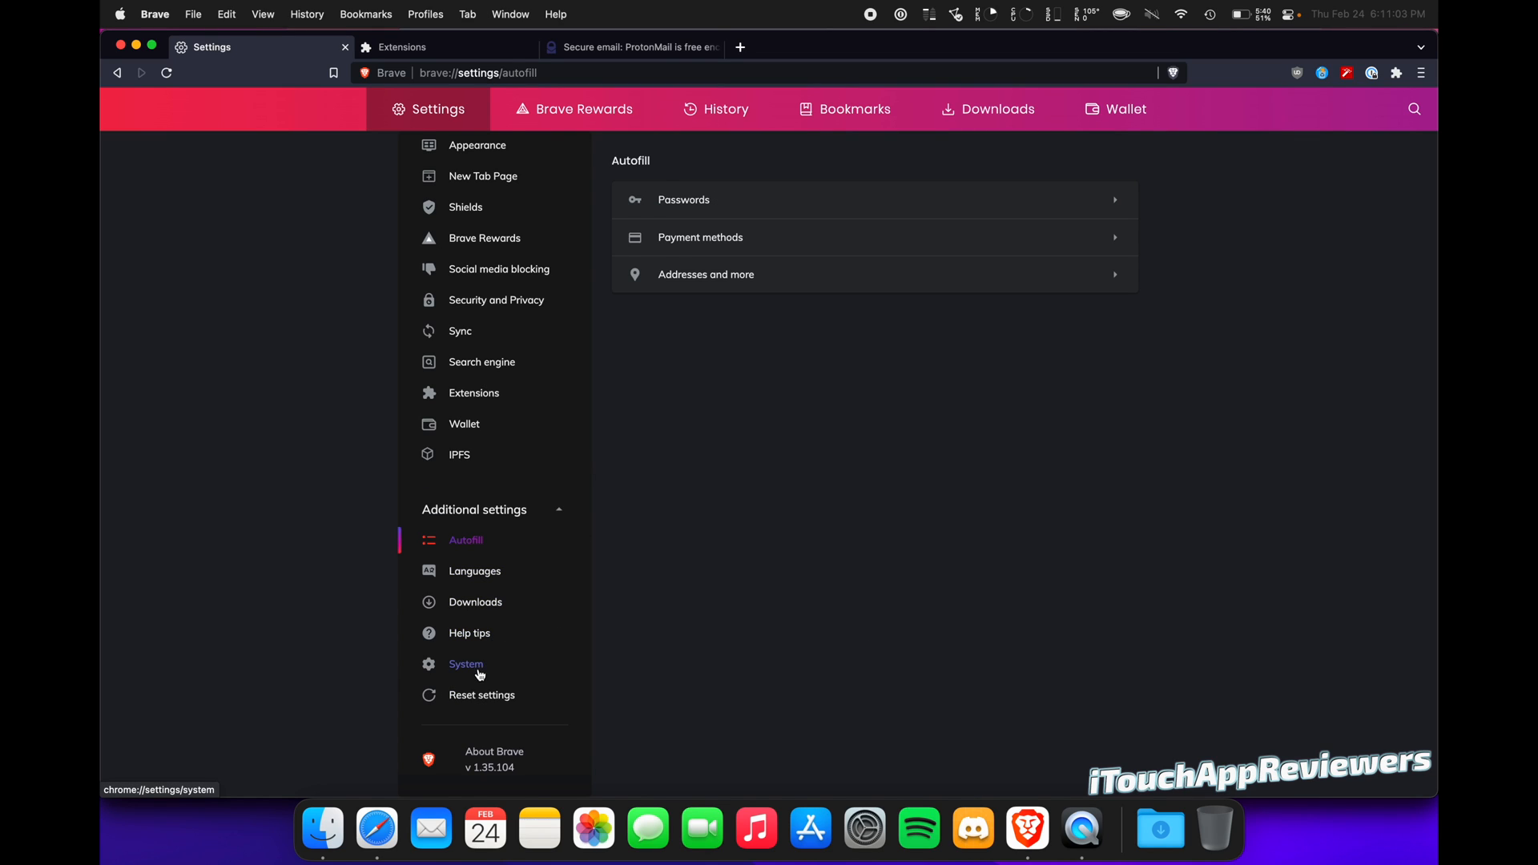
left_click(466, 664)
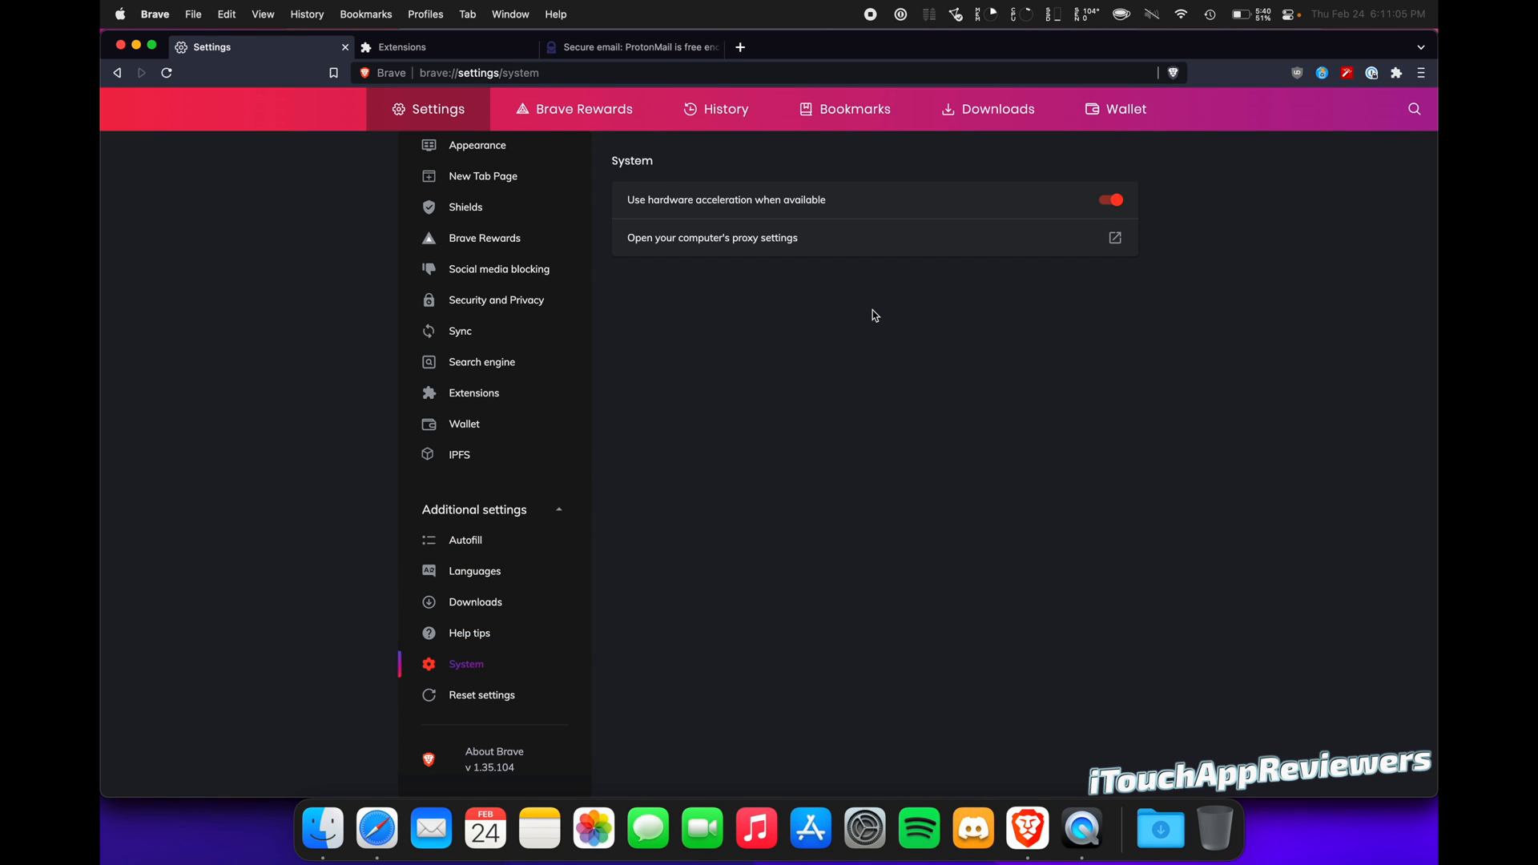
mouse_move(638, 658)
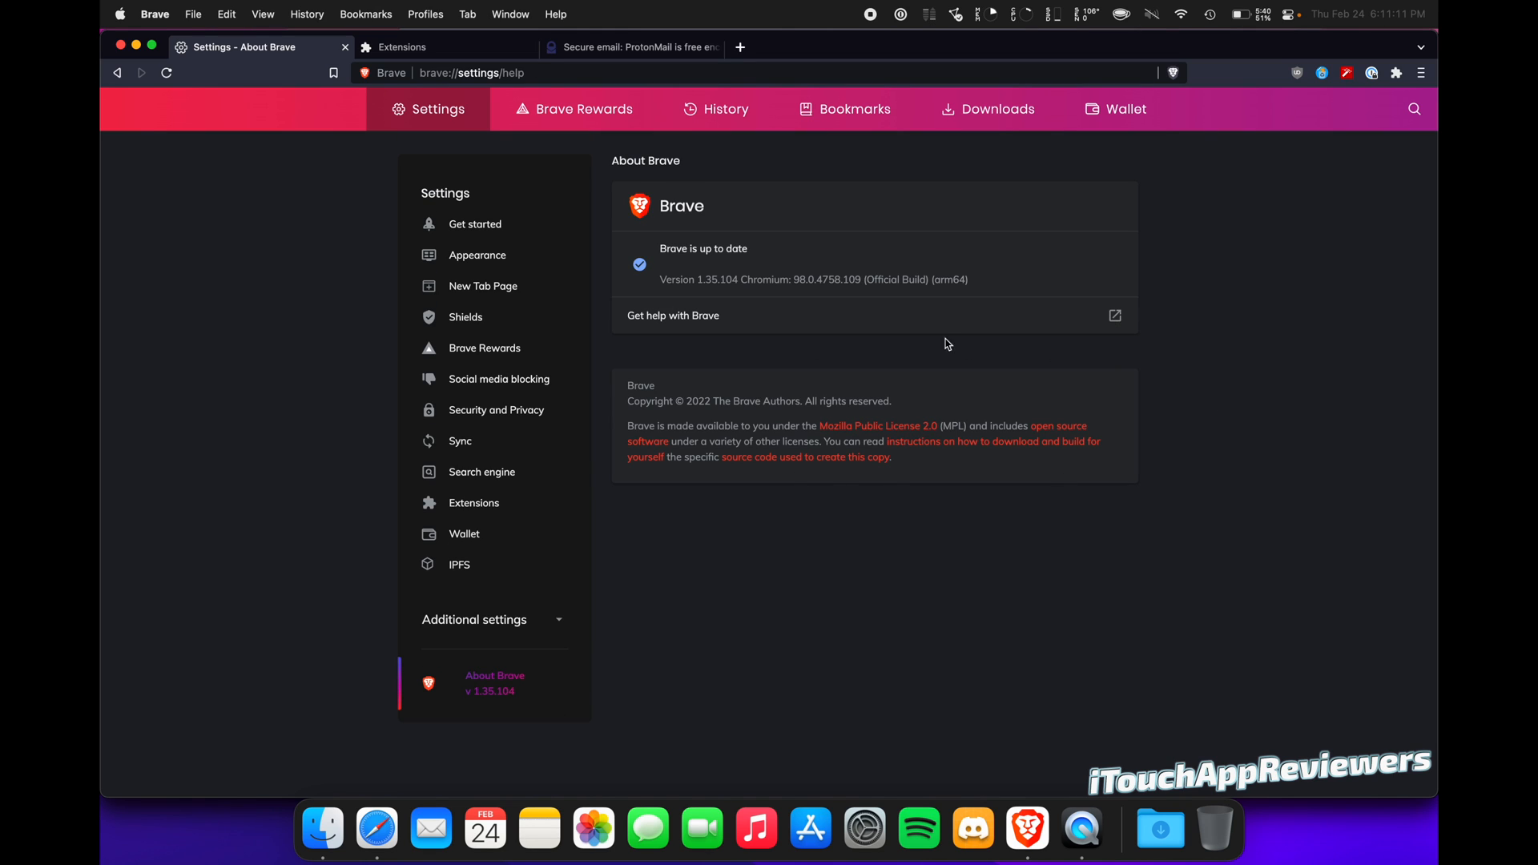
mouse_move(1078, 354)
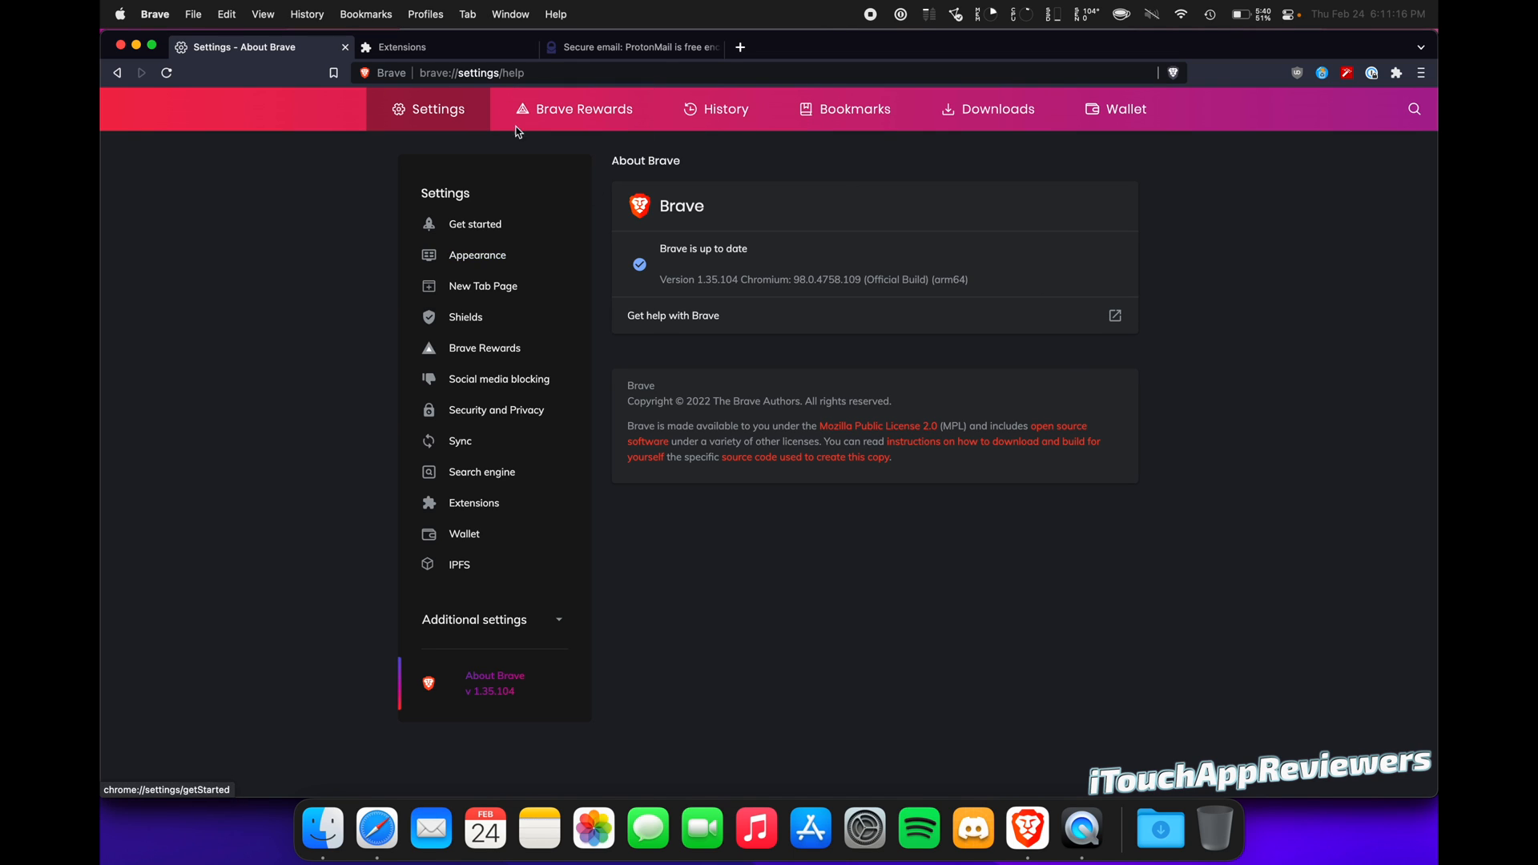
left_click(403, 47)
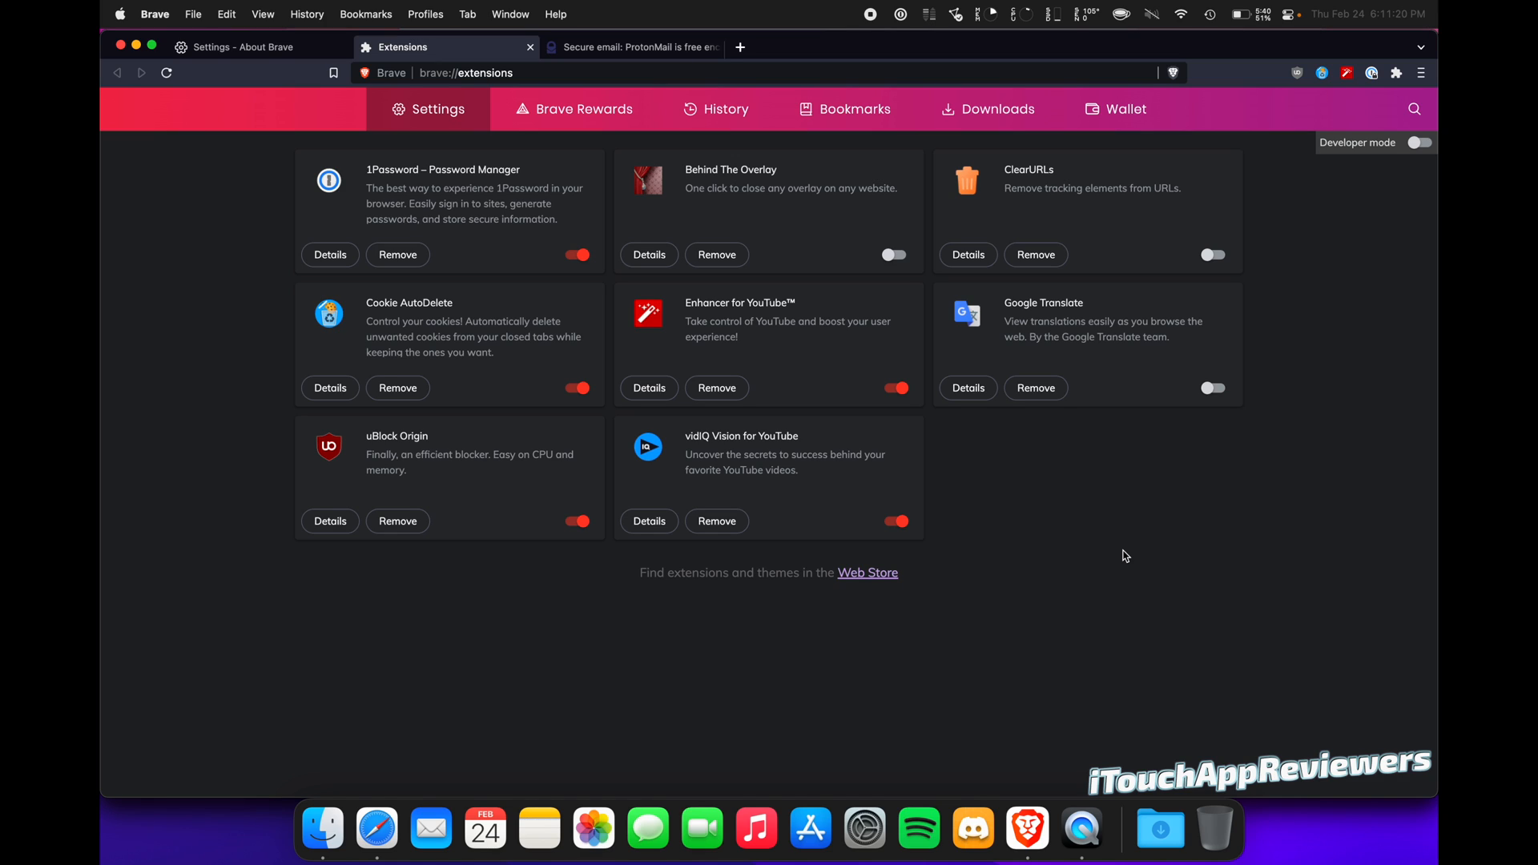
mouse_move(1111, 540)
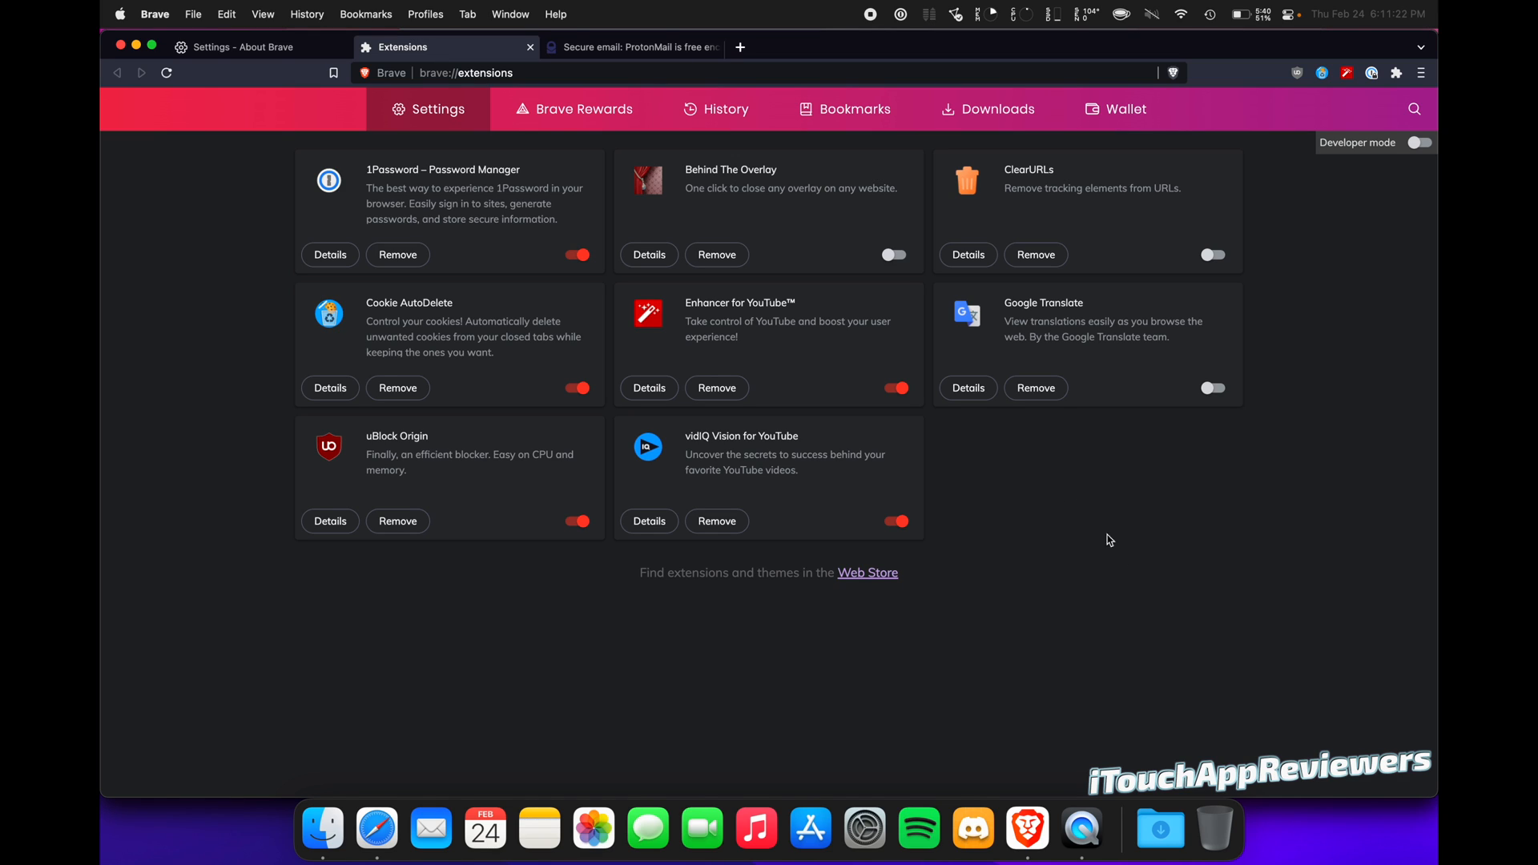
mouse_move(239, 230)
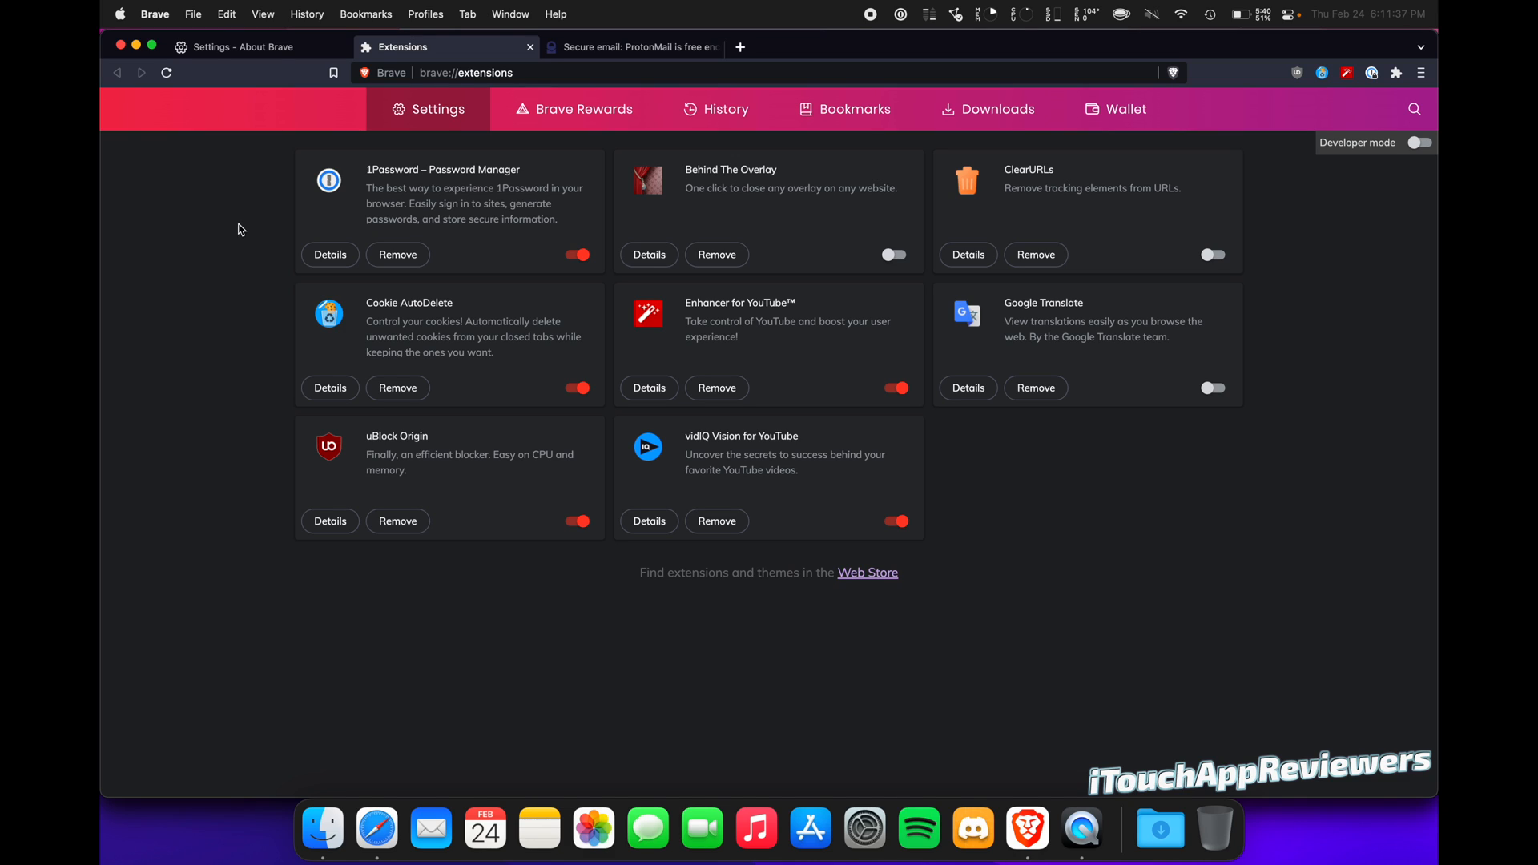
mouse_move(785, 170)
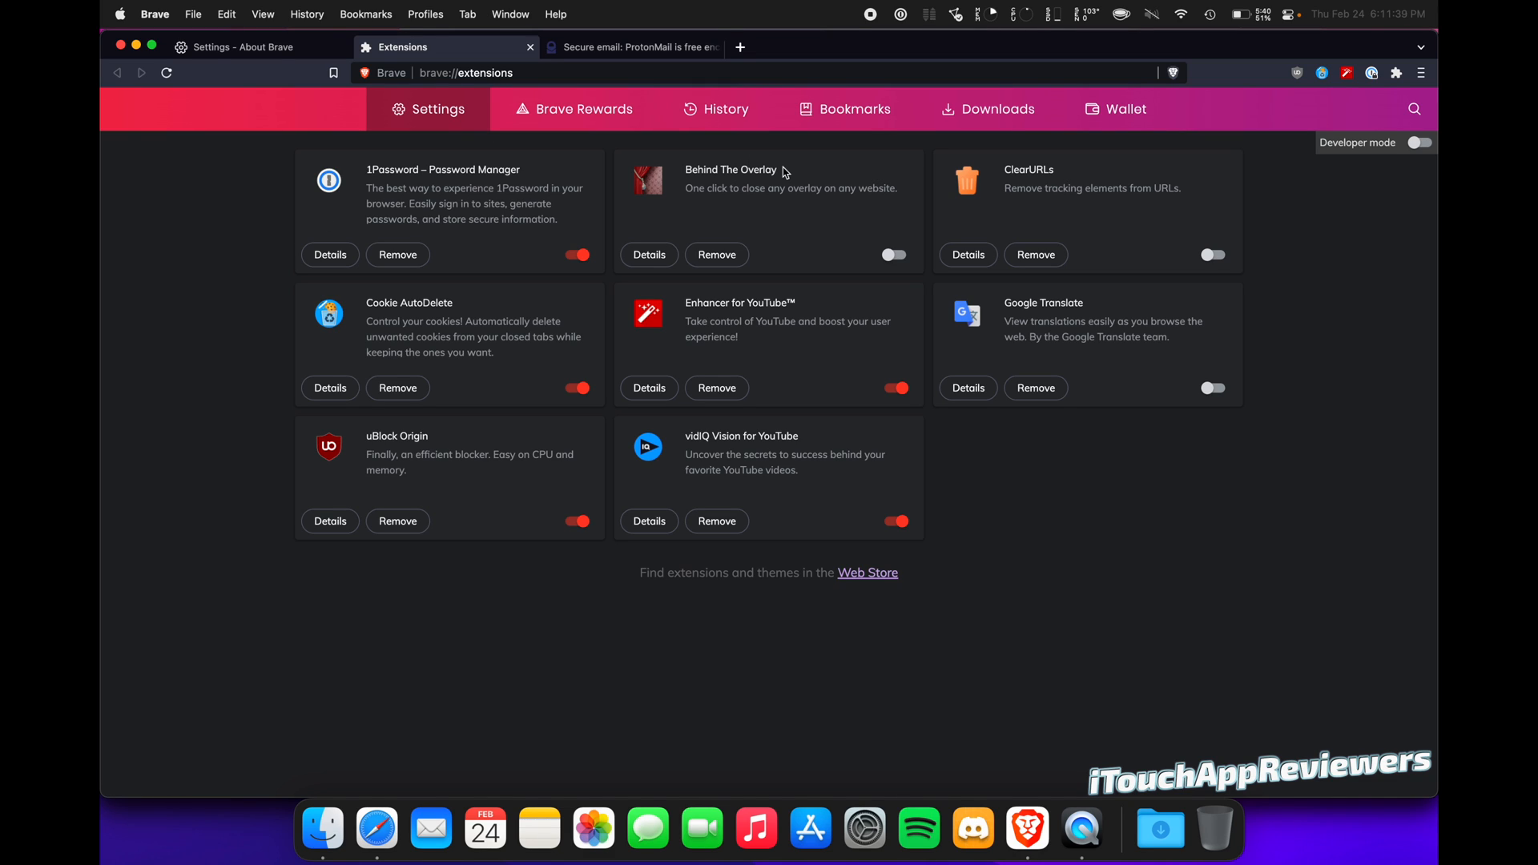
mouse_move(856, 213)
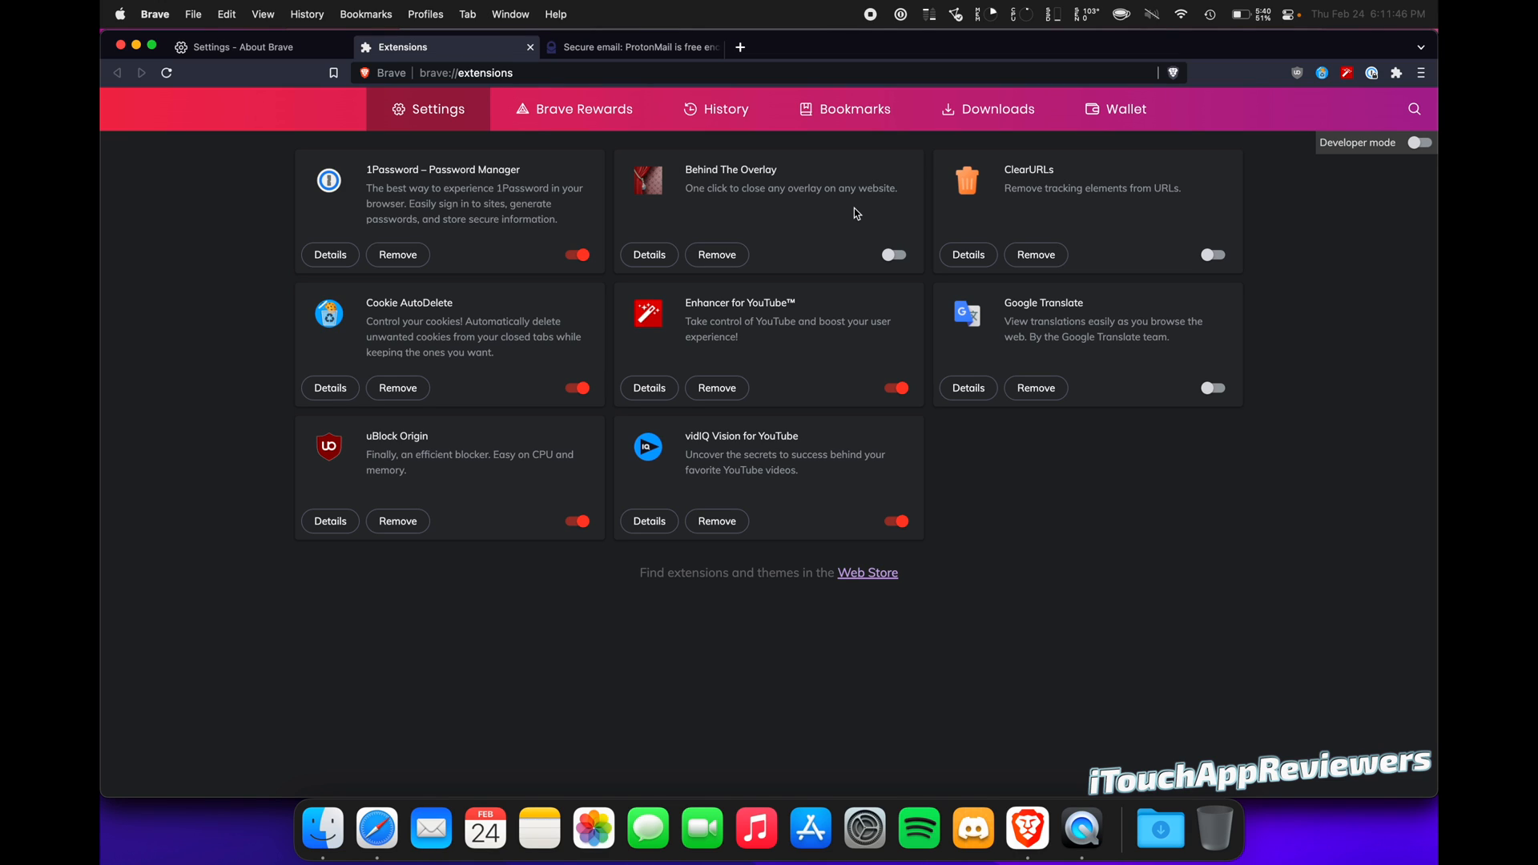
mouse_move(1252, 236)
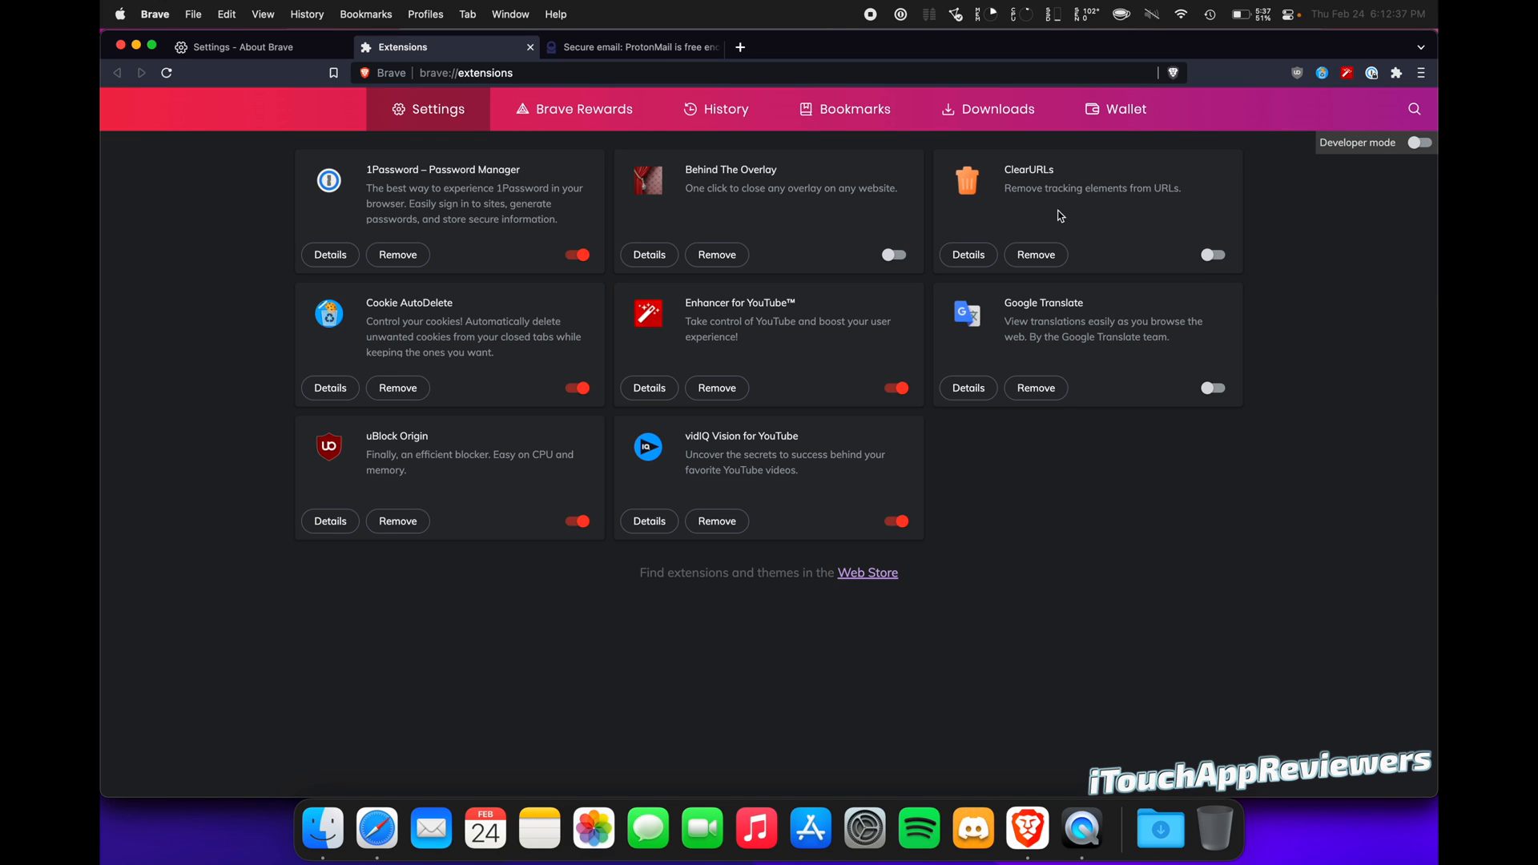
mouse_move(1207, 192)
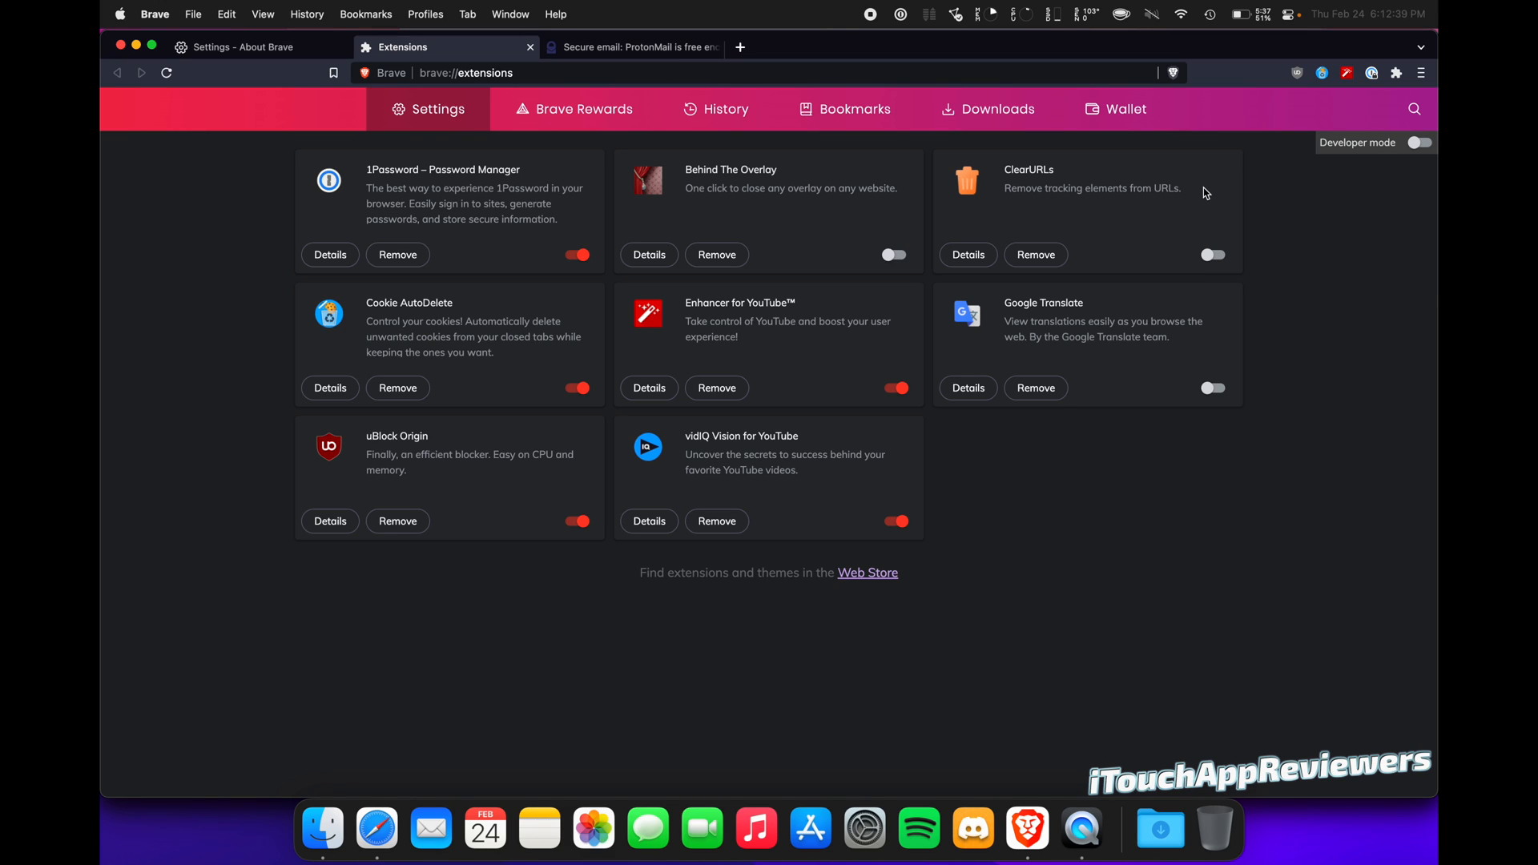
mouse_move(1302, 211)
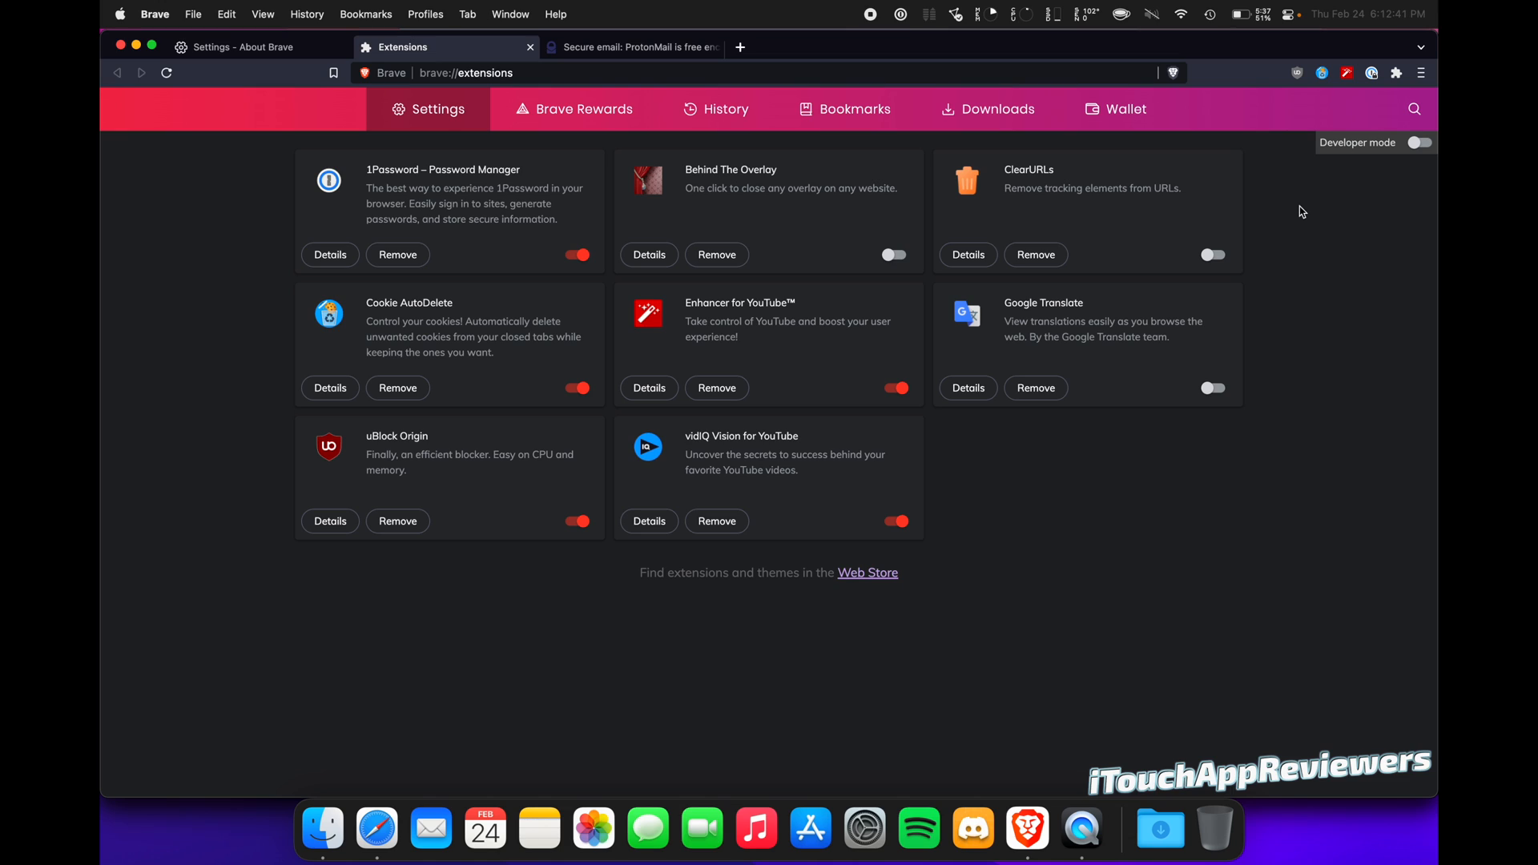
mouse_move(444, 317)
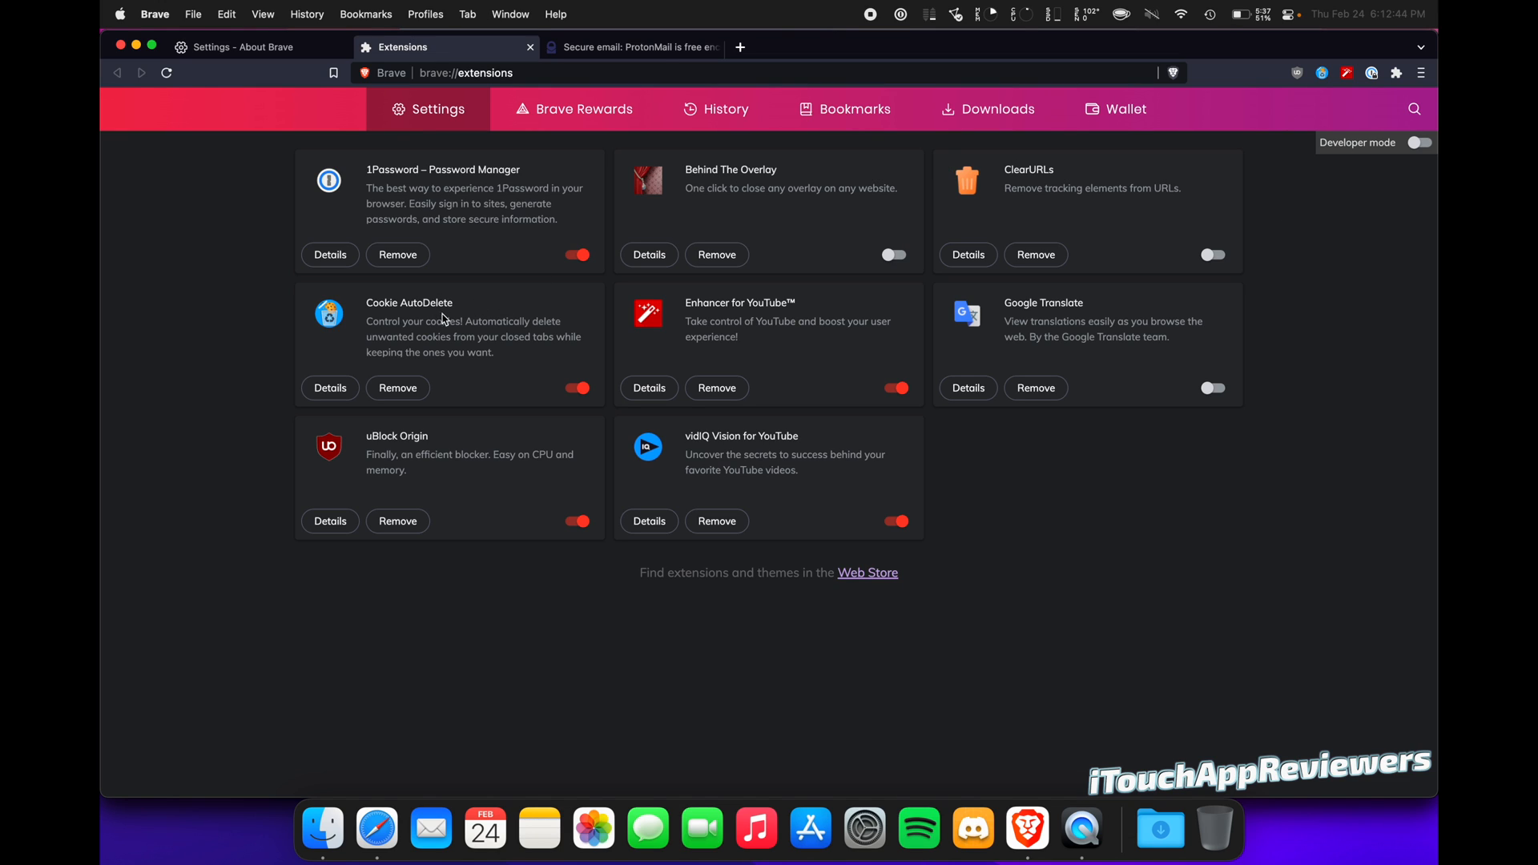
mouse_move(291, 331)
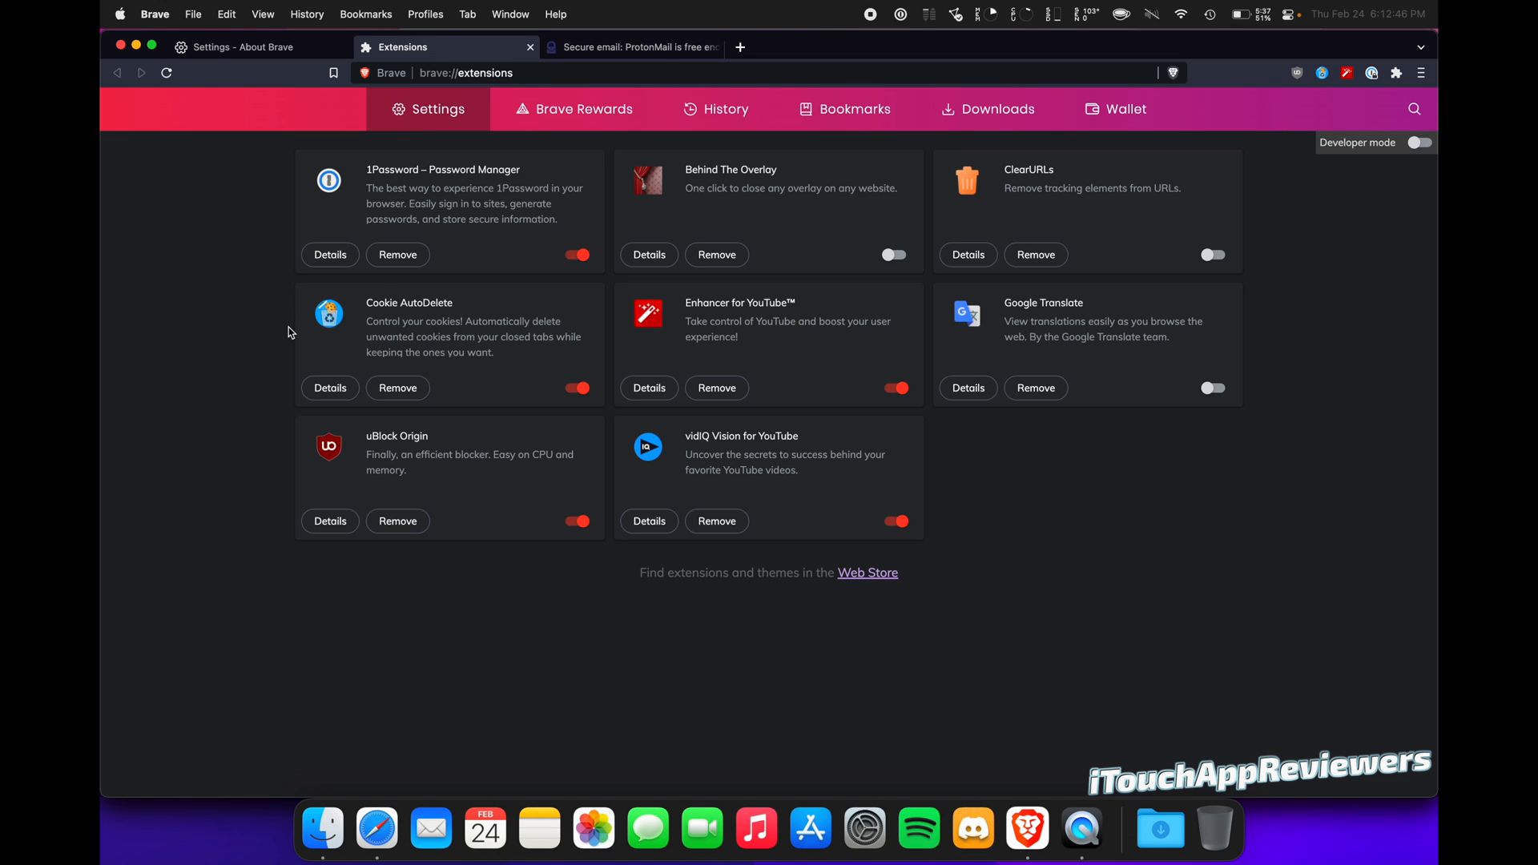
mouse_move(202, 391)
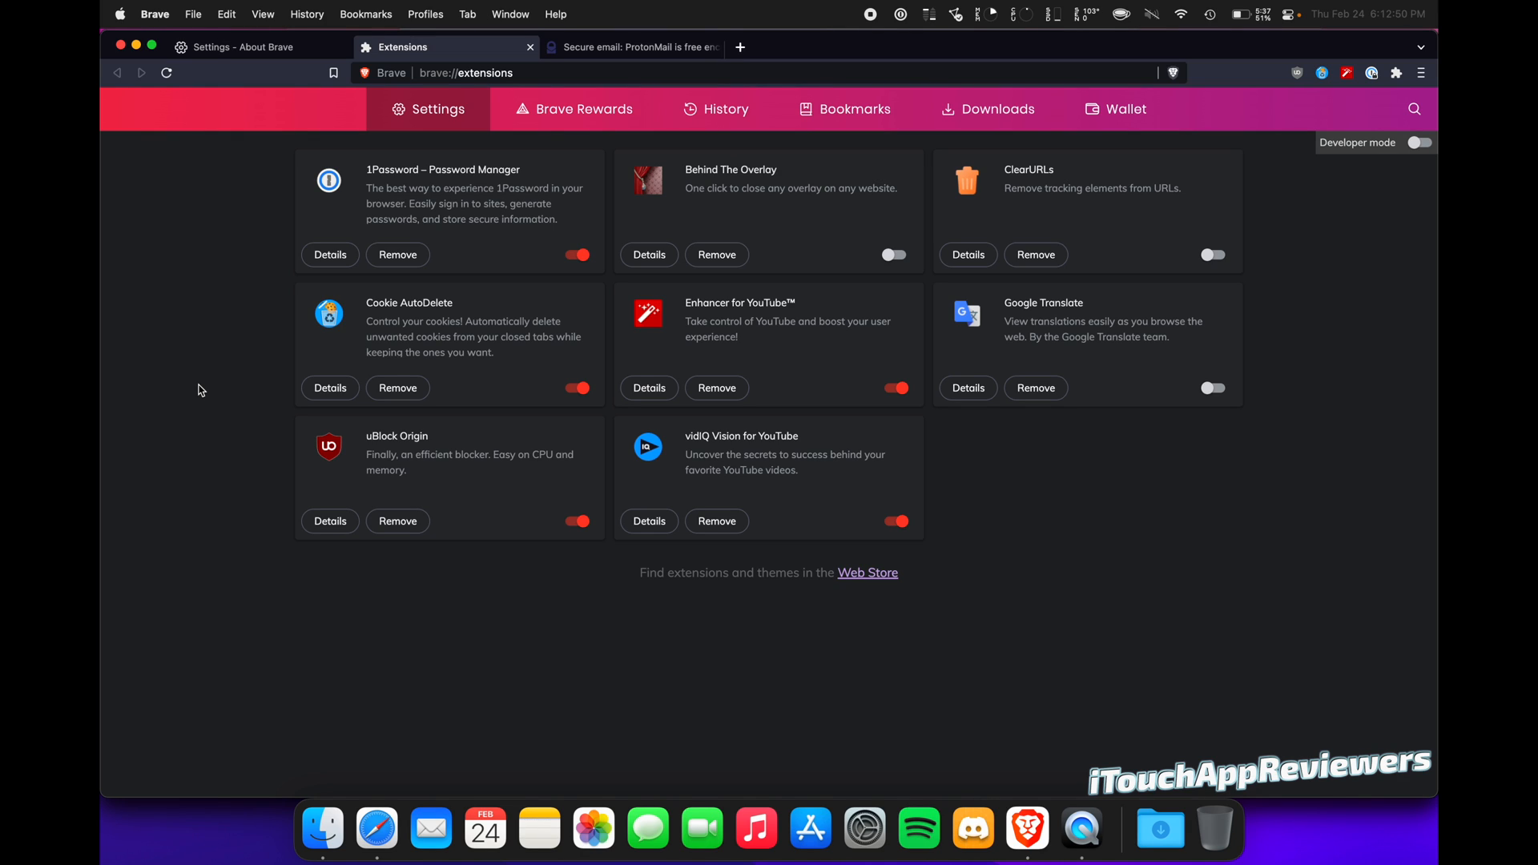
mouse_move(376, 323)
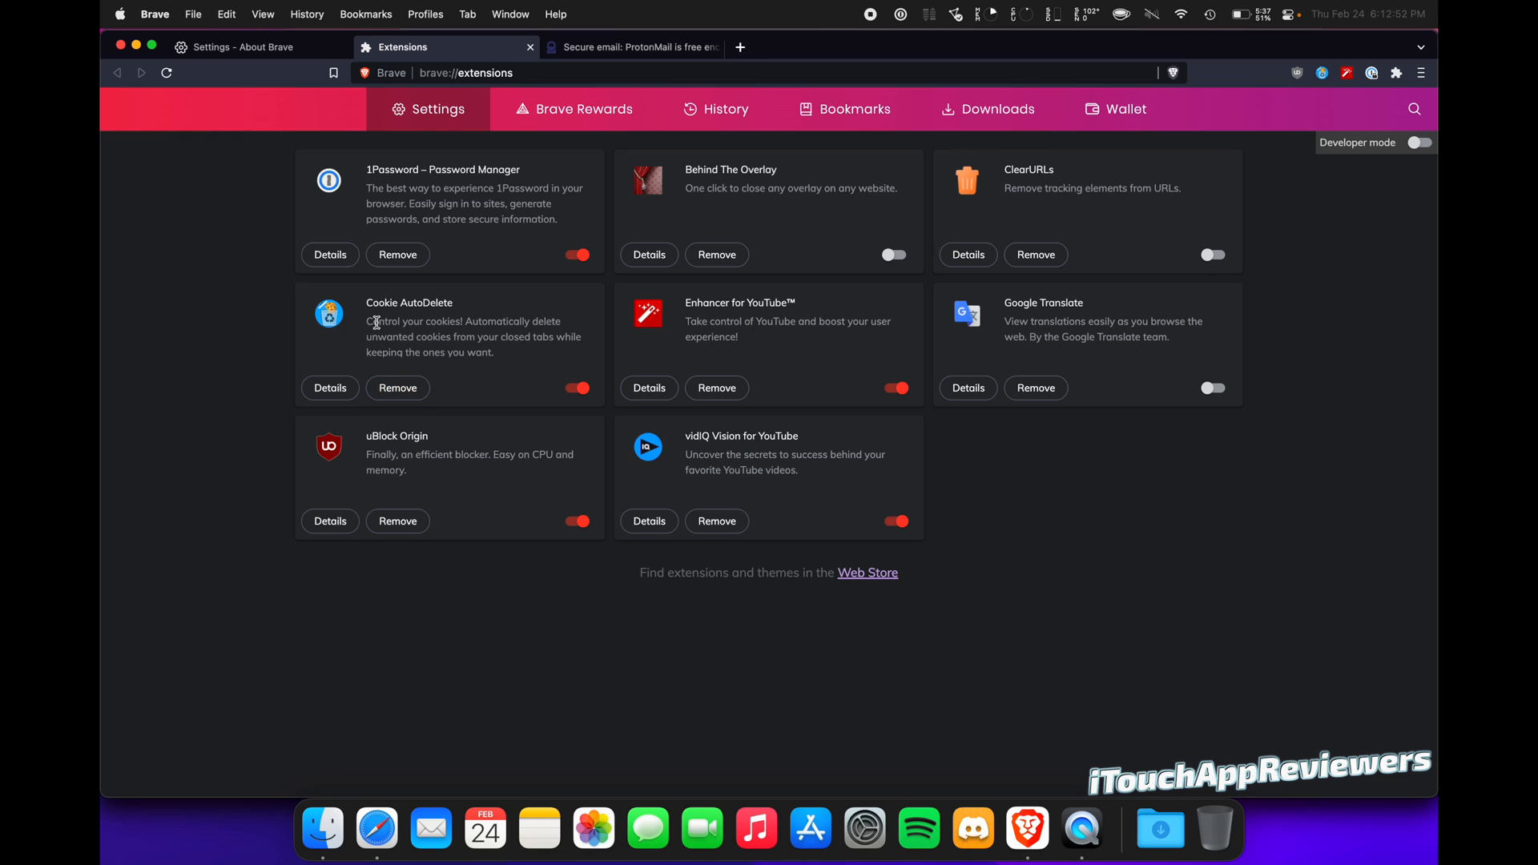
mouse_move(525, 336)
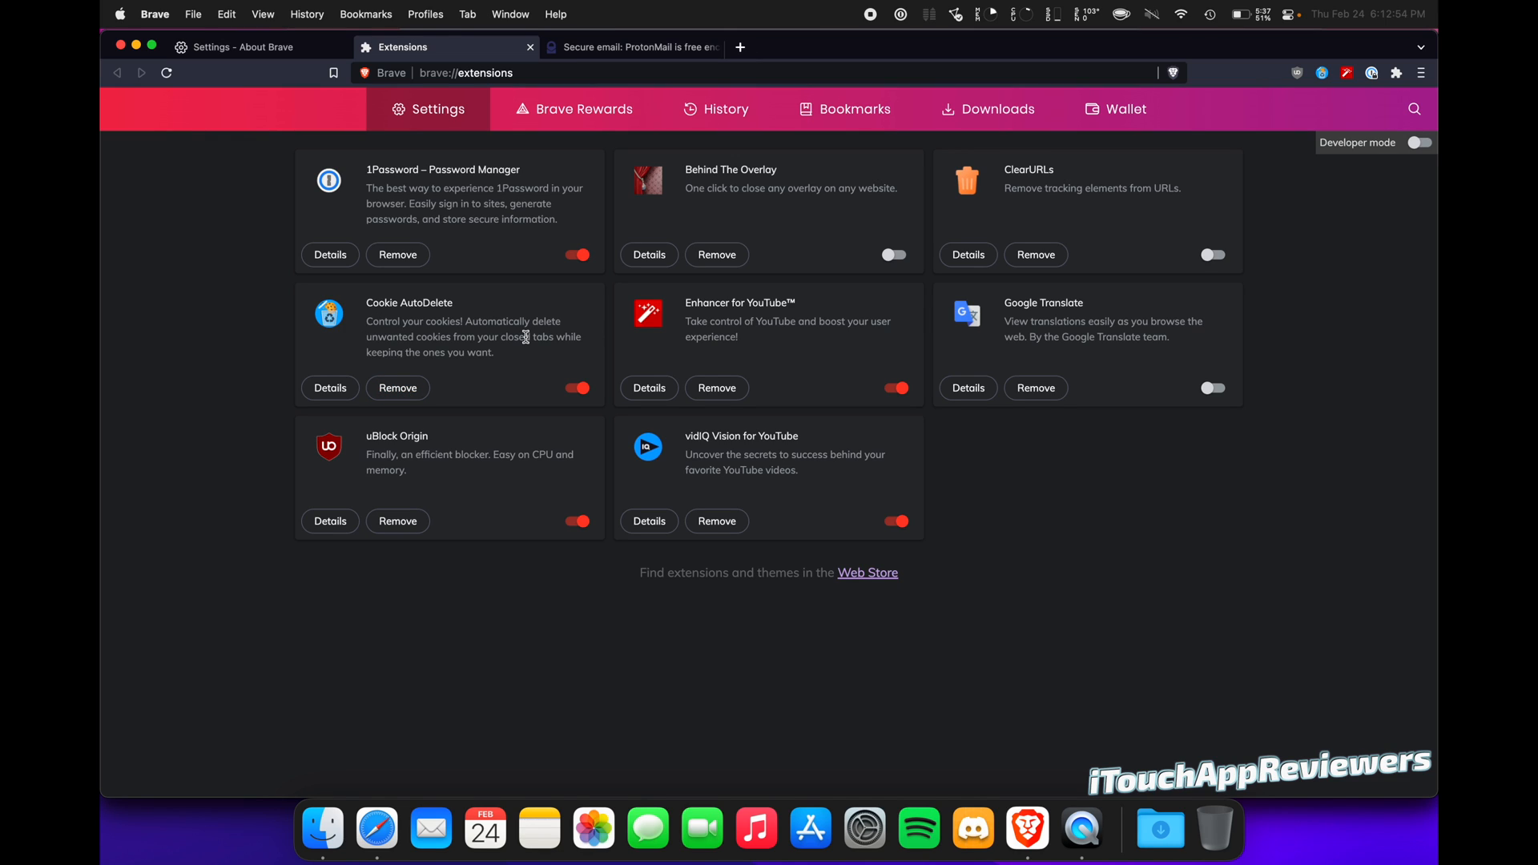
mouse_move(752, 316)
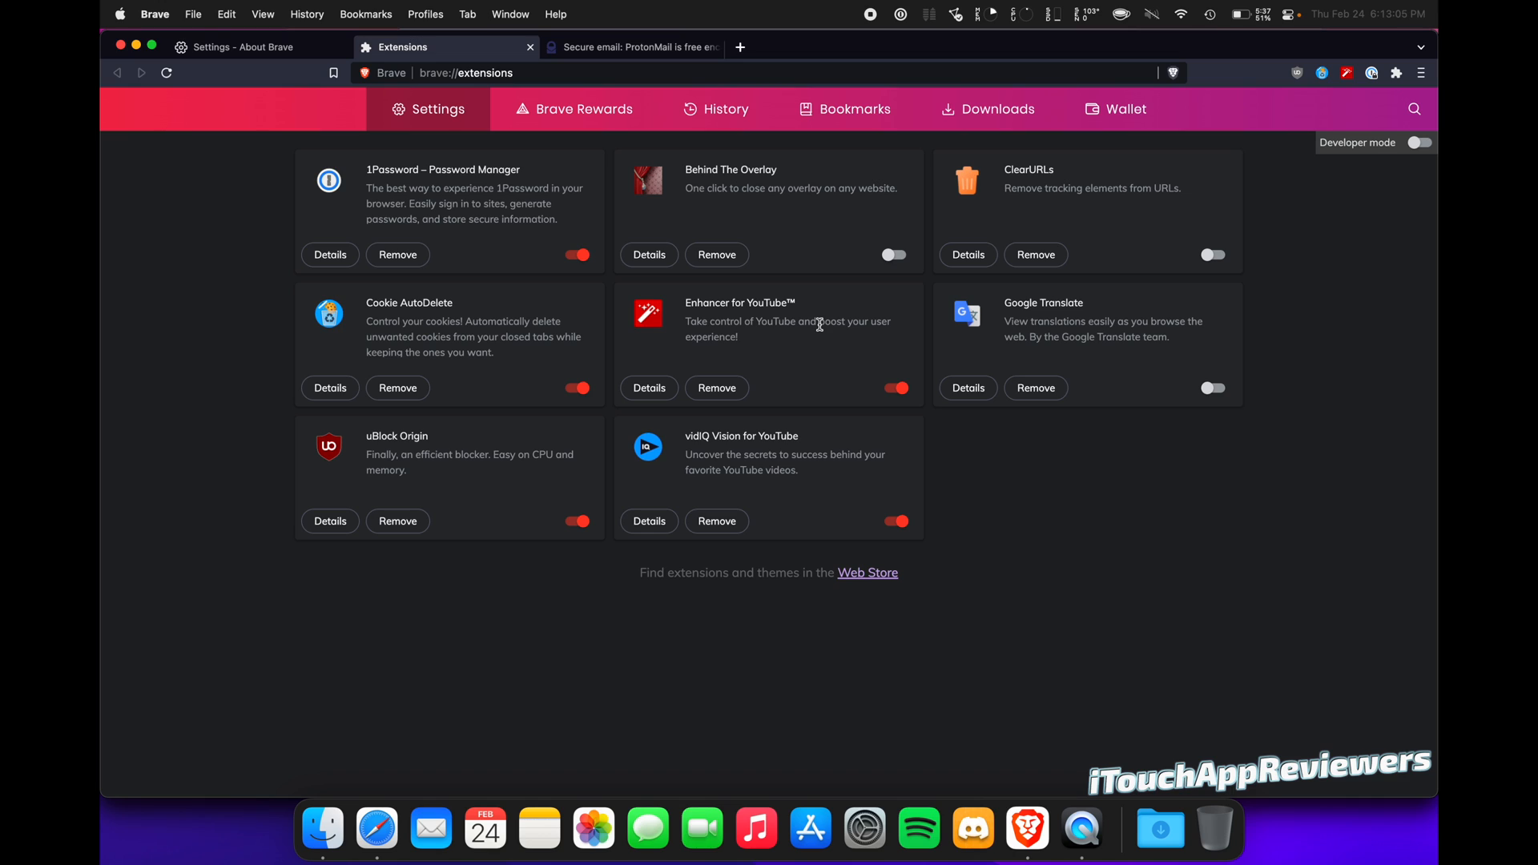
mouse_move(1167, 336)
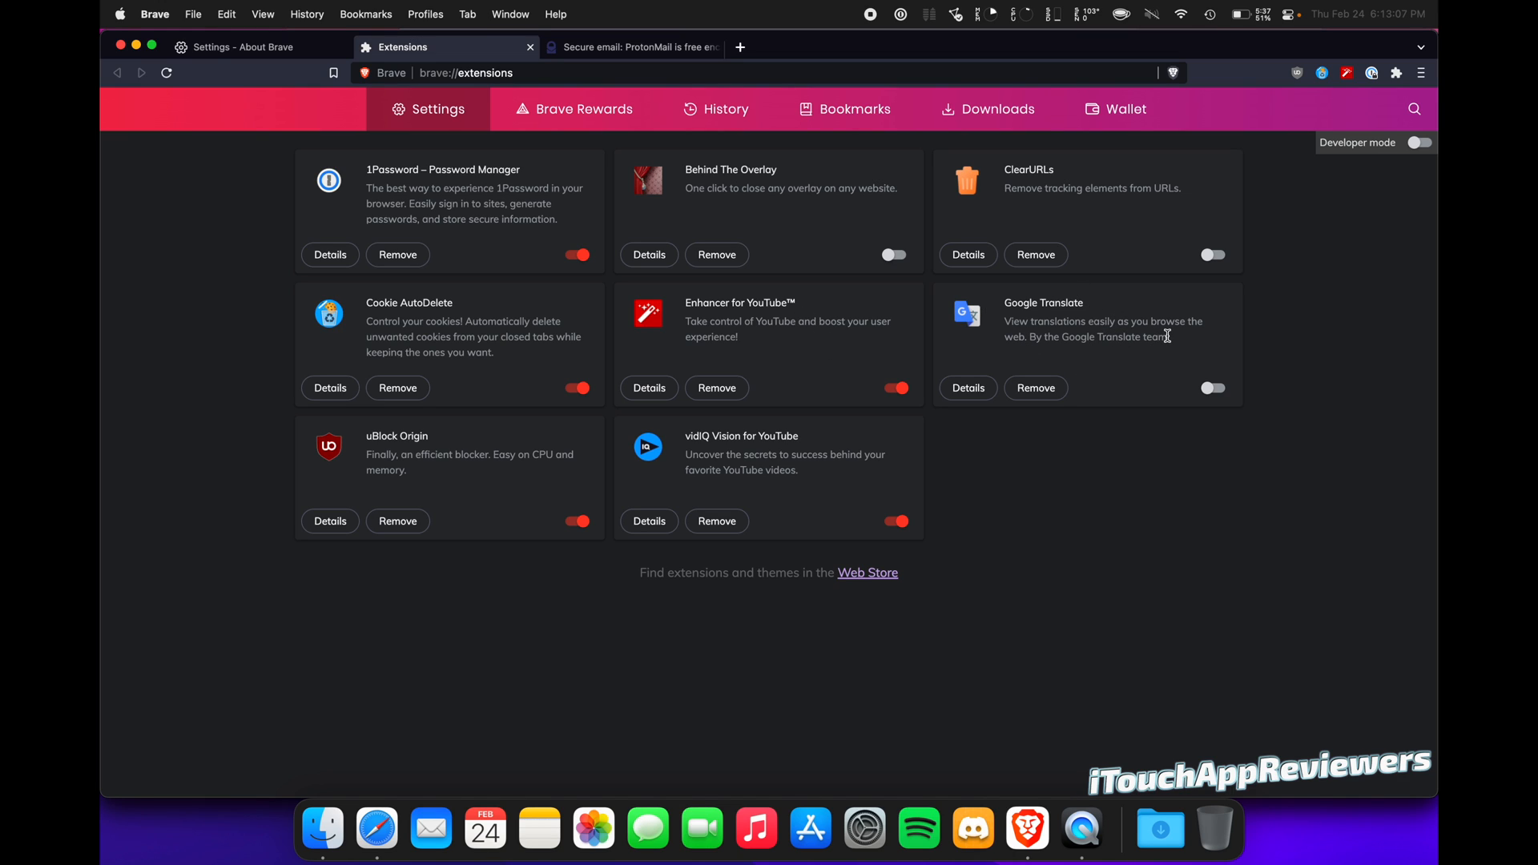
mouse_move(947, 330)
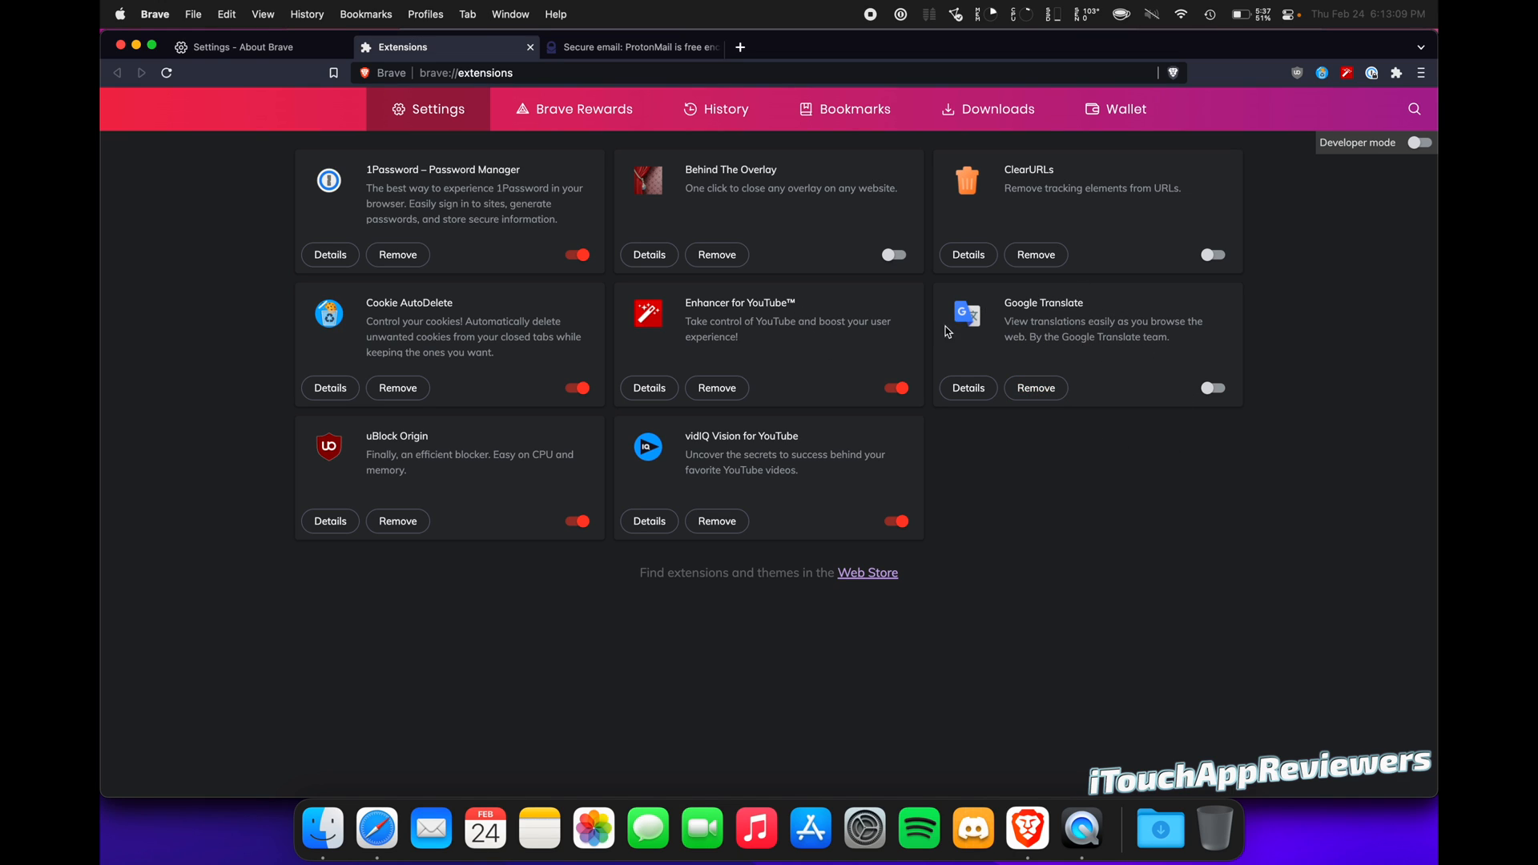
mouse_move(412, 478)
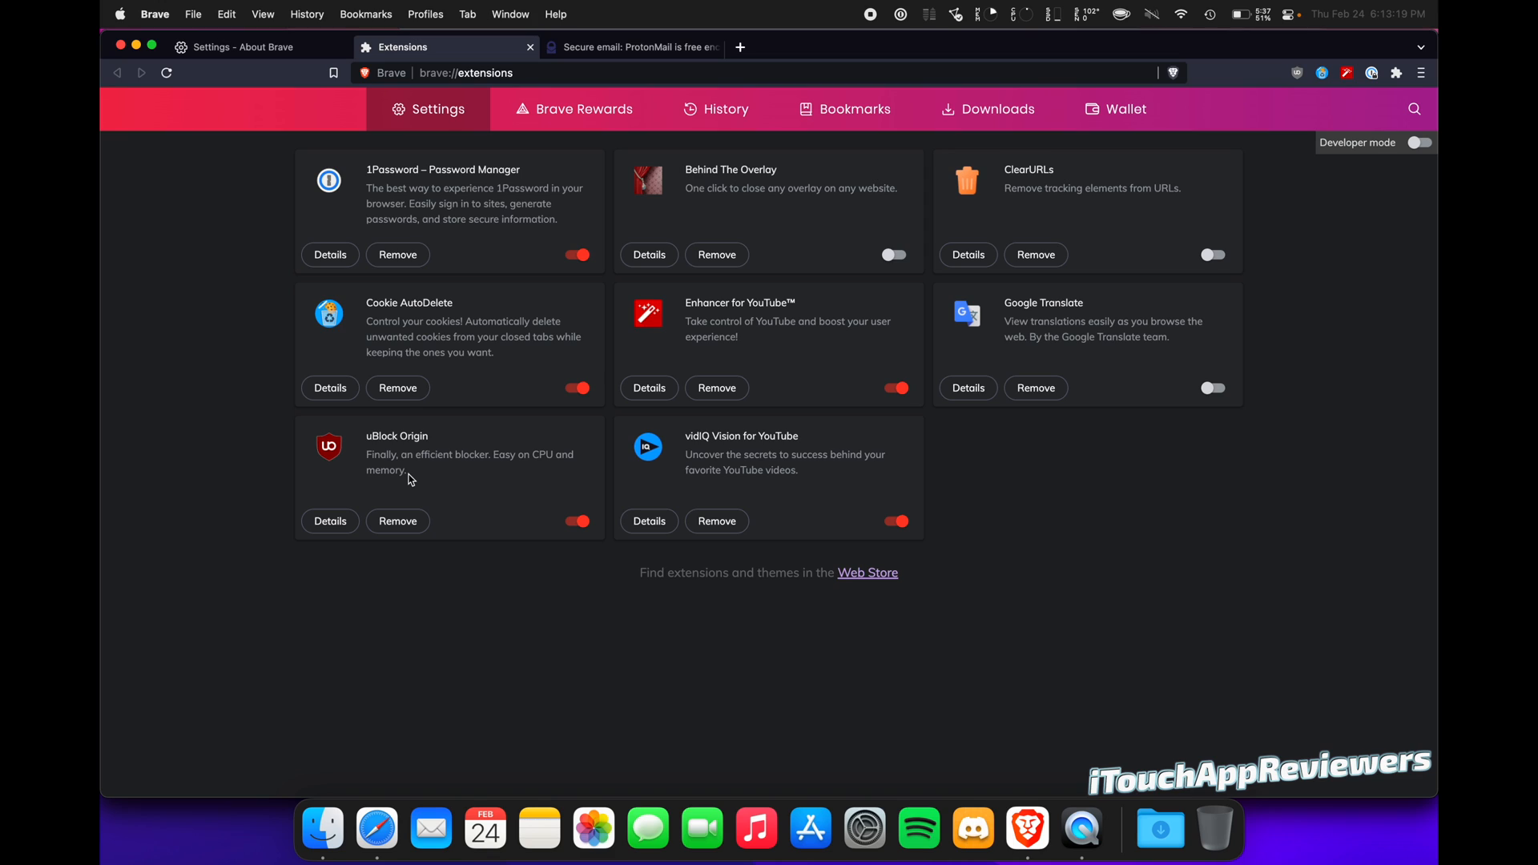
mouse_move(733, 433)
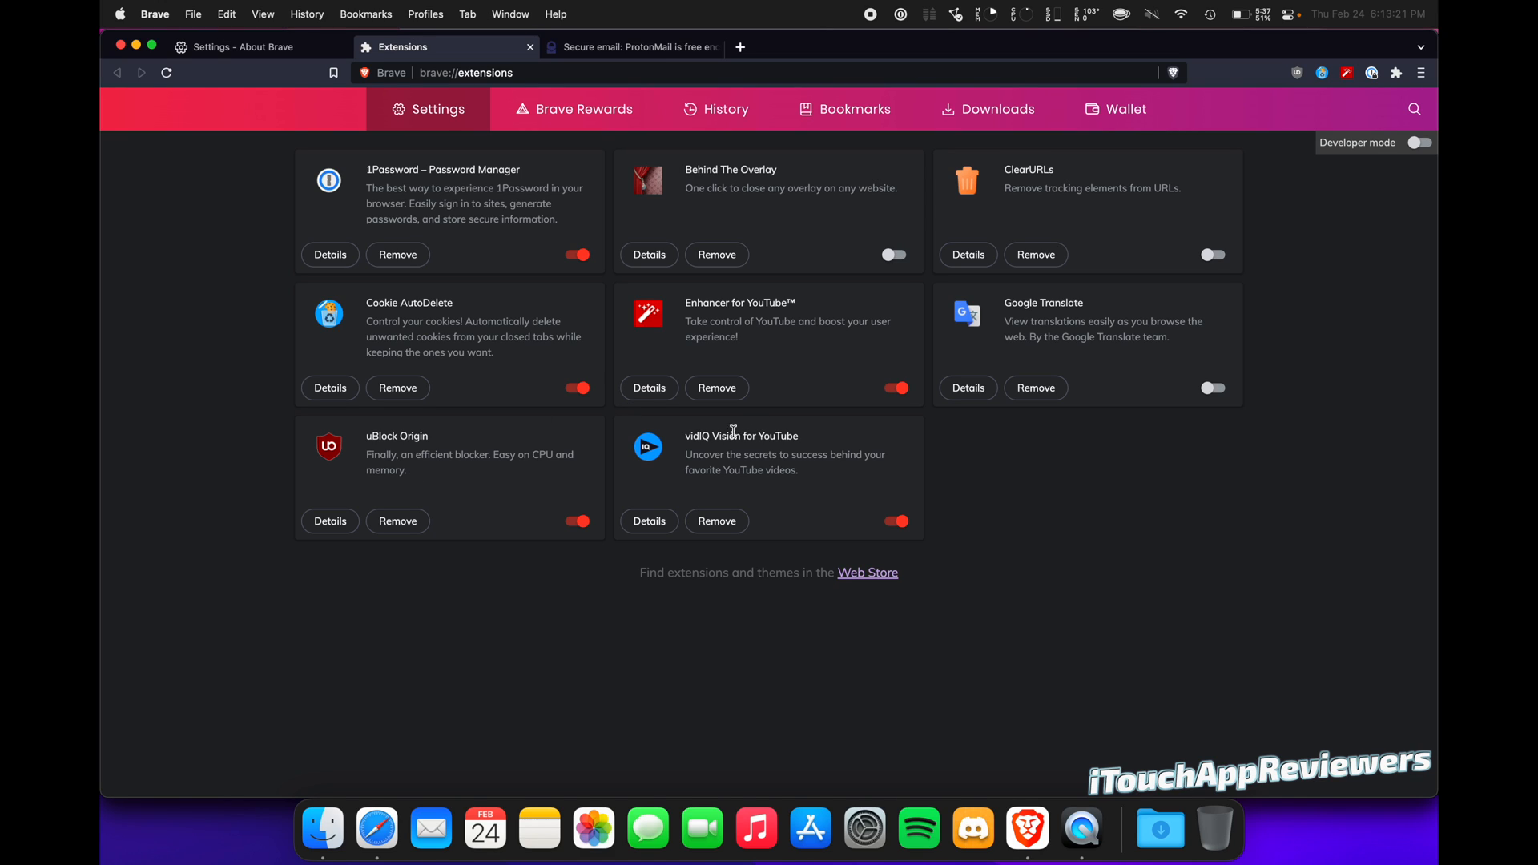
mouse_move(785, 466)
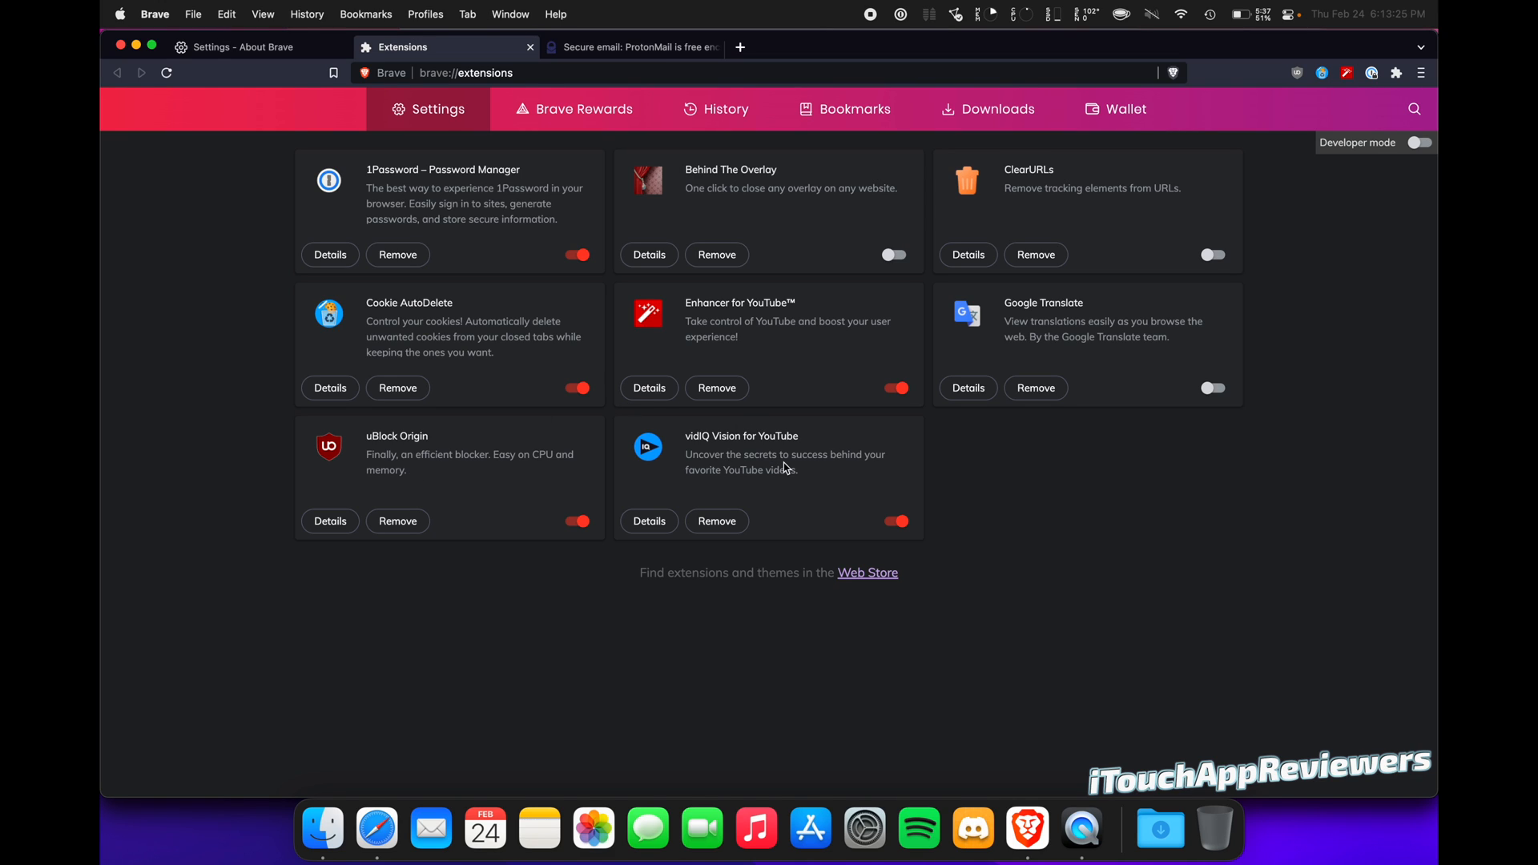
mouse_move(1054, 421)
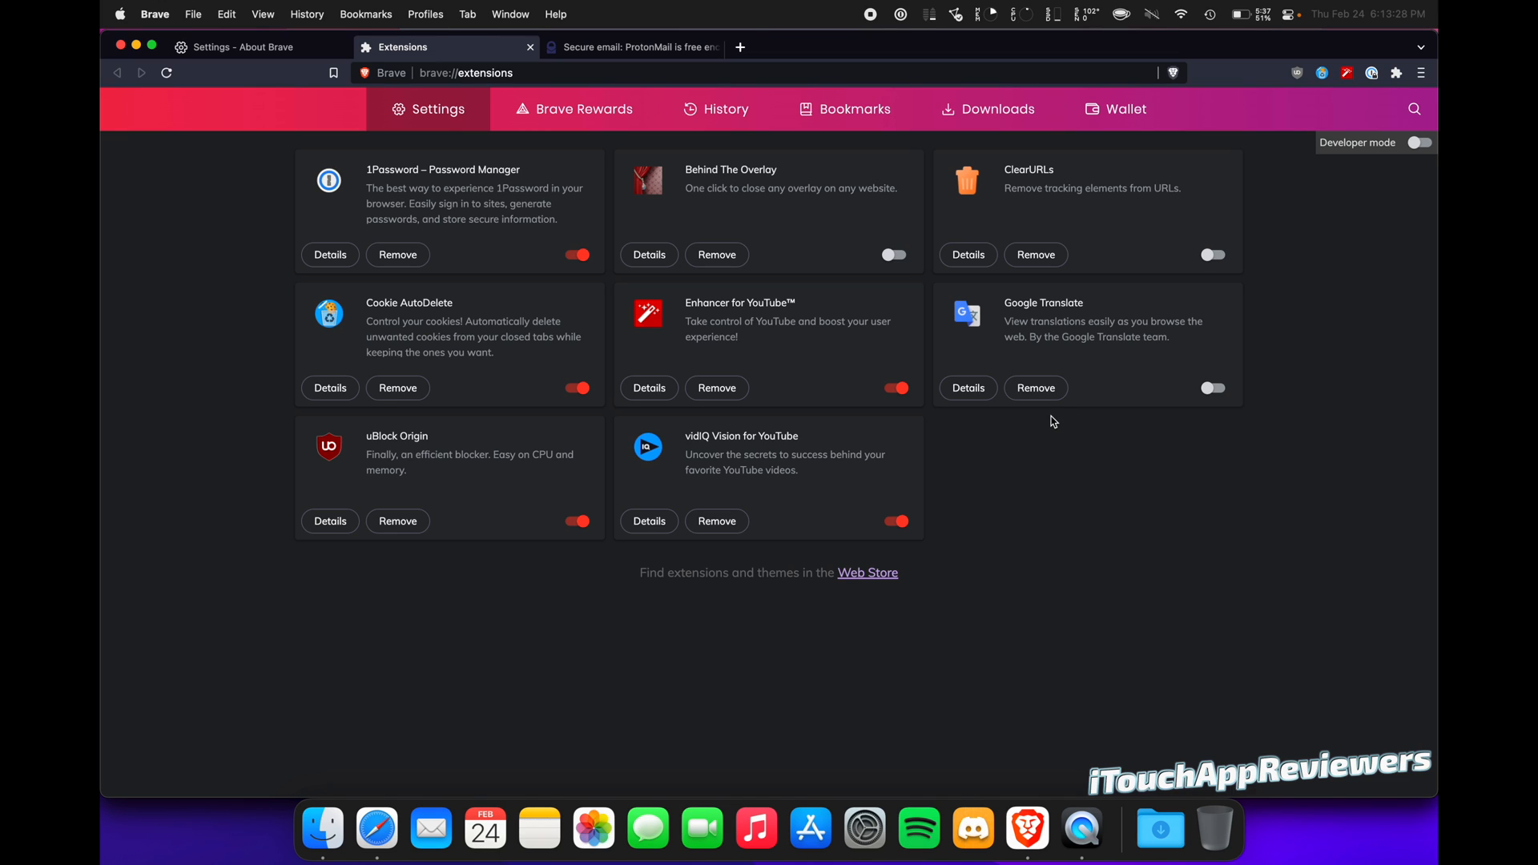
mouse_move(405, 439)
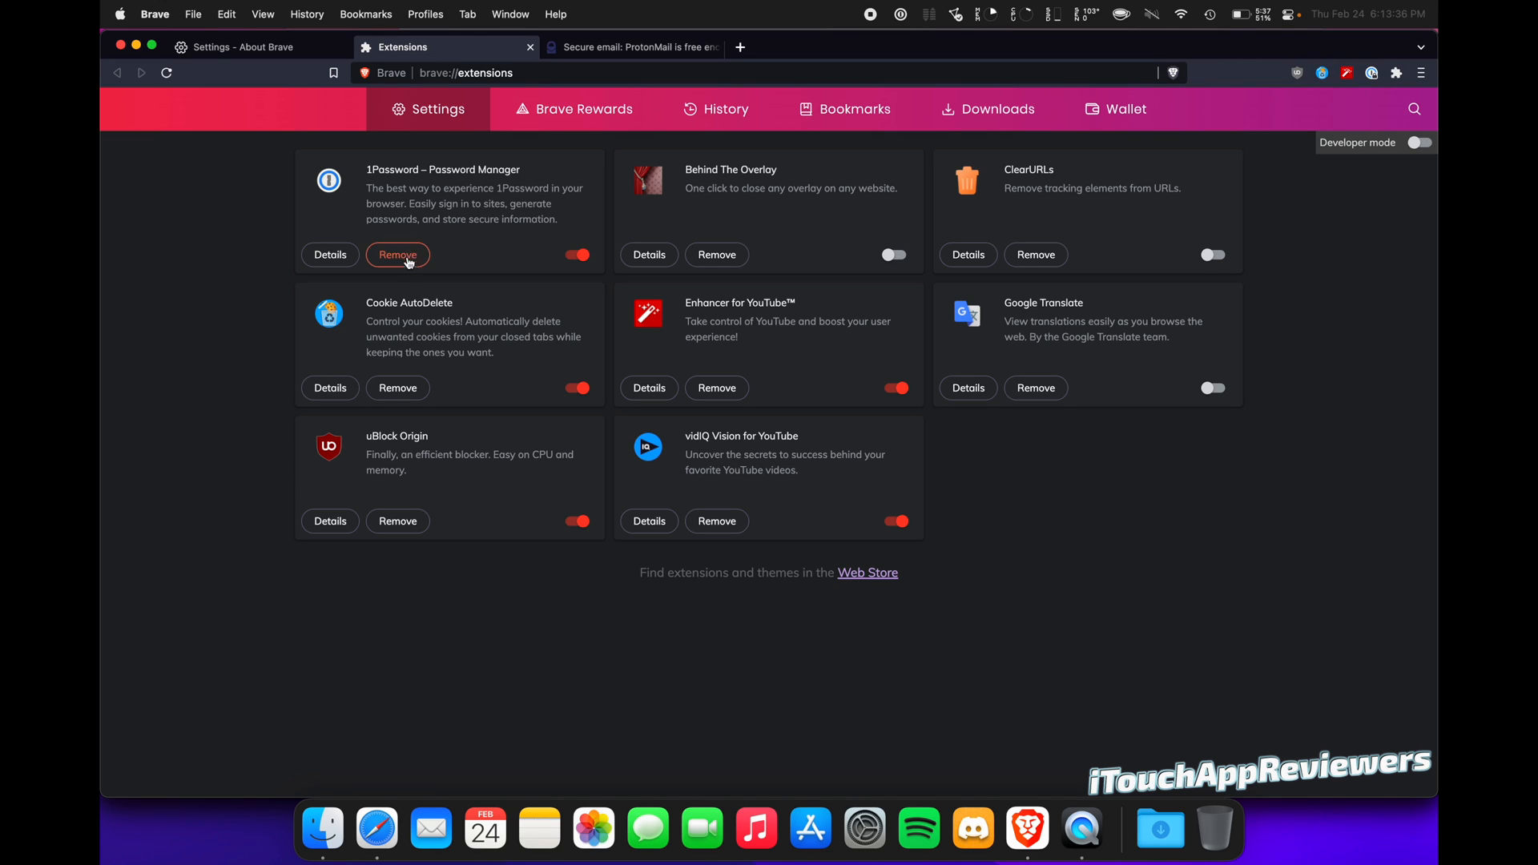
mouse_move(464, 294)
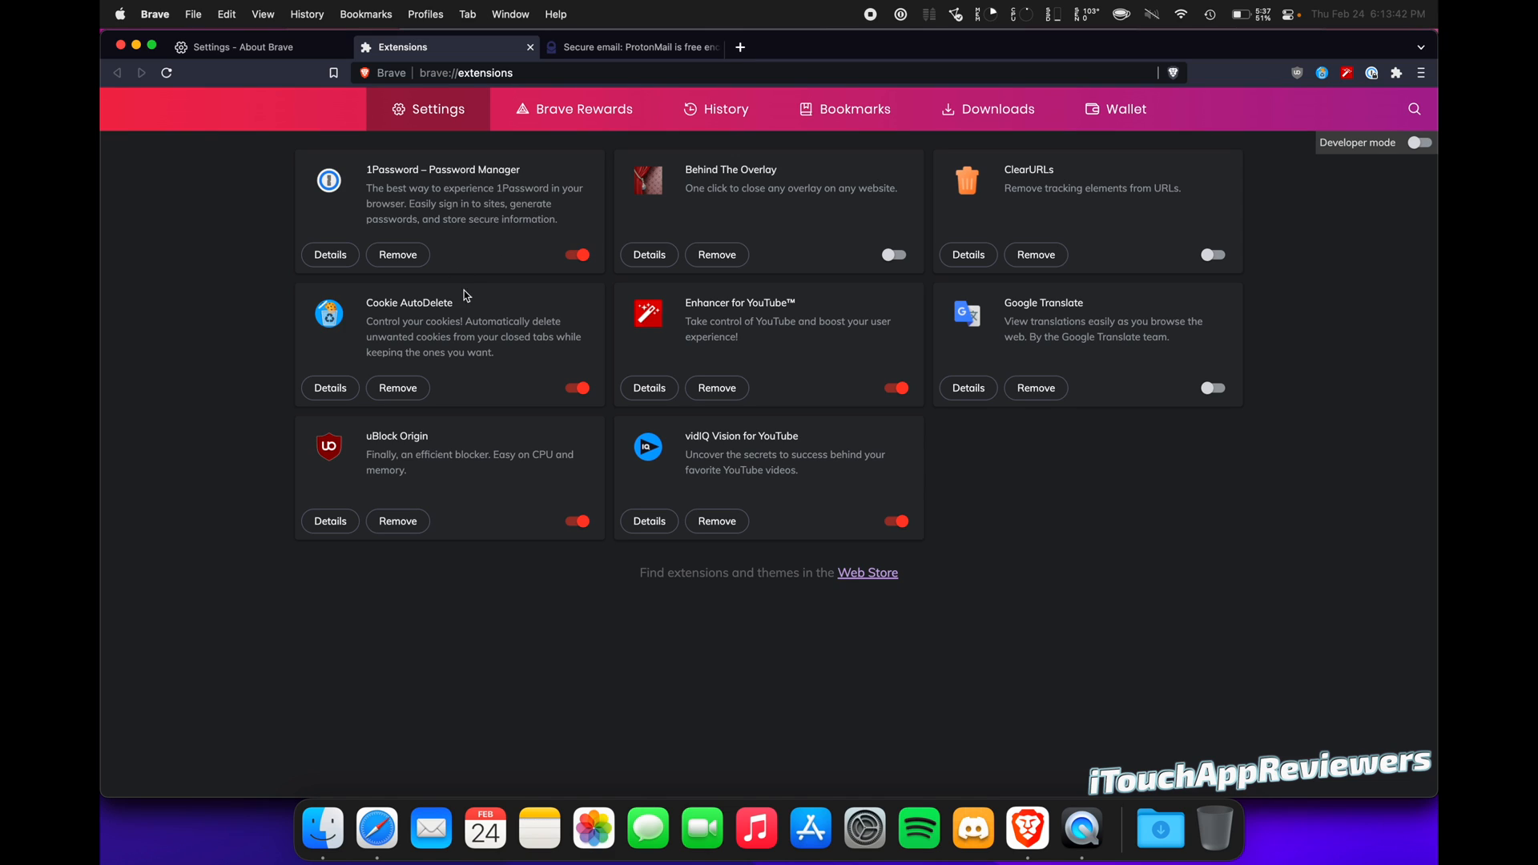
mouse_move(437, 316)
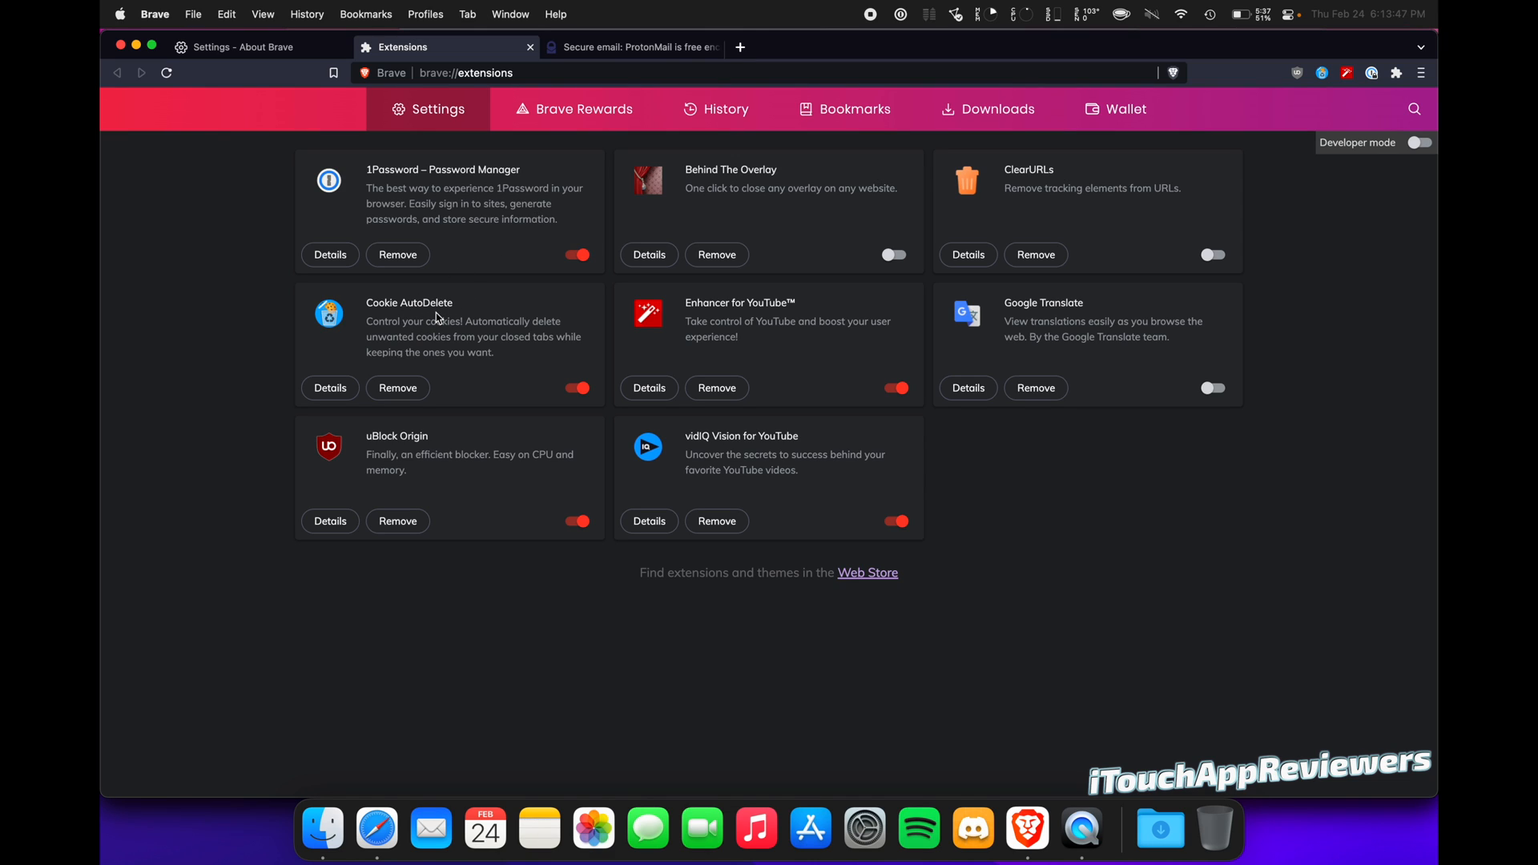
mouse_move(724, 485)
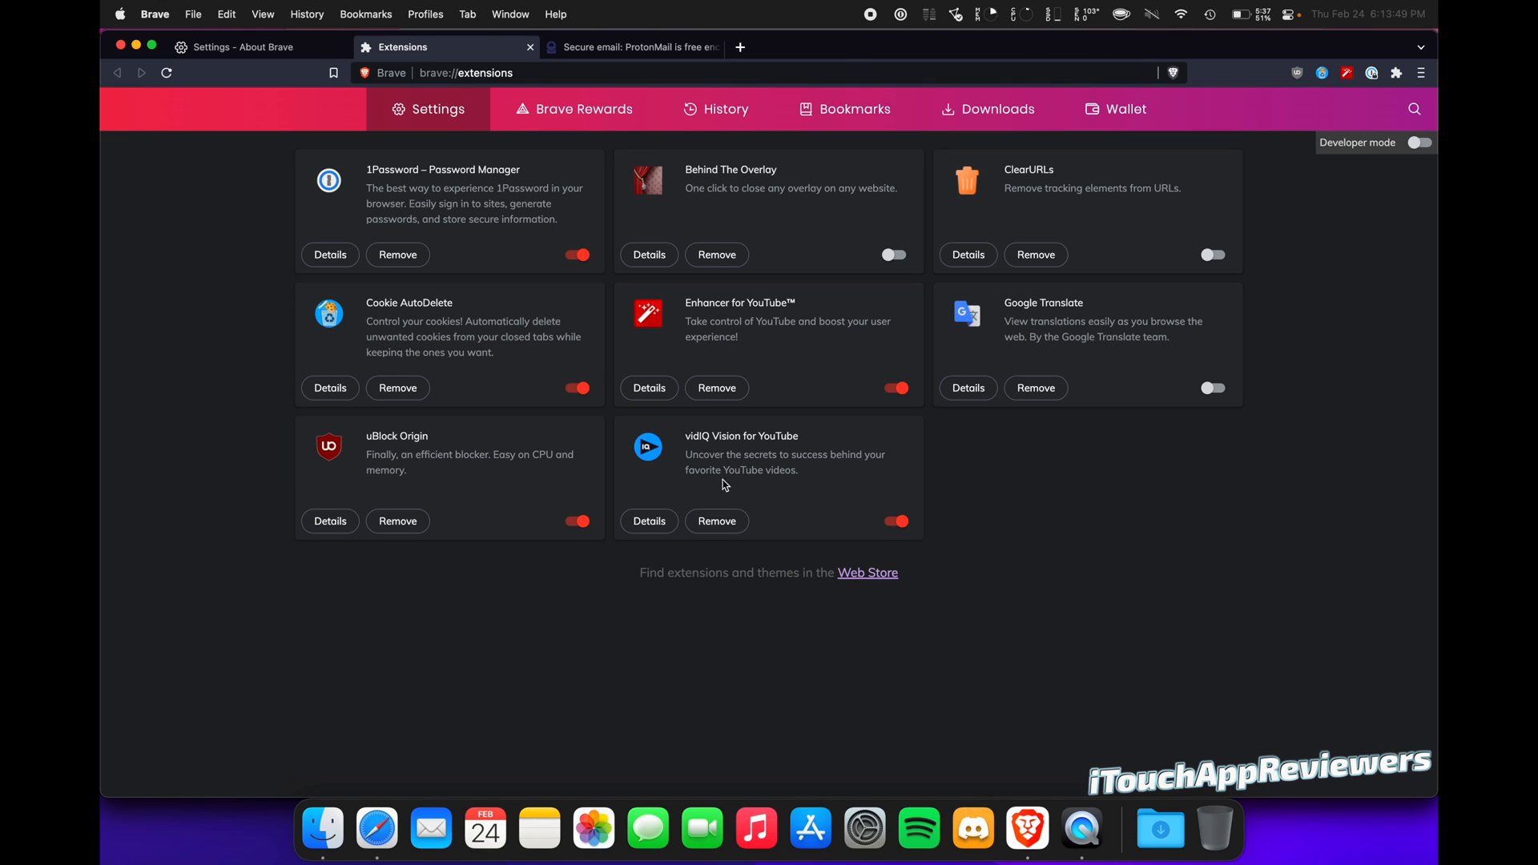
mouse_move(1070, 579)
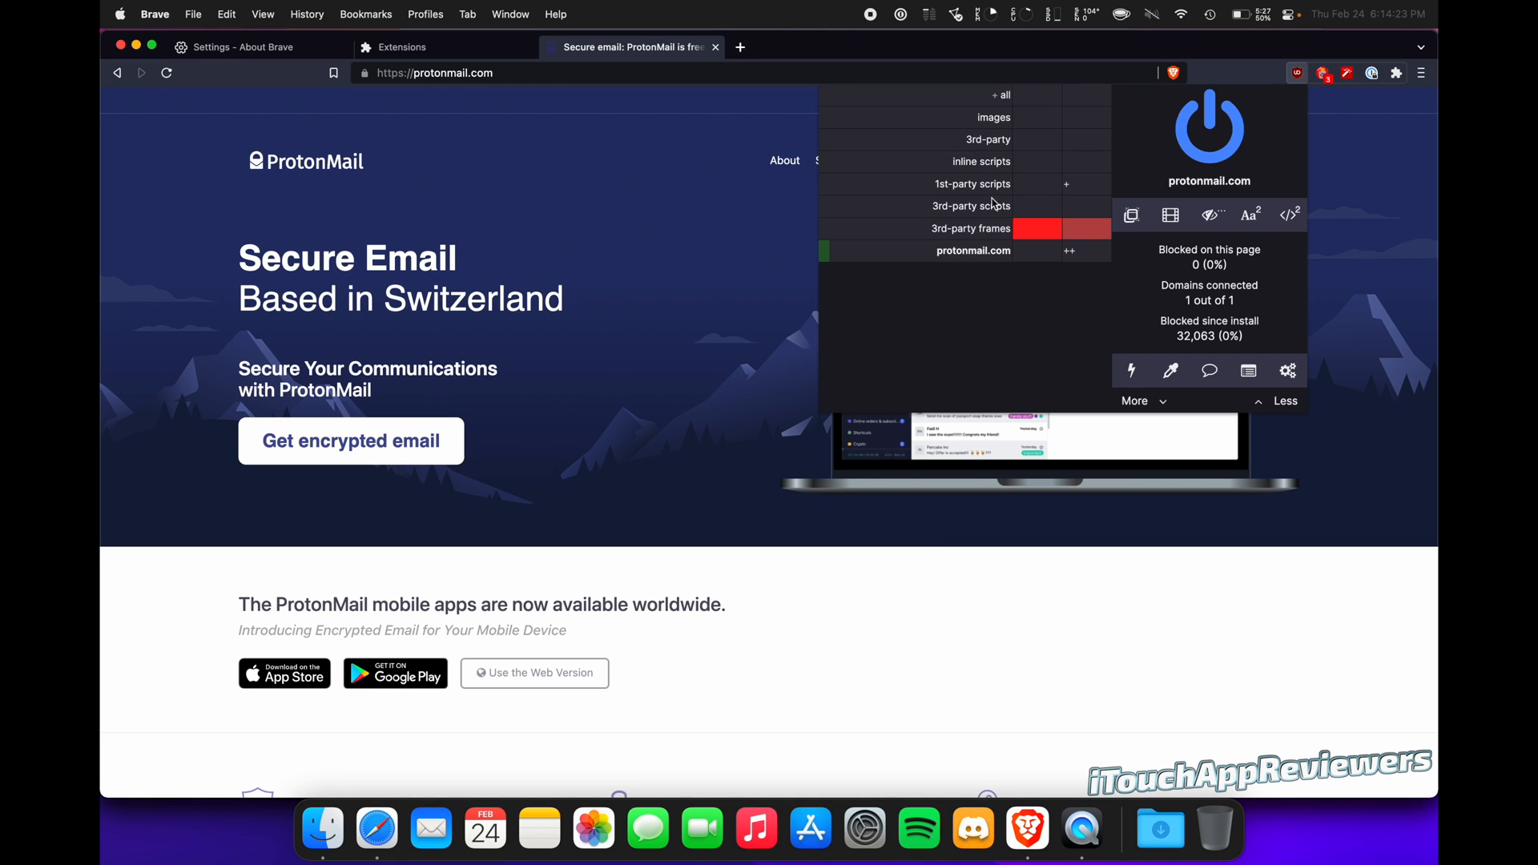
mouse_move(1051, 322)
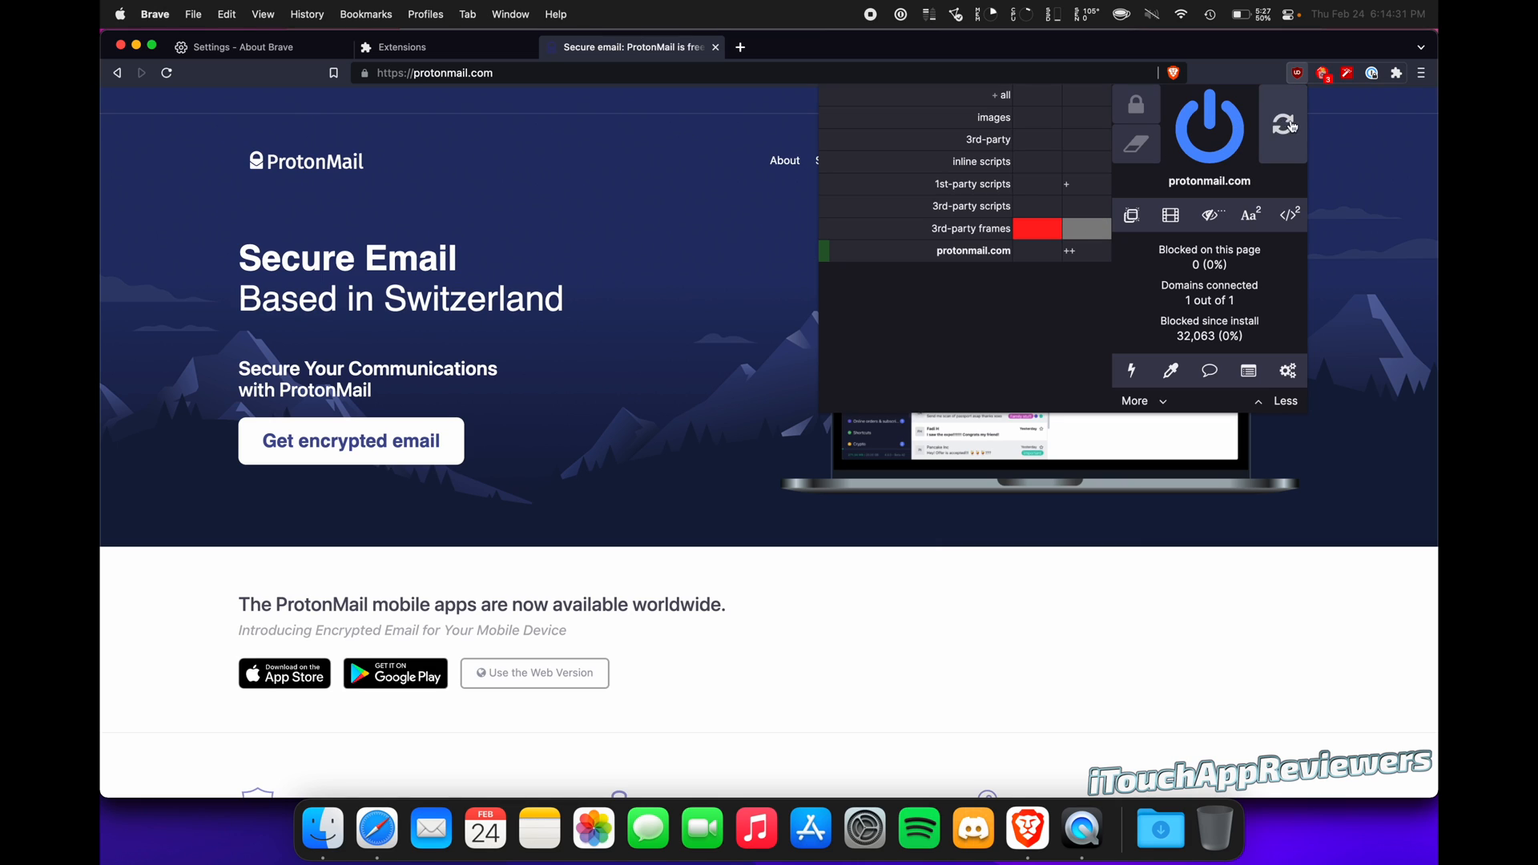
mouse_move(1145, 282)
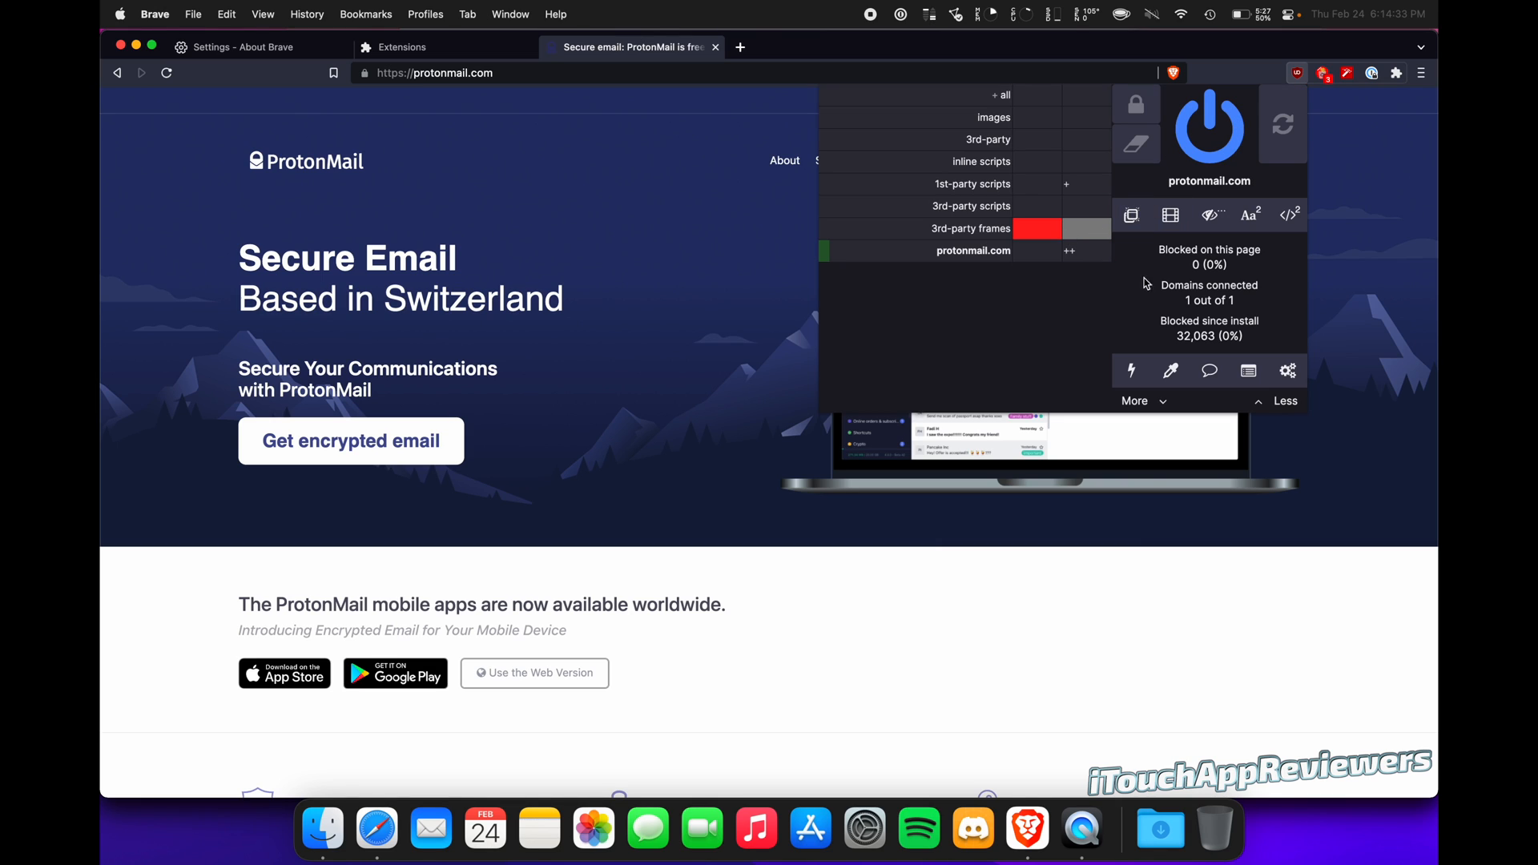
mouse_move(1272, 354)
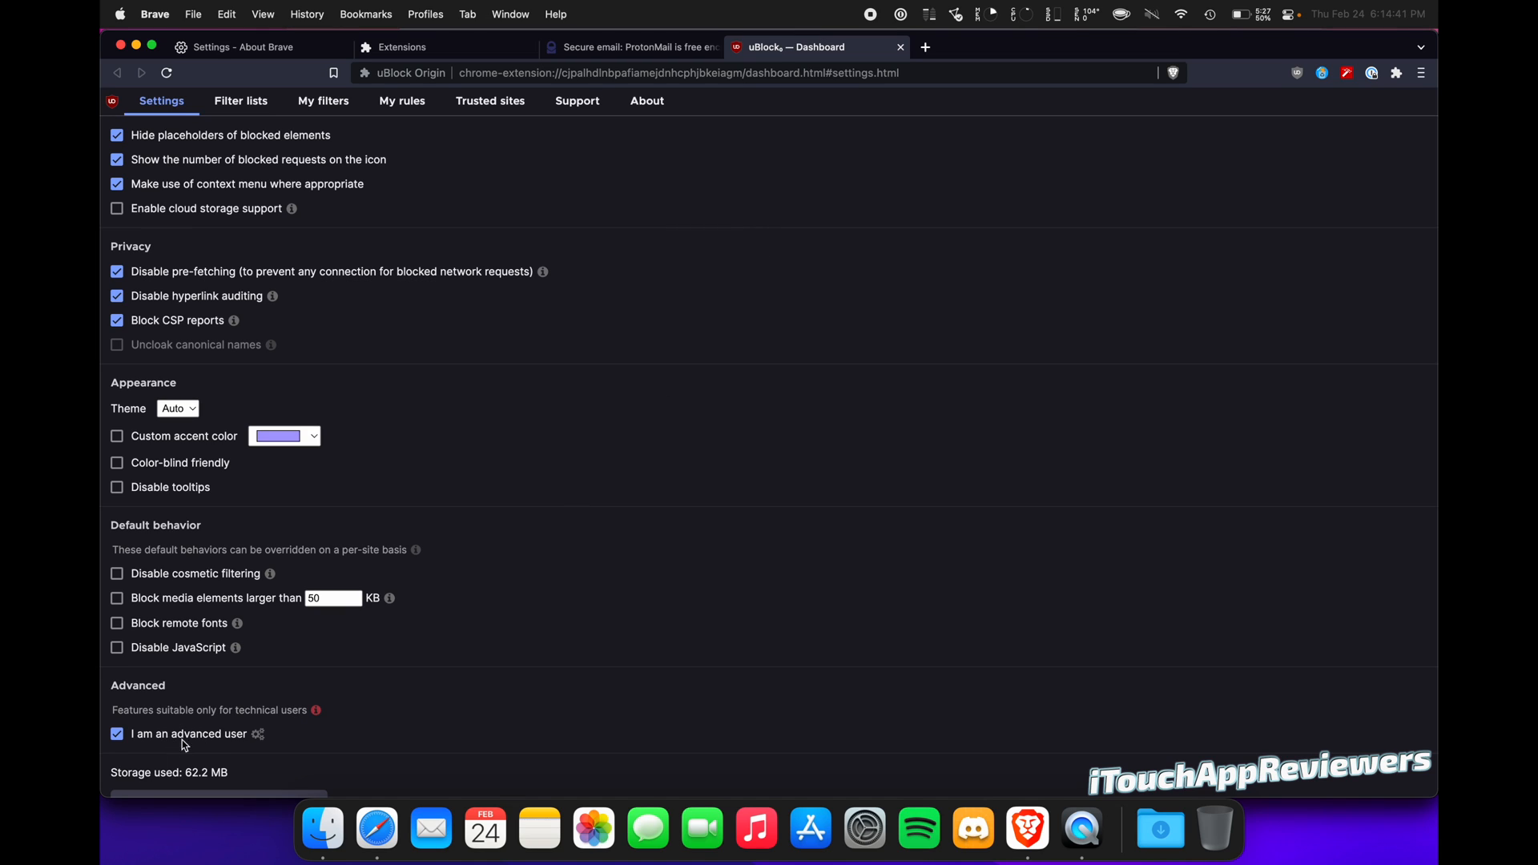
mouse_move(342, 136)
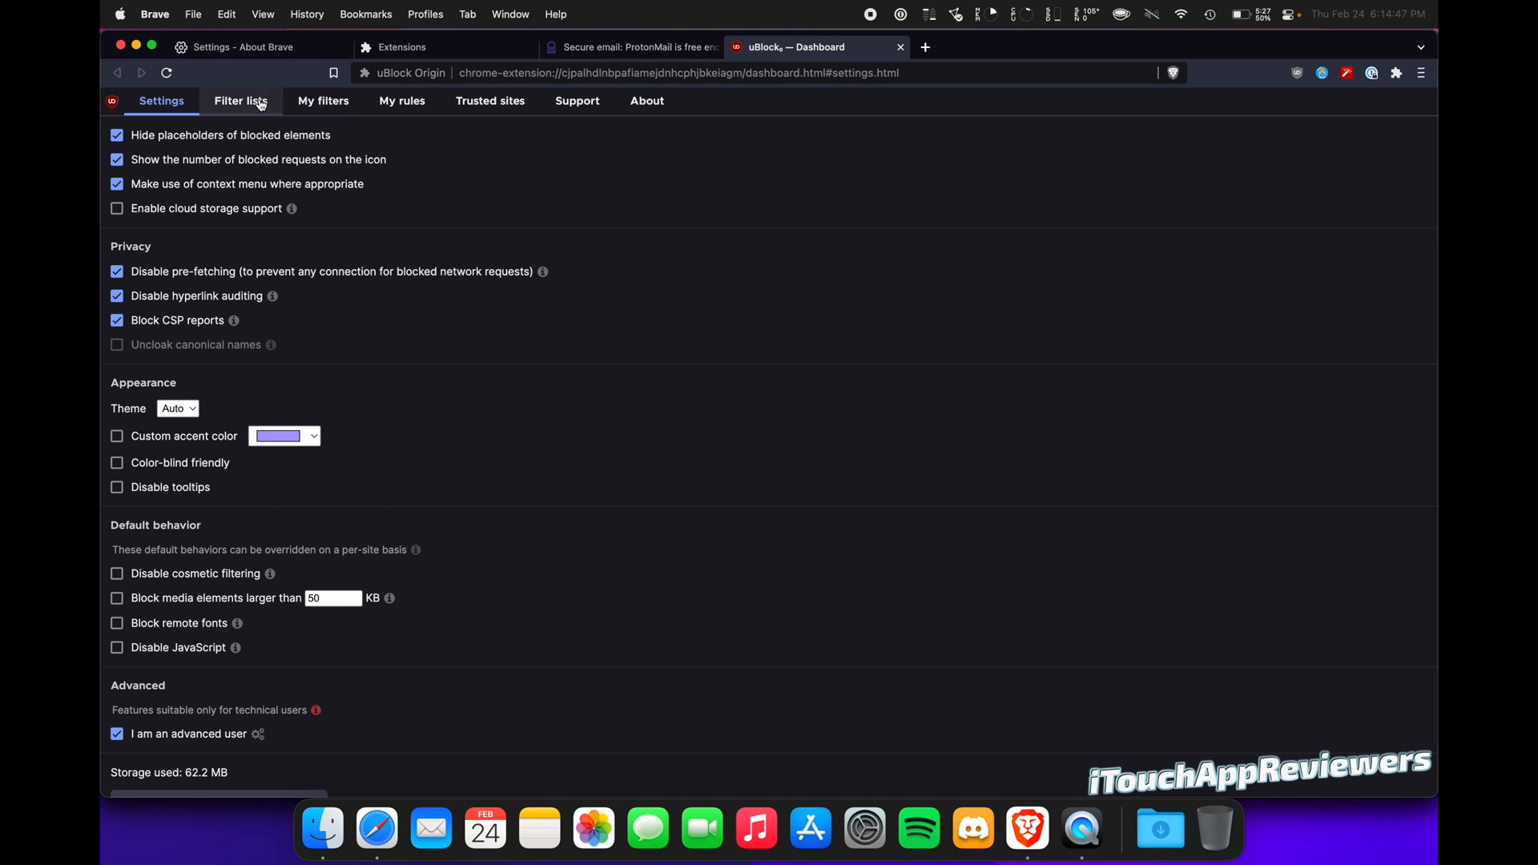
Show uBlock Origin's filter lists and scroll down to the two enabled custom lists
left_click(241, 101)
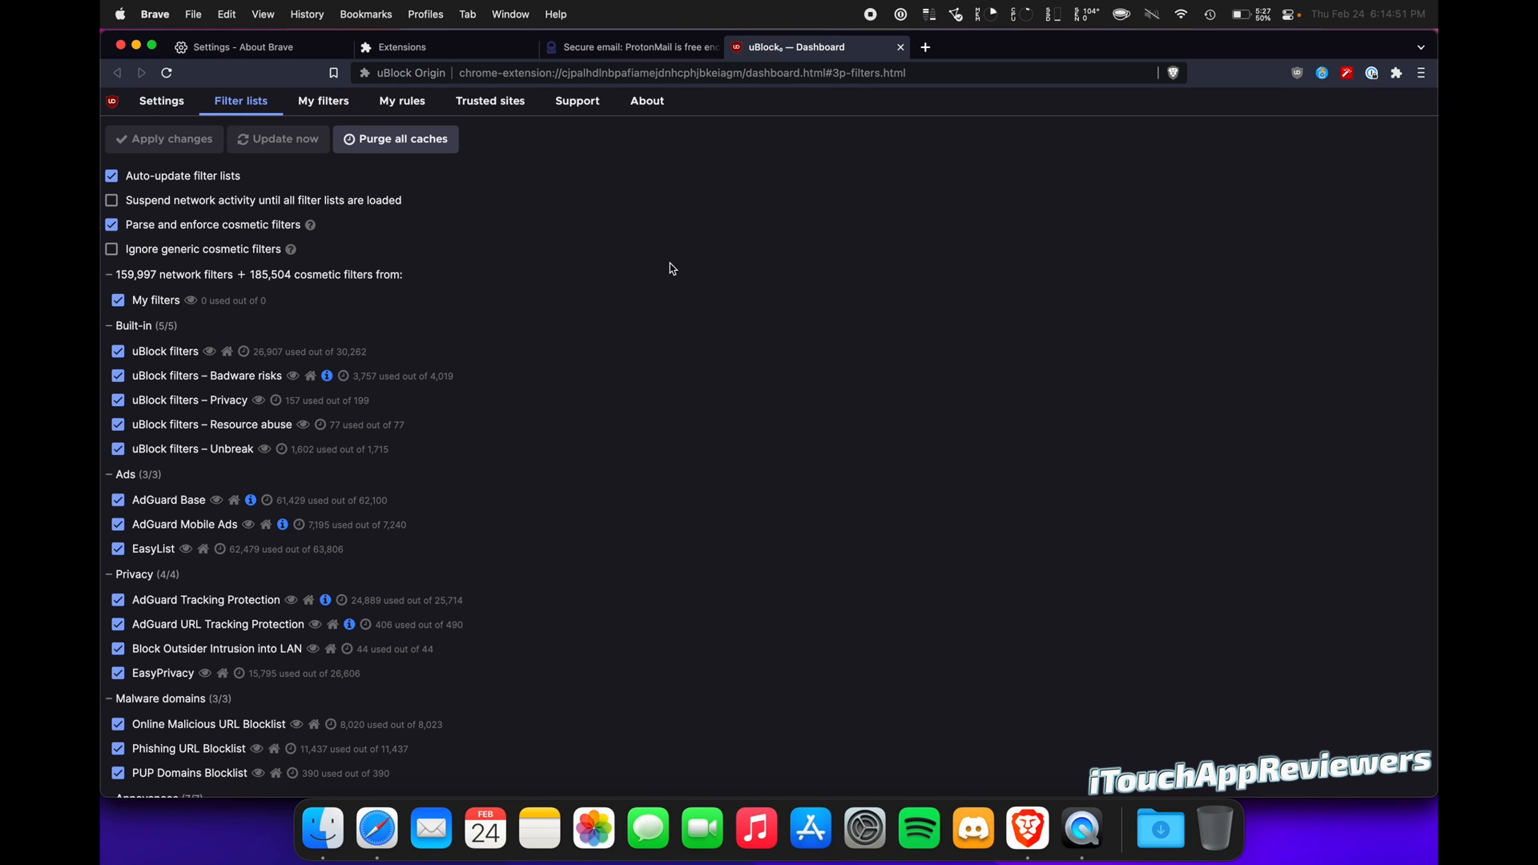
scroll("down", 3)
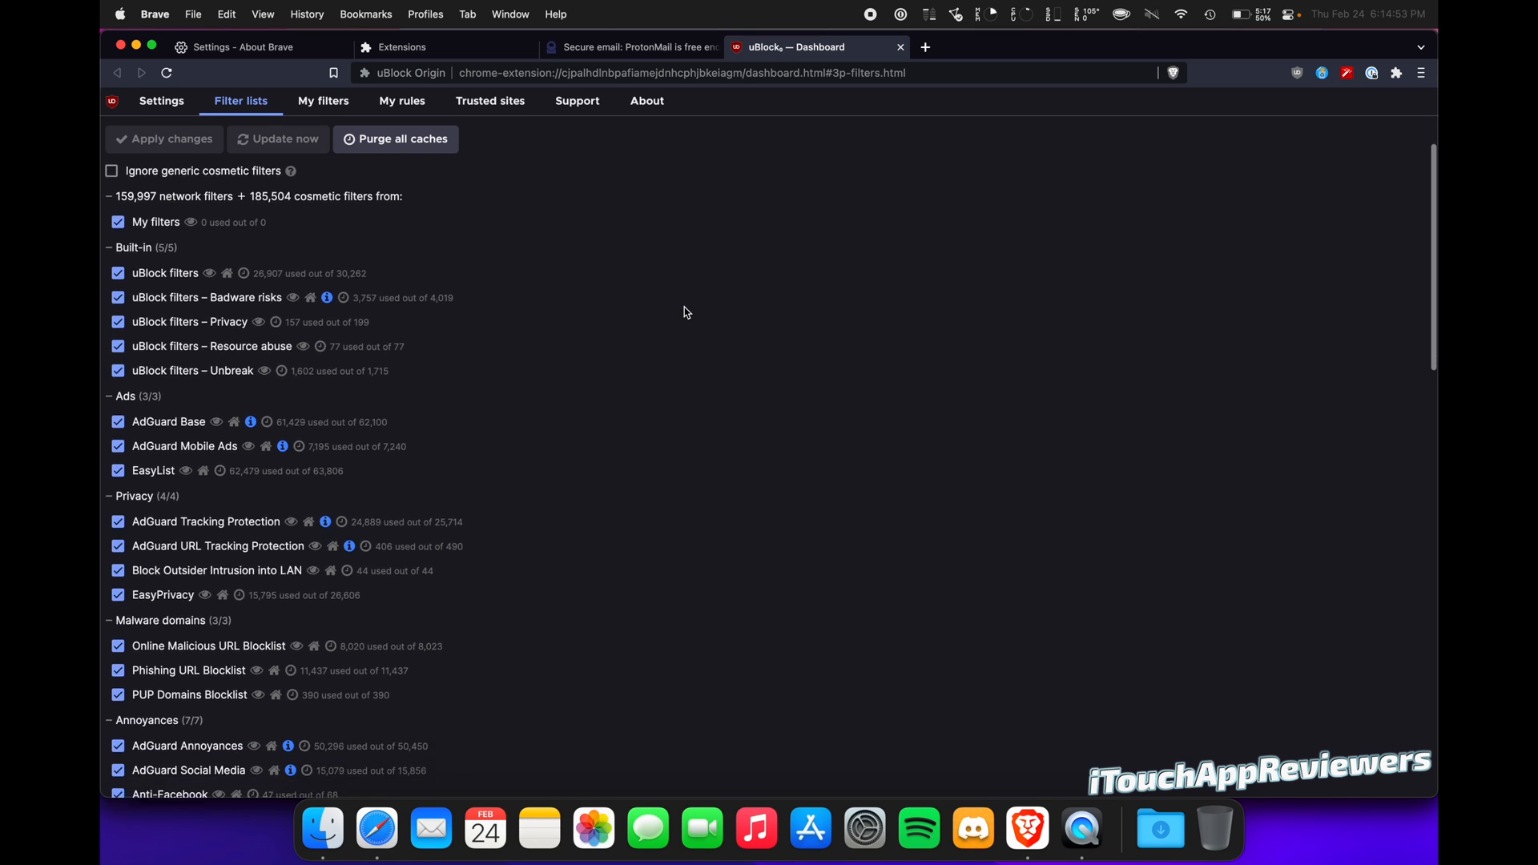
scroll("down", 3)
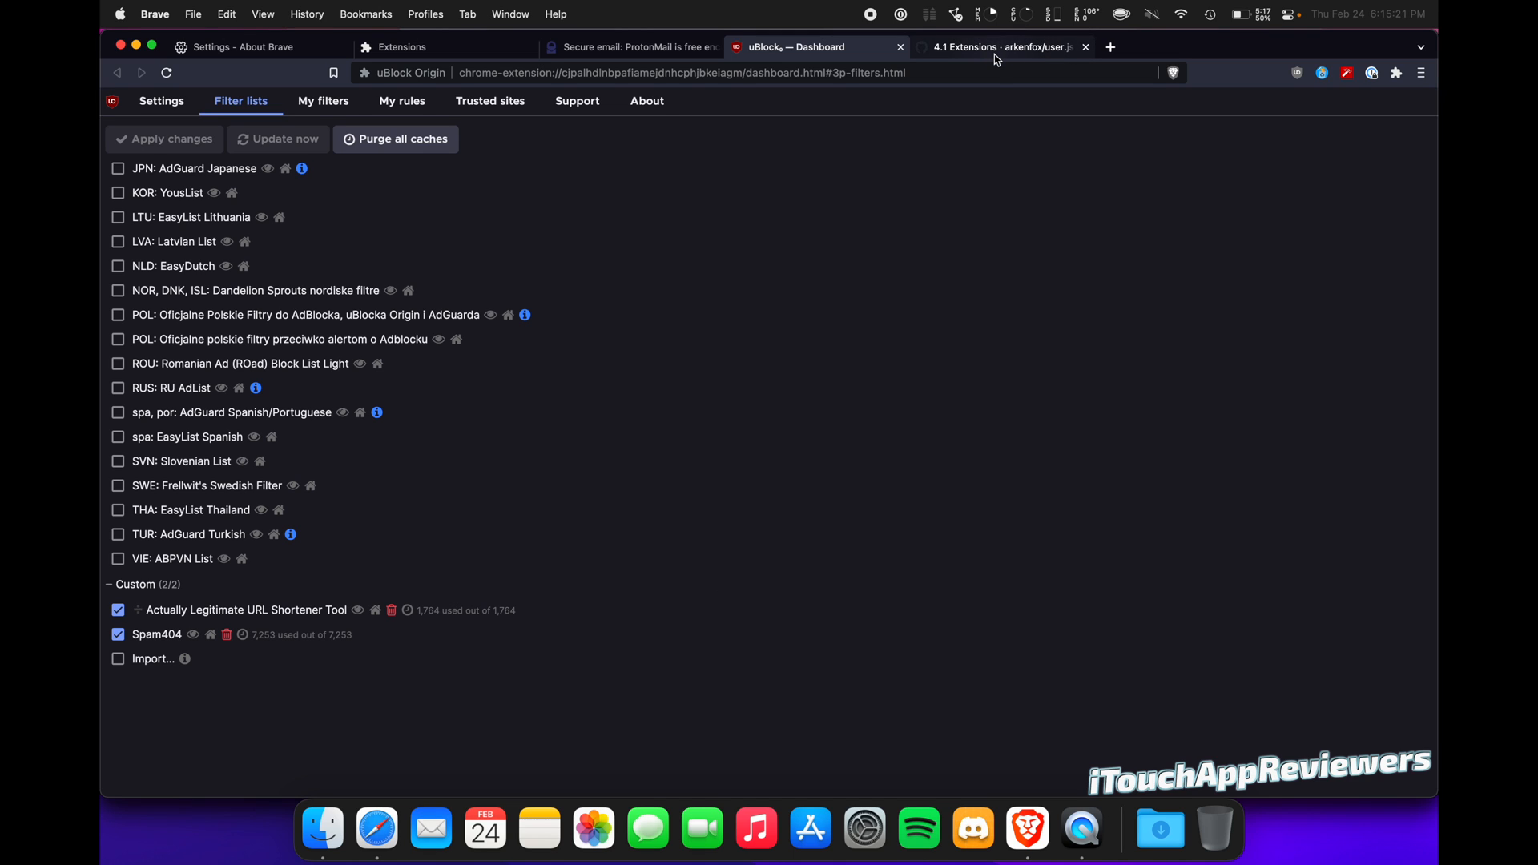
Copy the raw Actually Legitimate URL Shortener list URL from the arkenfox wiki
left_click(1004, 48)
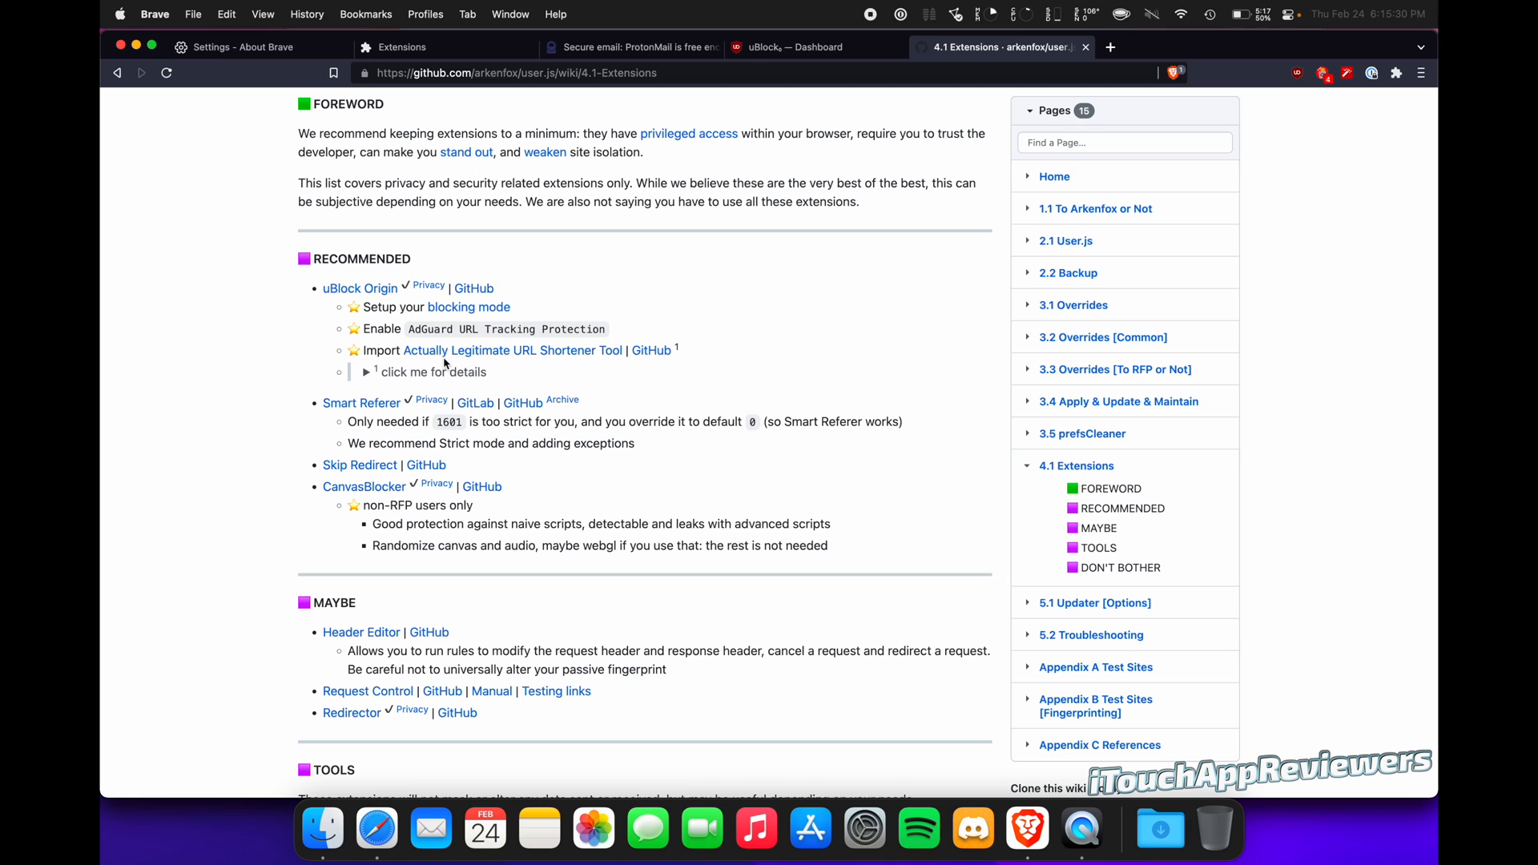
left_click(513, 350)
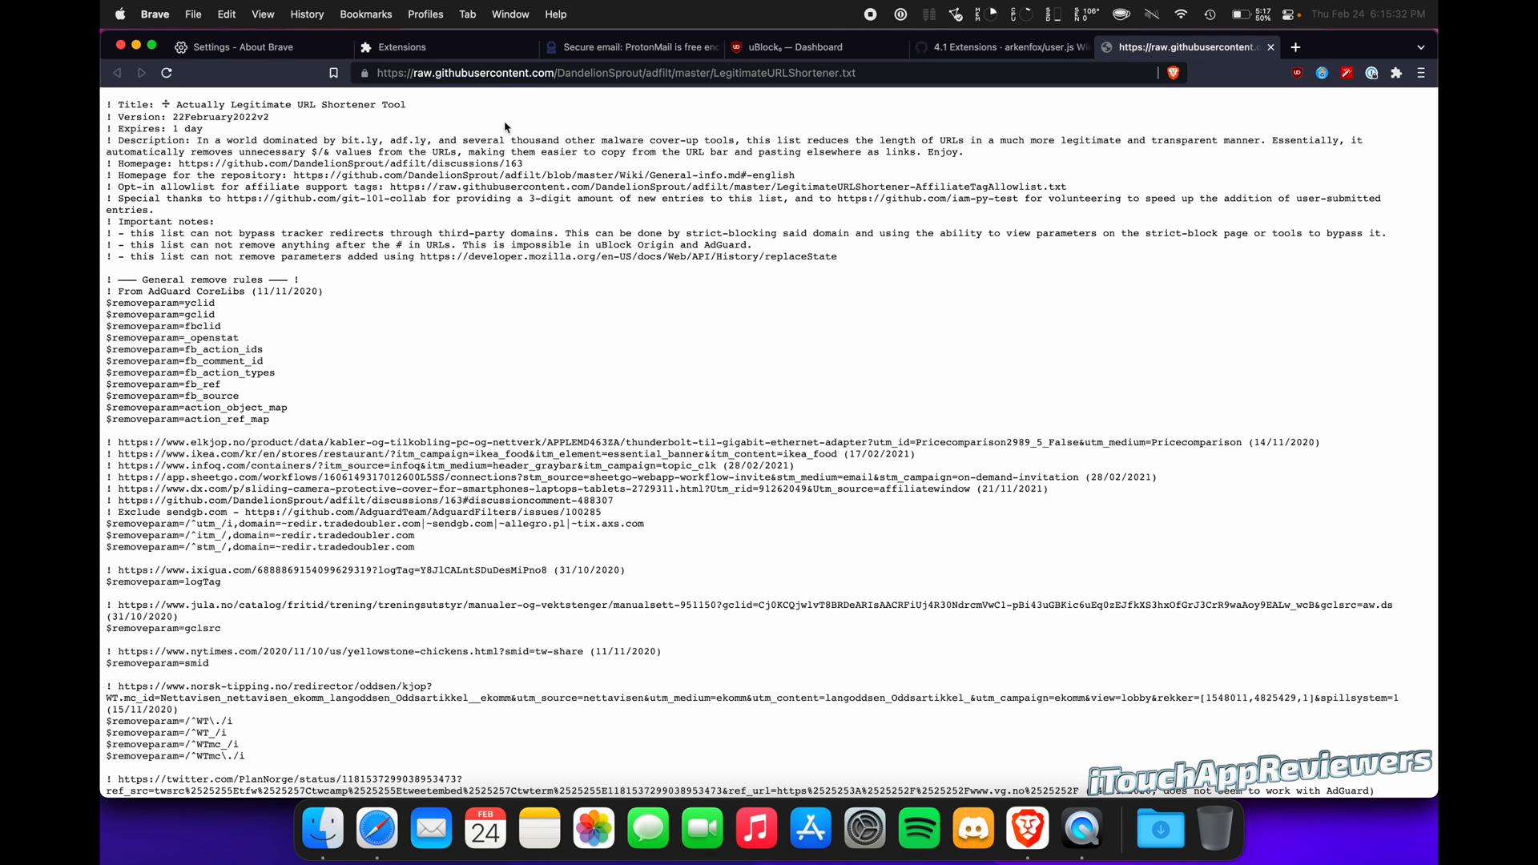
left_click(613, 73)
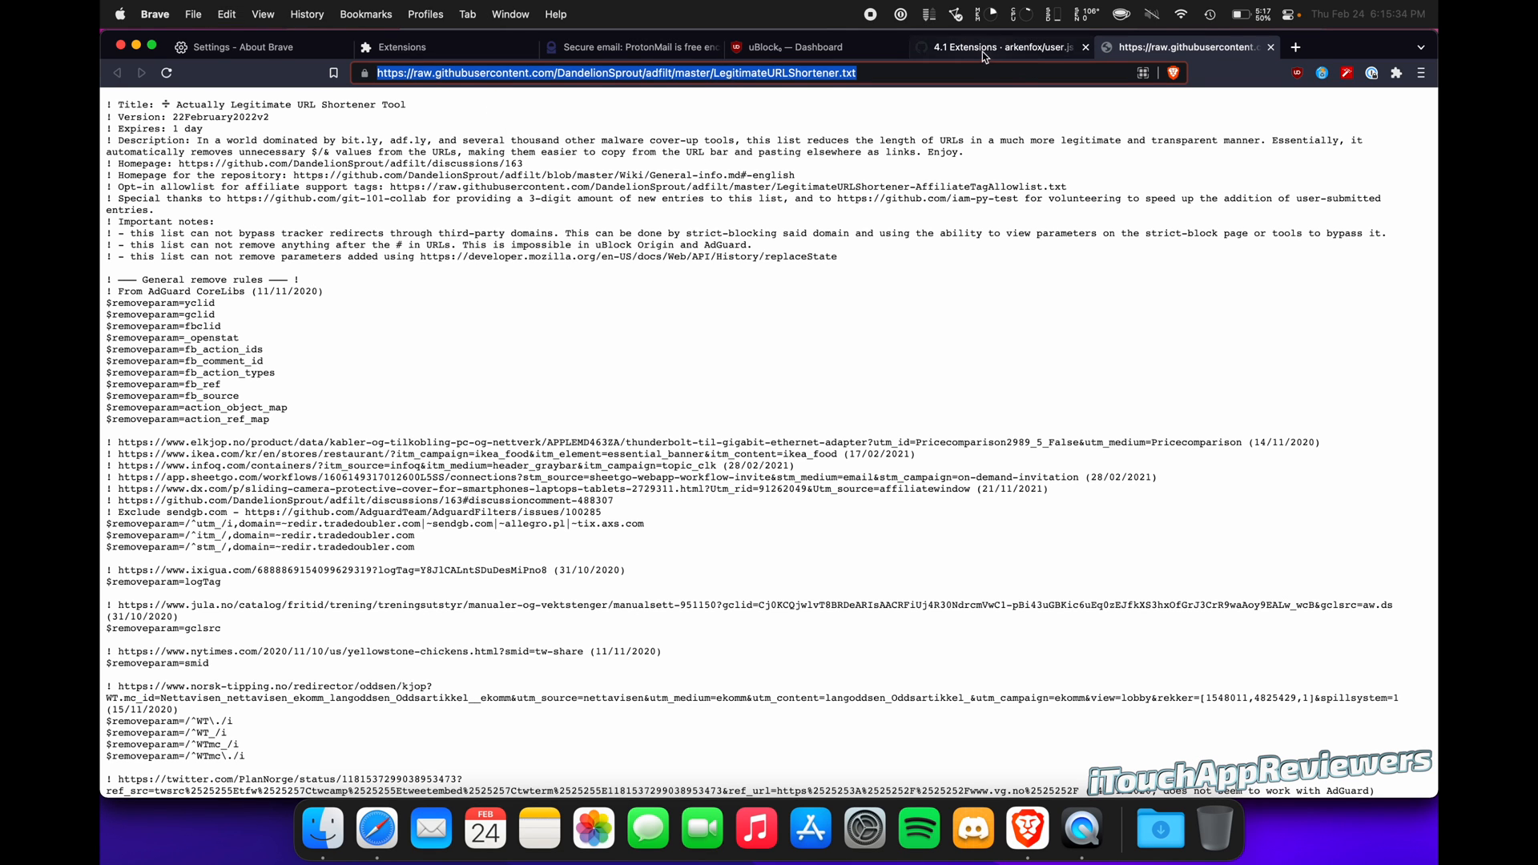
left_click(802, 47)
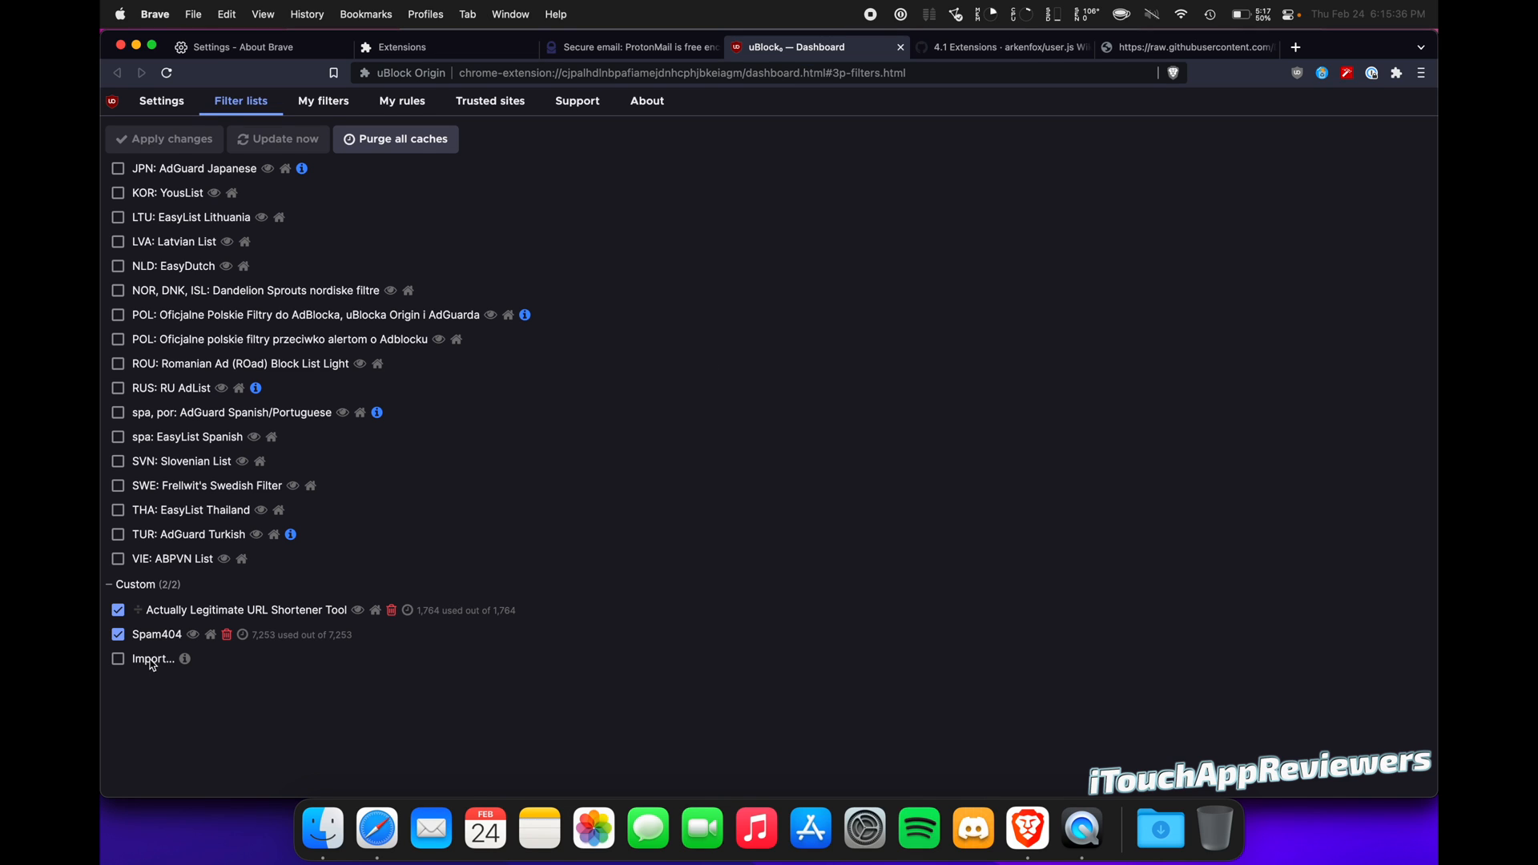
mouse_move(906, 367)
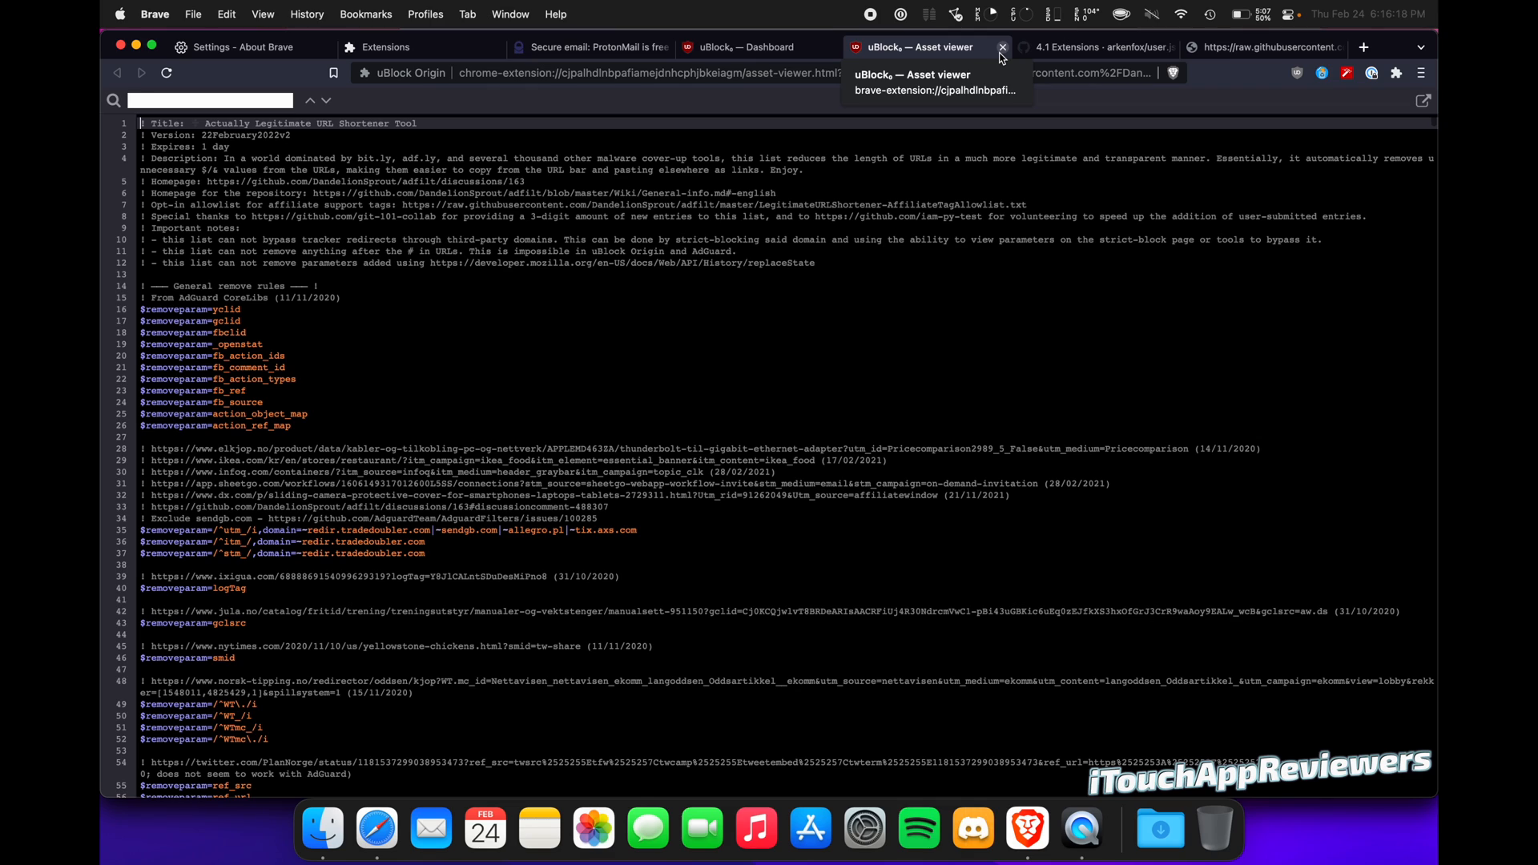
mouse_move(975, 64)
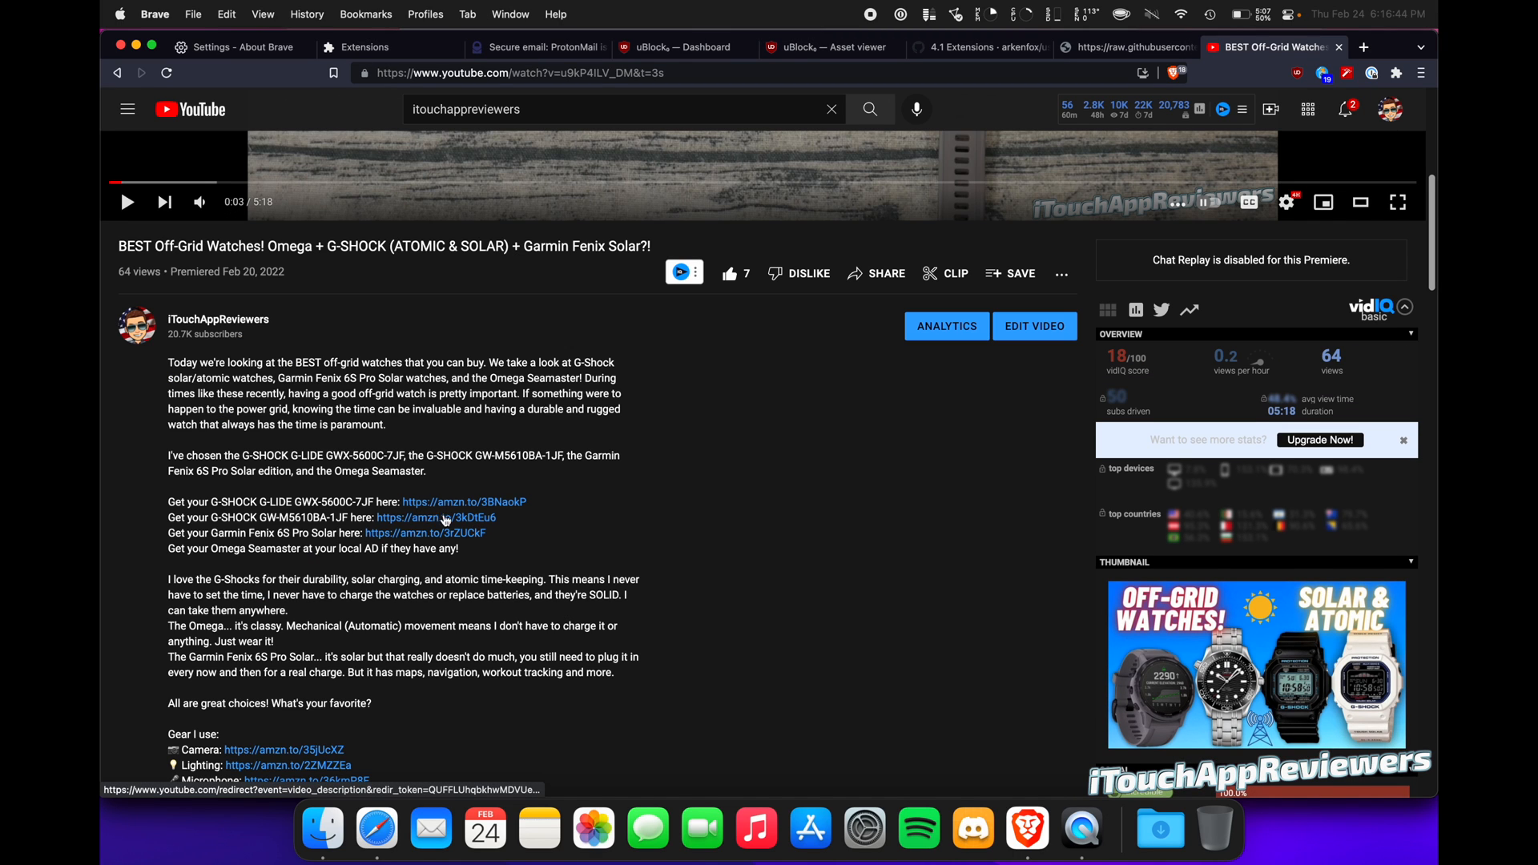
Follow the G-SHOCK G-LIDE description link to the Casio G-Lide Amazon product page
left_click(1369, 46)
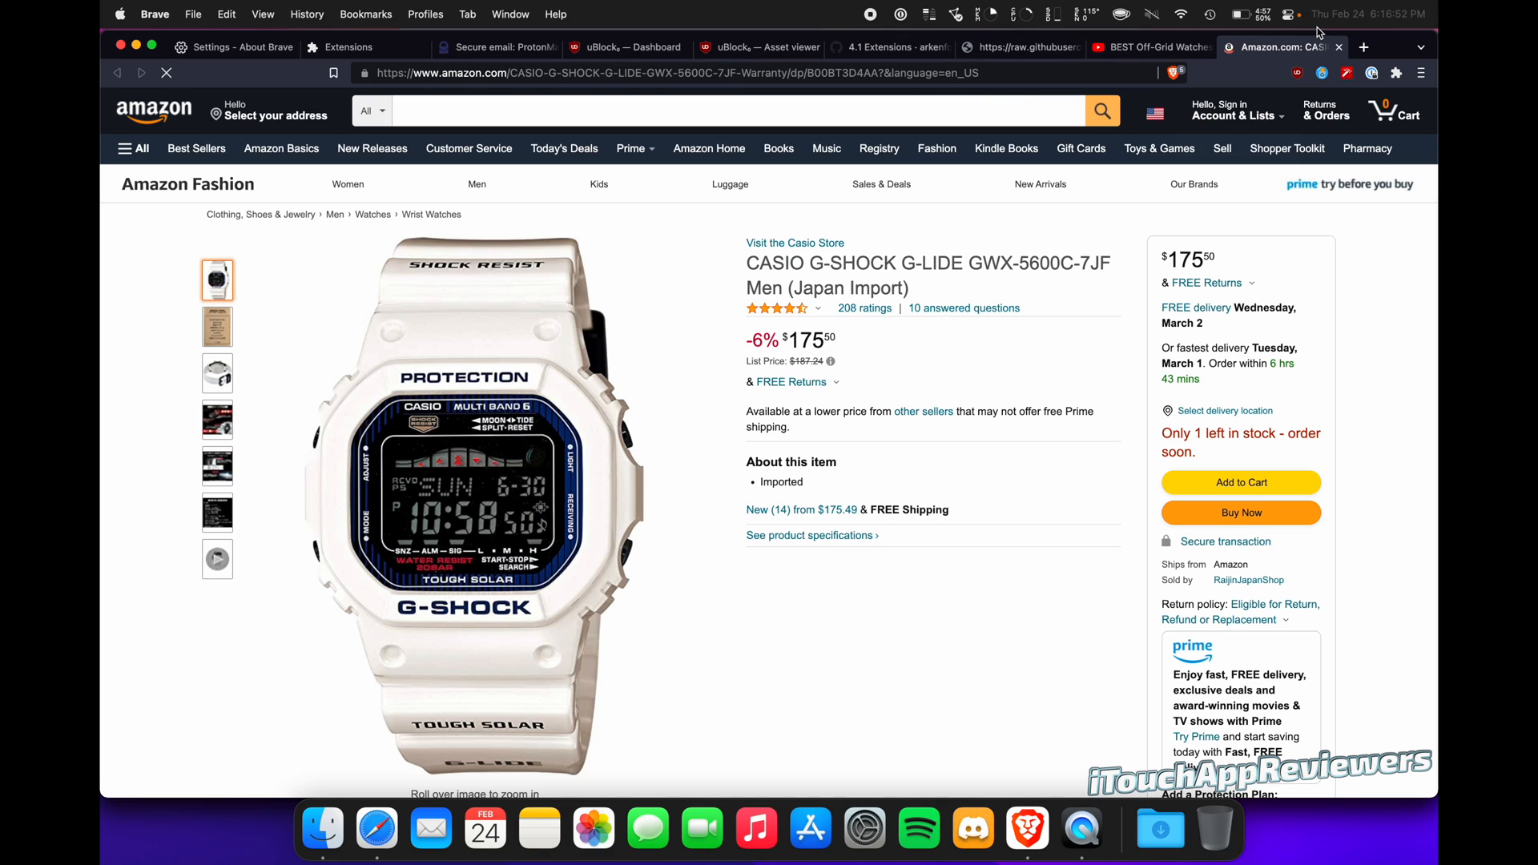
left_click(1234, 111)
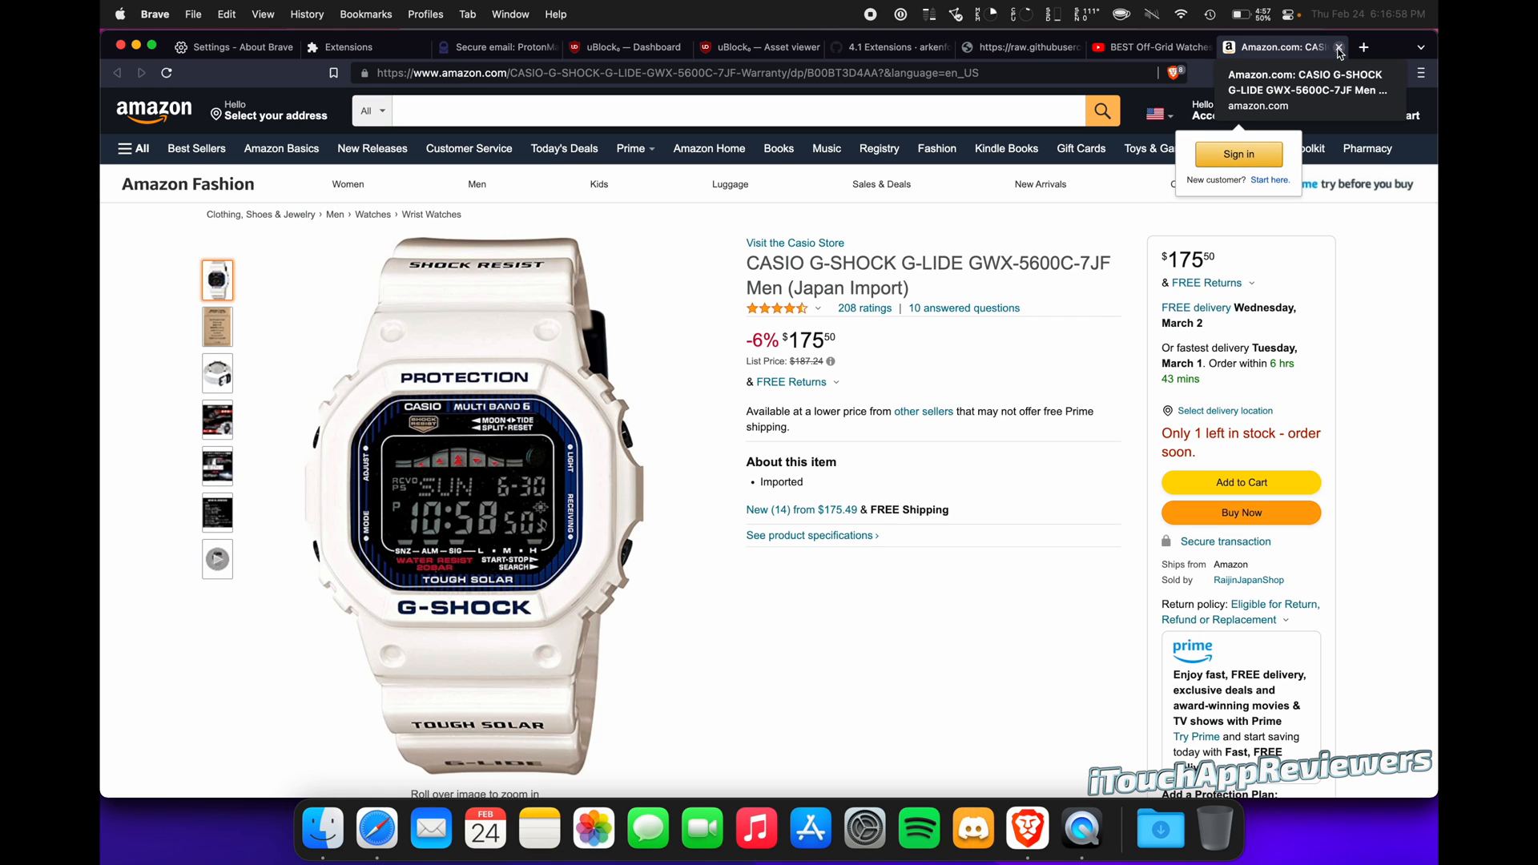
Close the Amazon tab and return to Brave's extensions page listing uBlock Origin
left_click(664, 47)
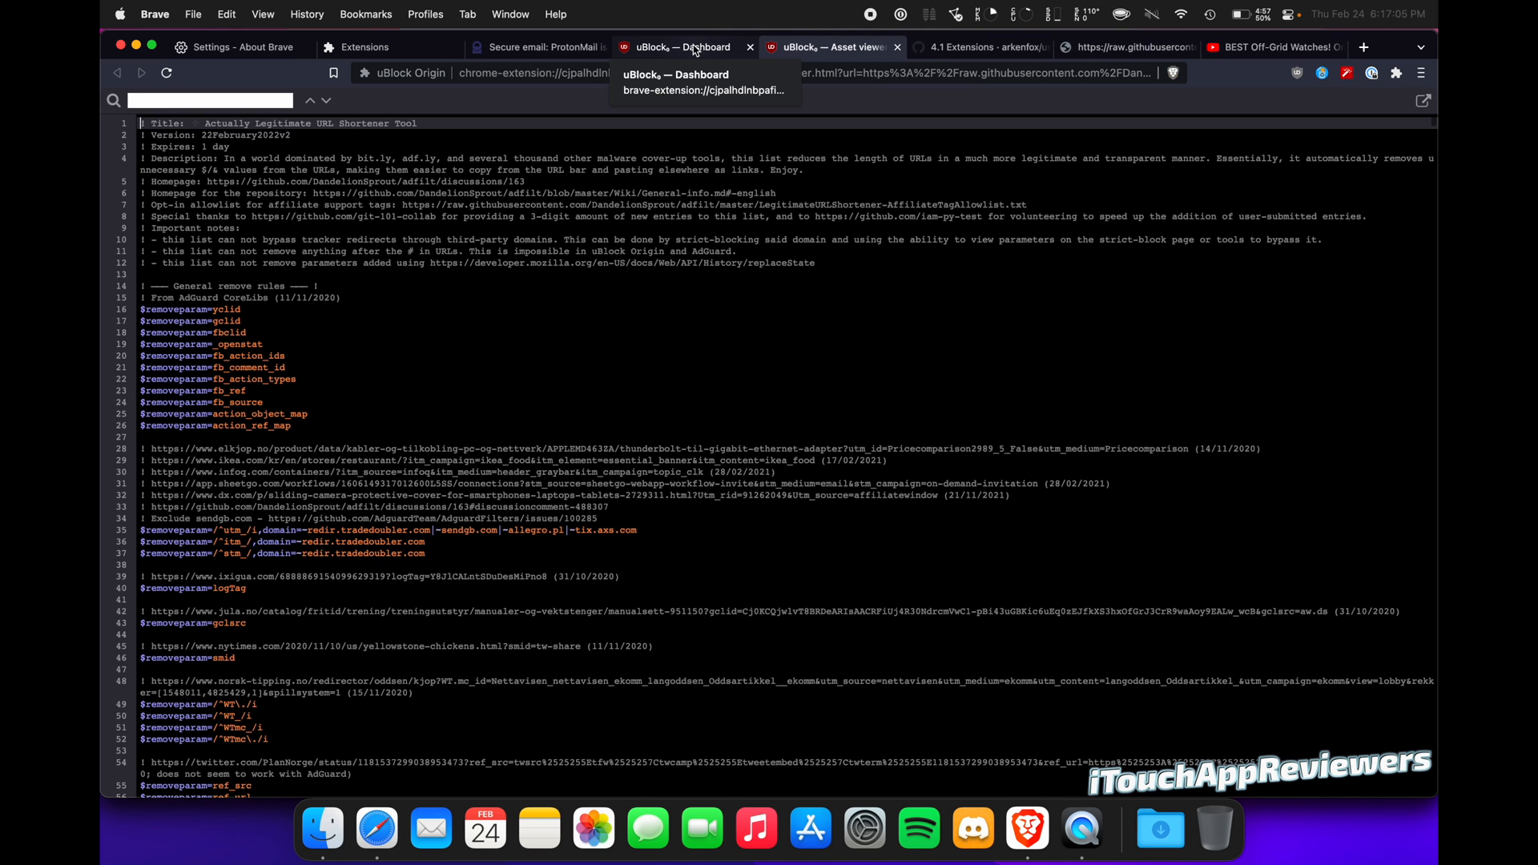
left_click(675, 48)
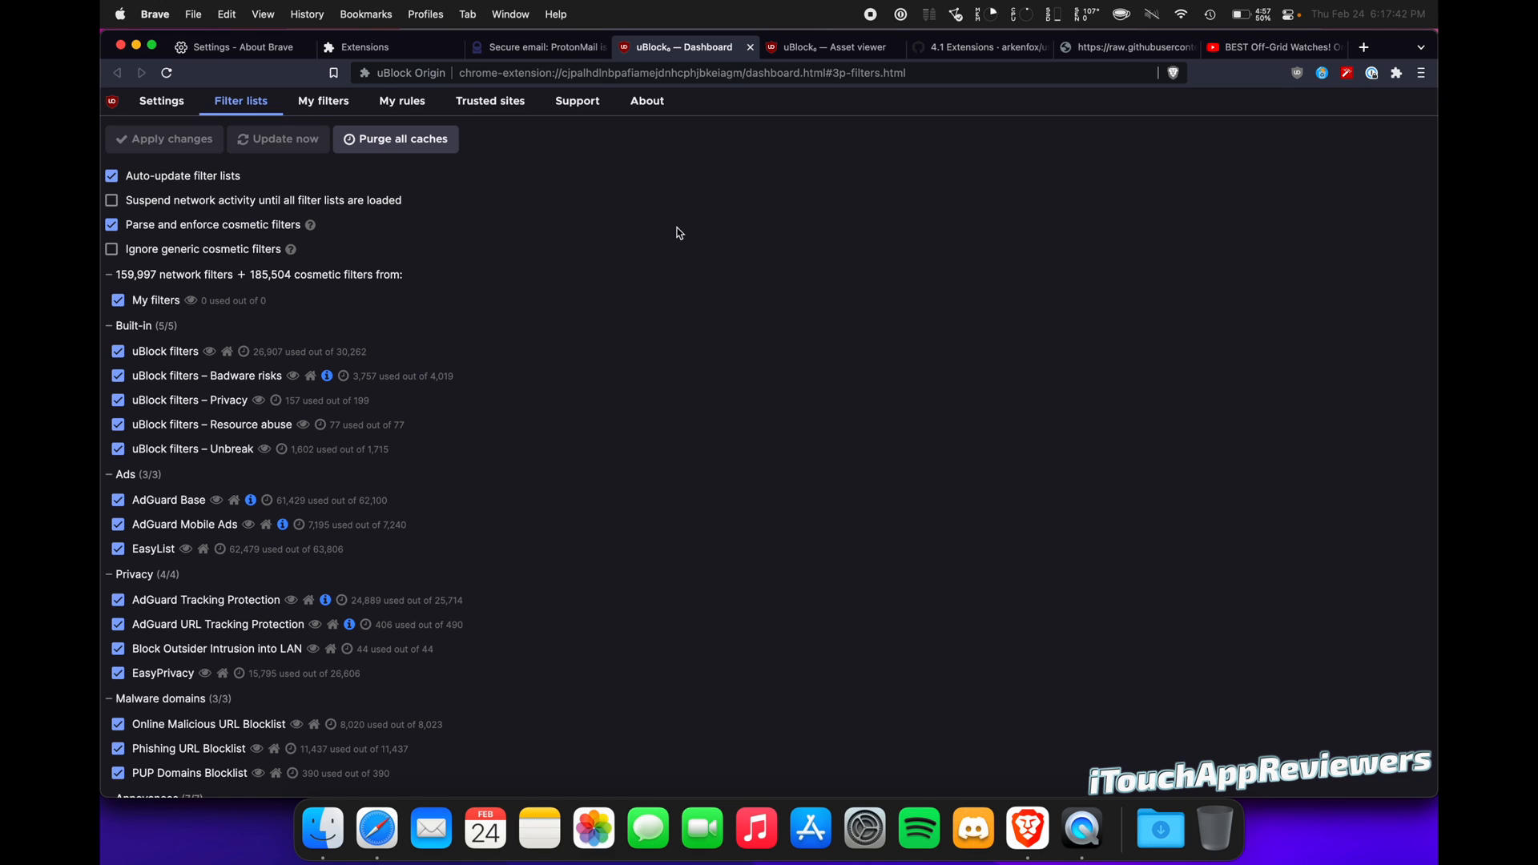
left_click(362, 47)
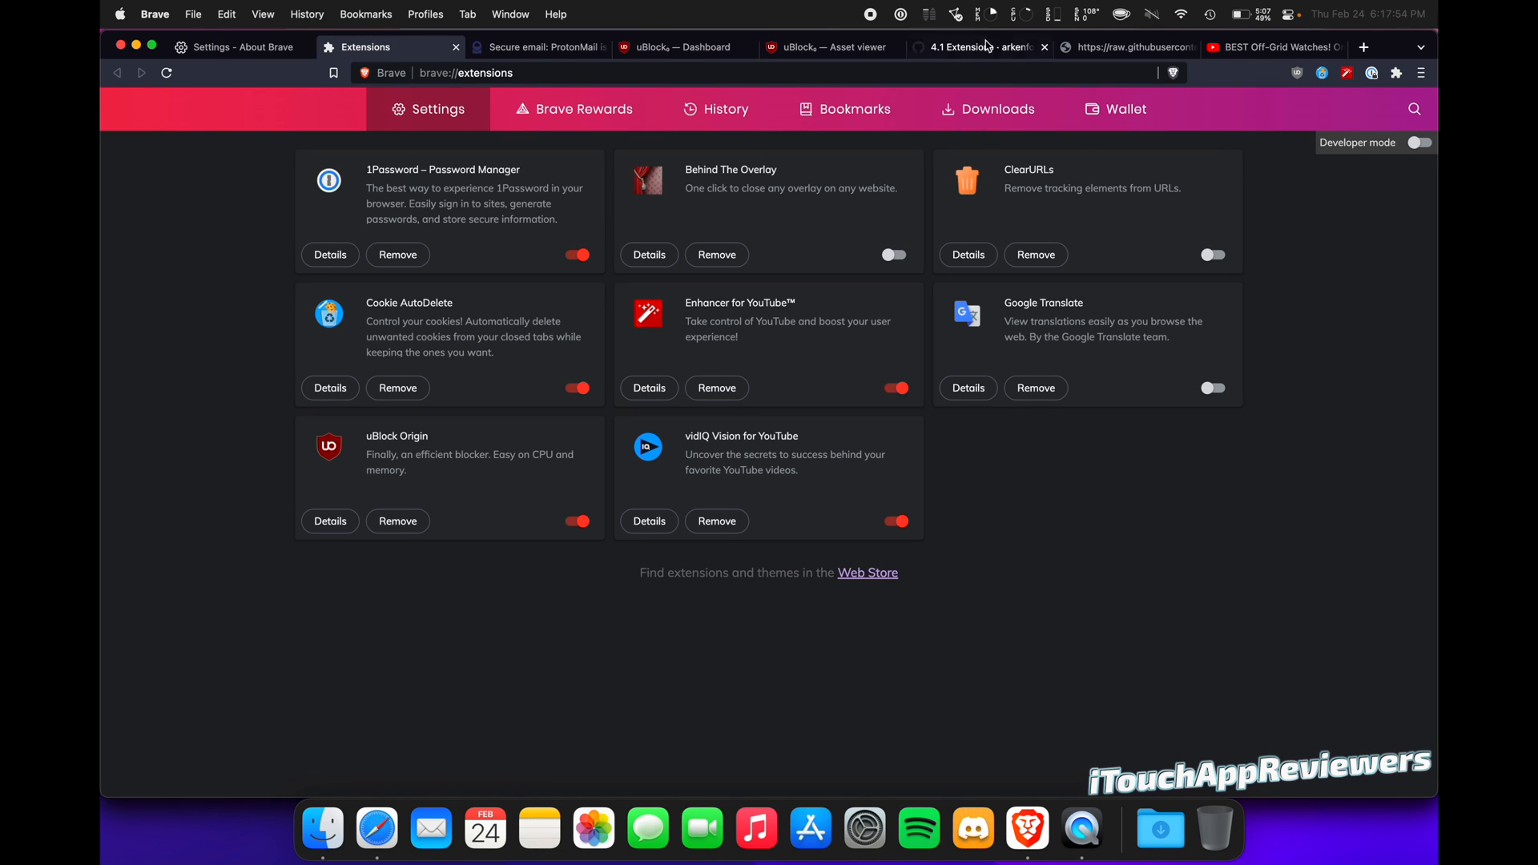
left_click(1133, 47)
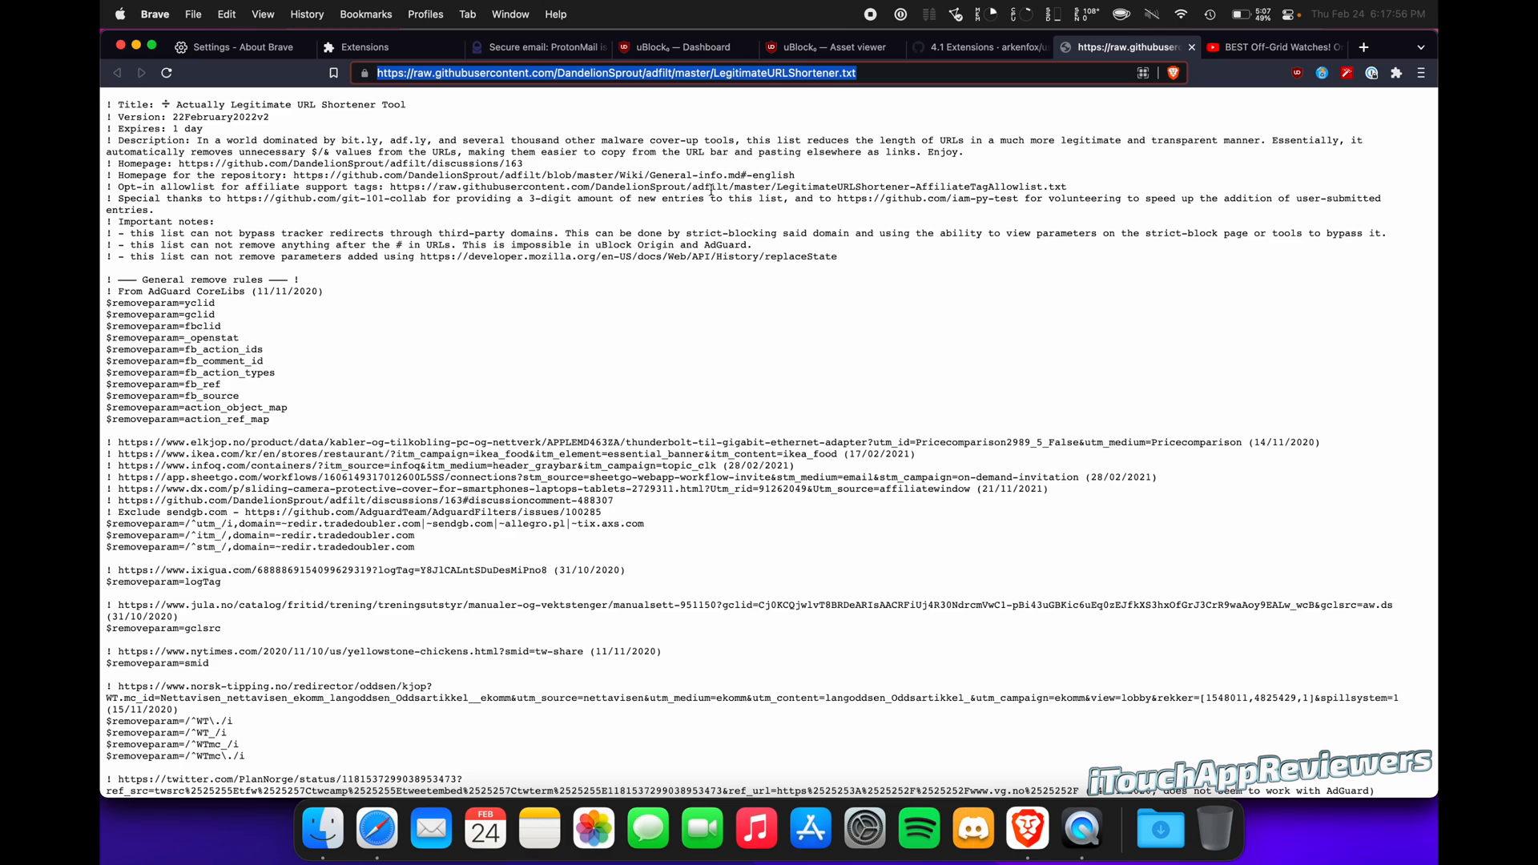
left_click(366, 47)
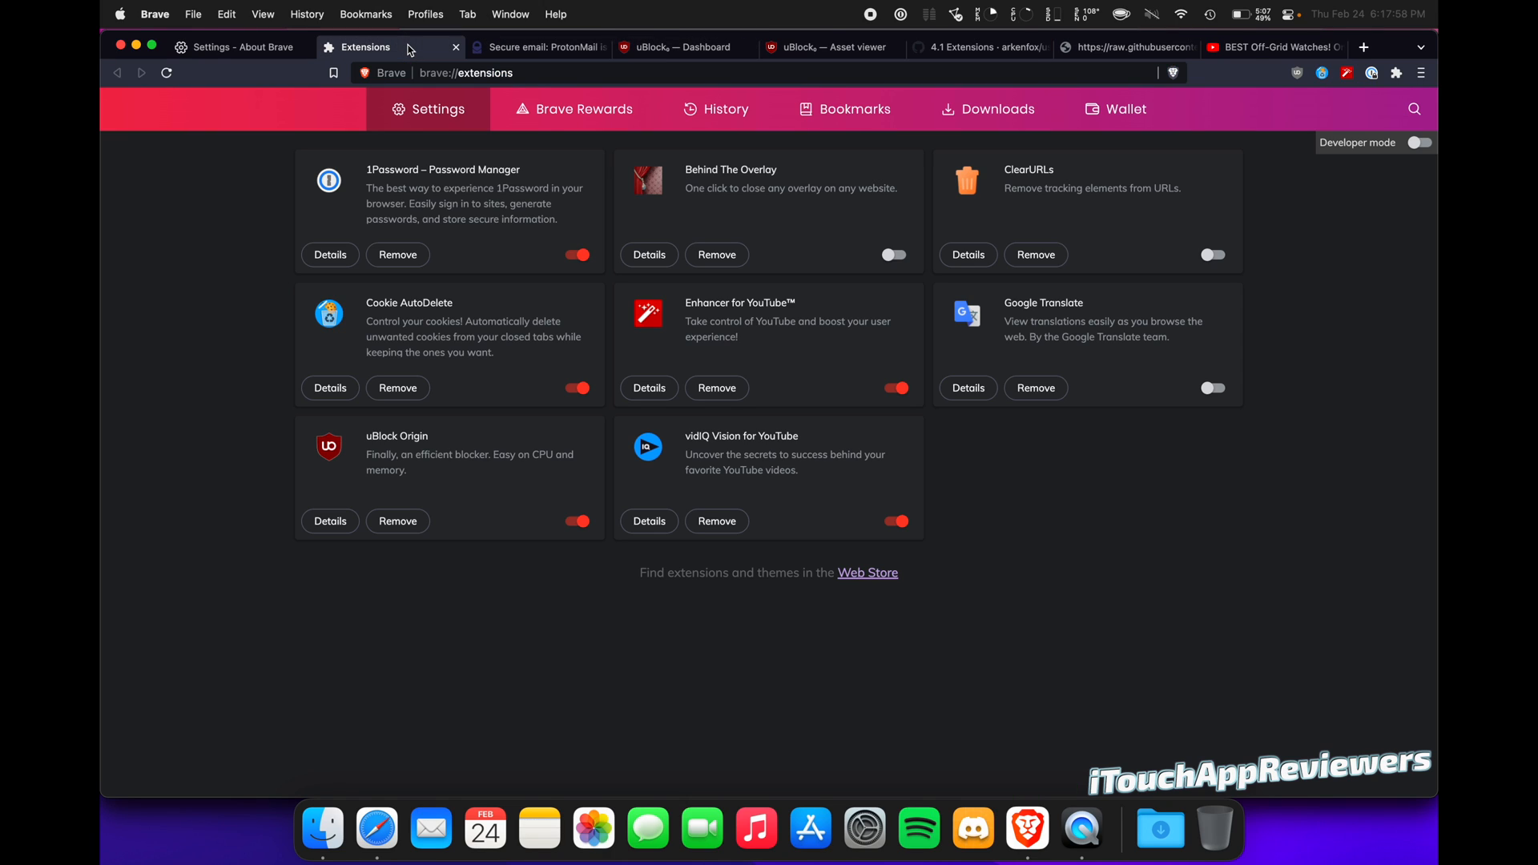
mouse_move(1242, 233)
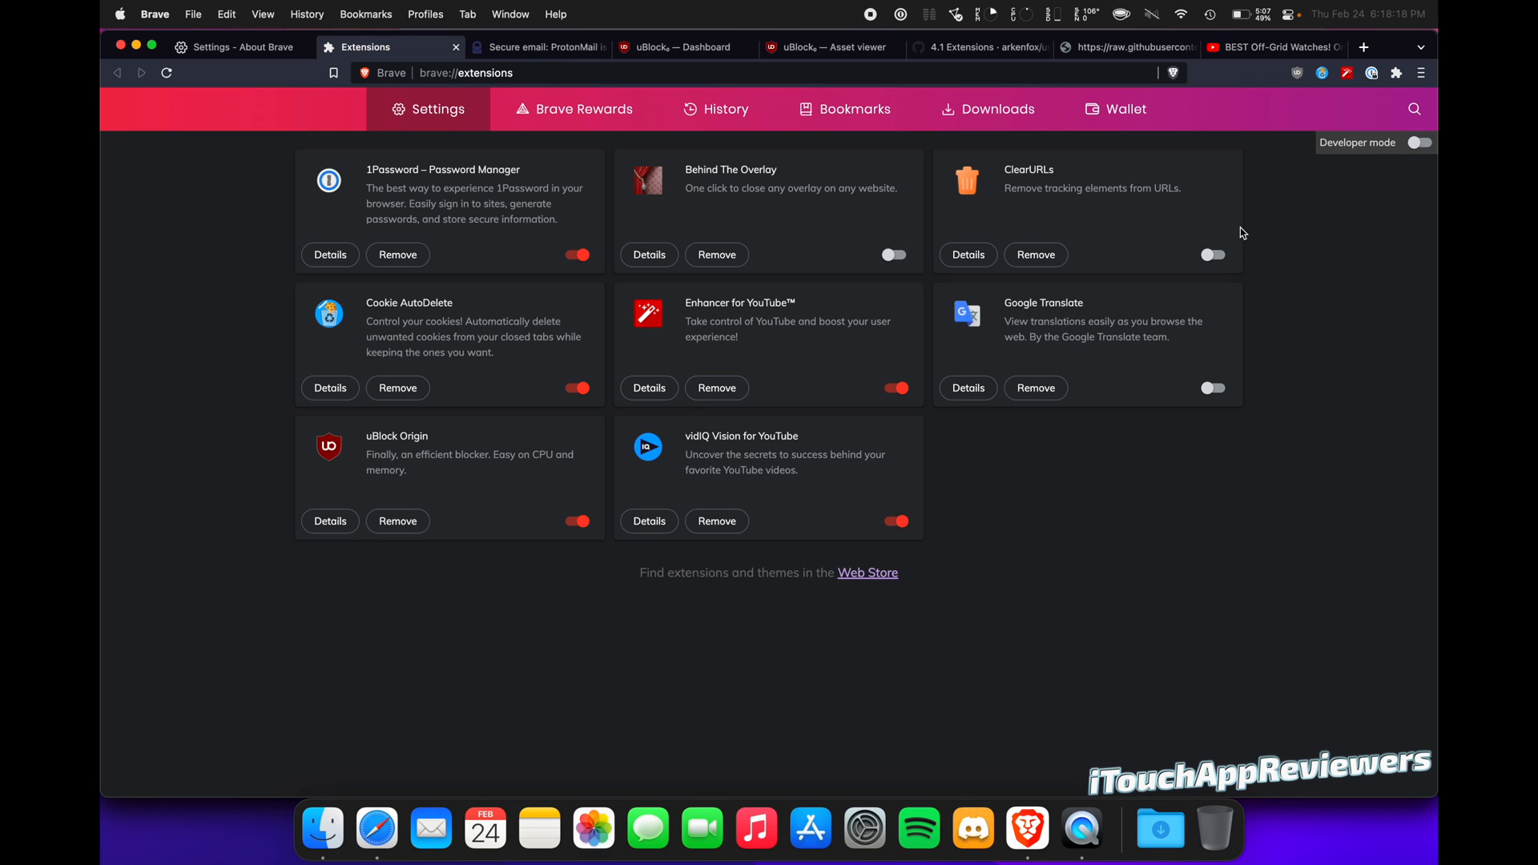
mouse_move(1220, 217)
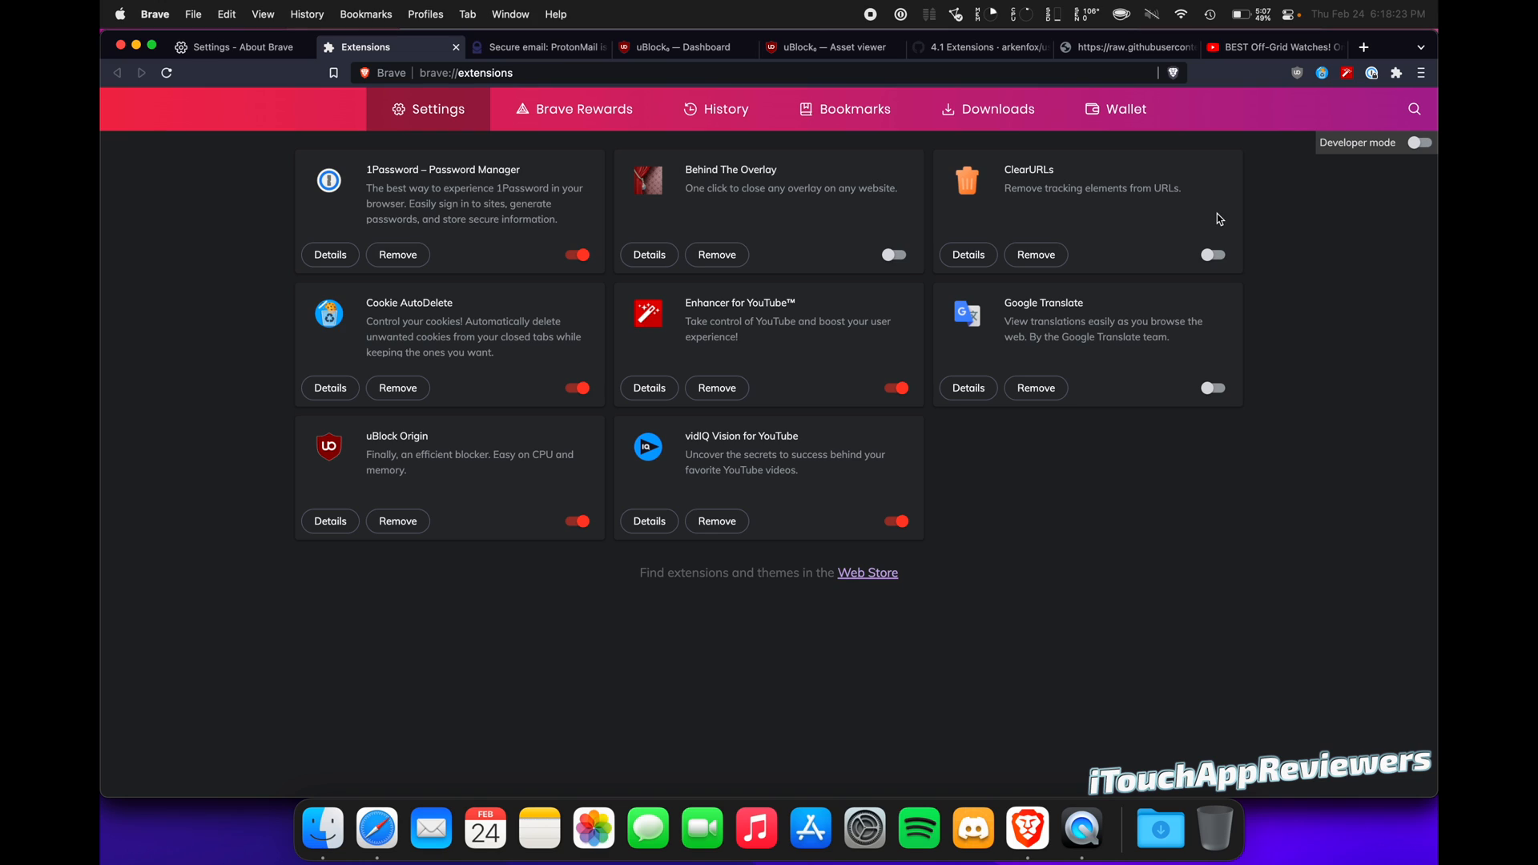
mouse_move(1264, 222)
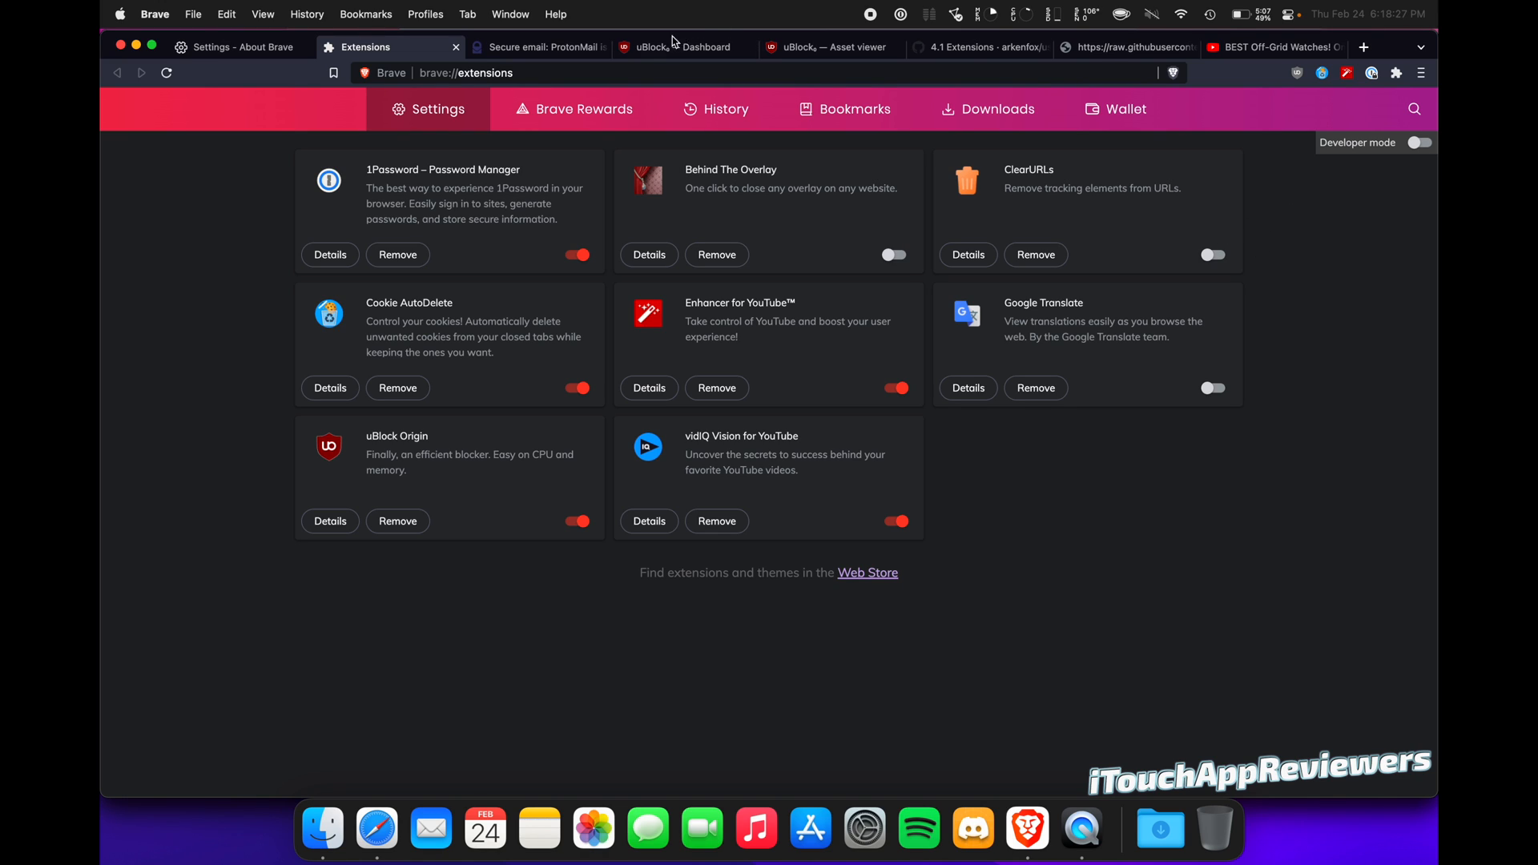
mouse_move(1410, 395)
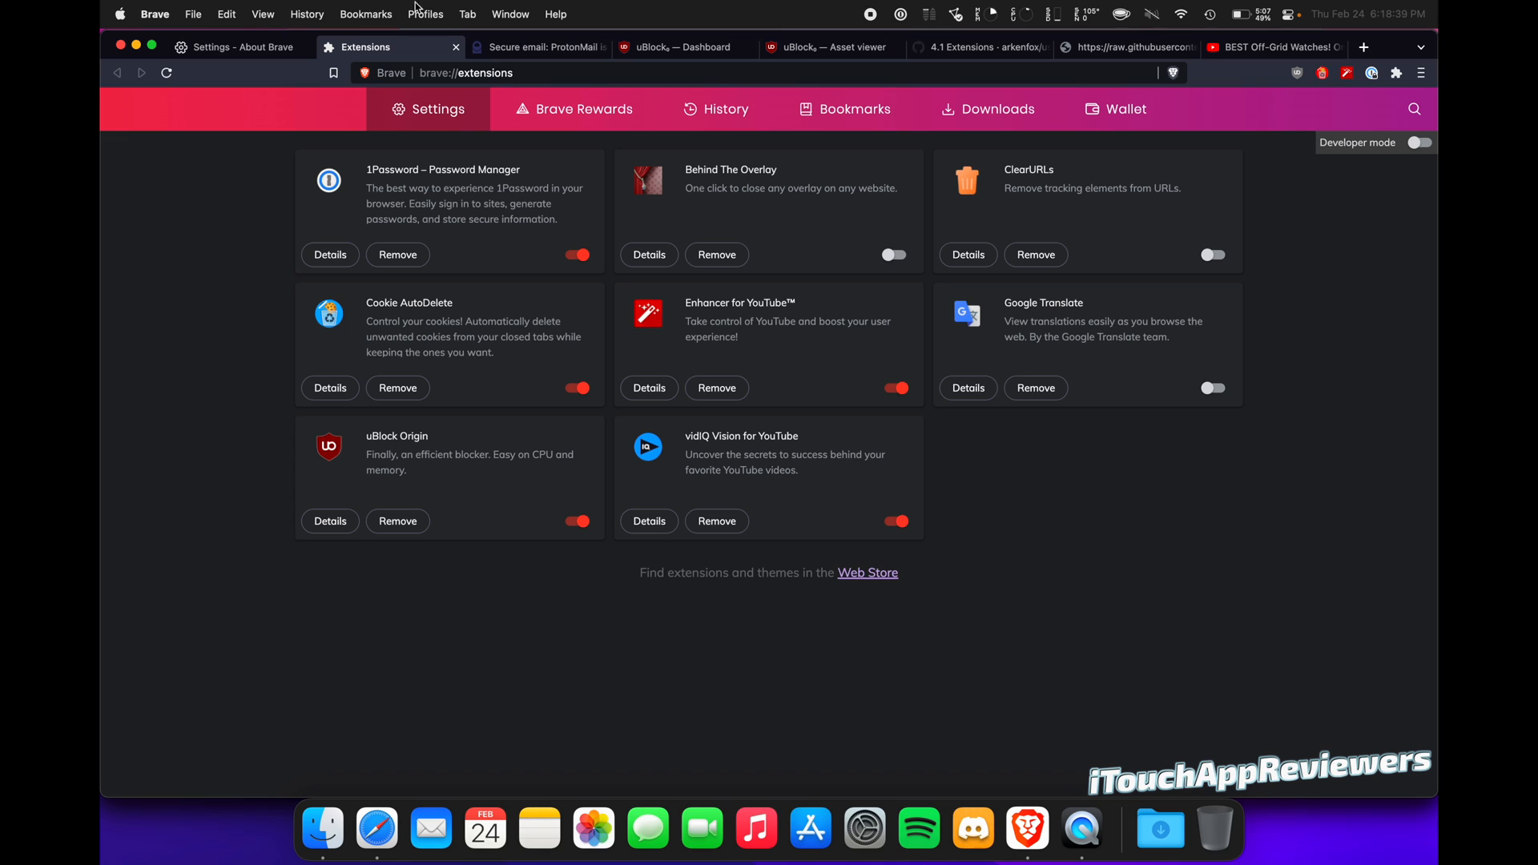
Return to the About Brave page confirming version 1.35.104 is up to date
left_click(241, 47)
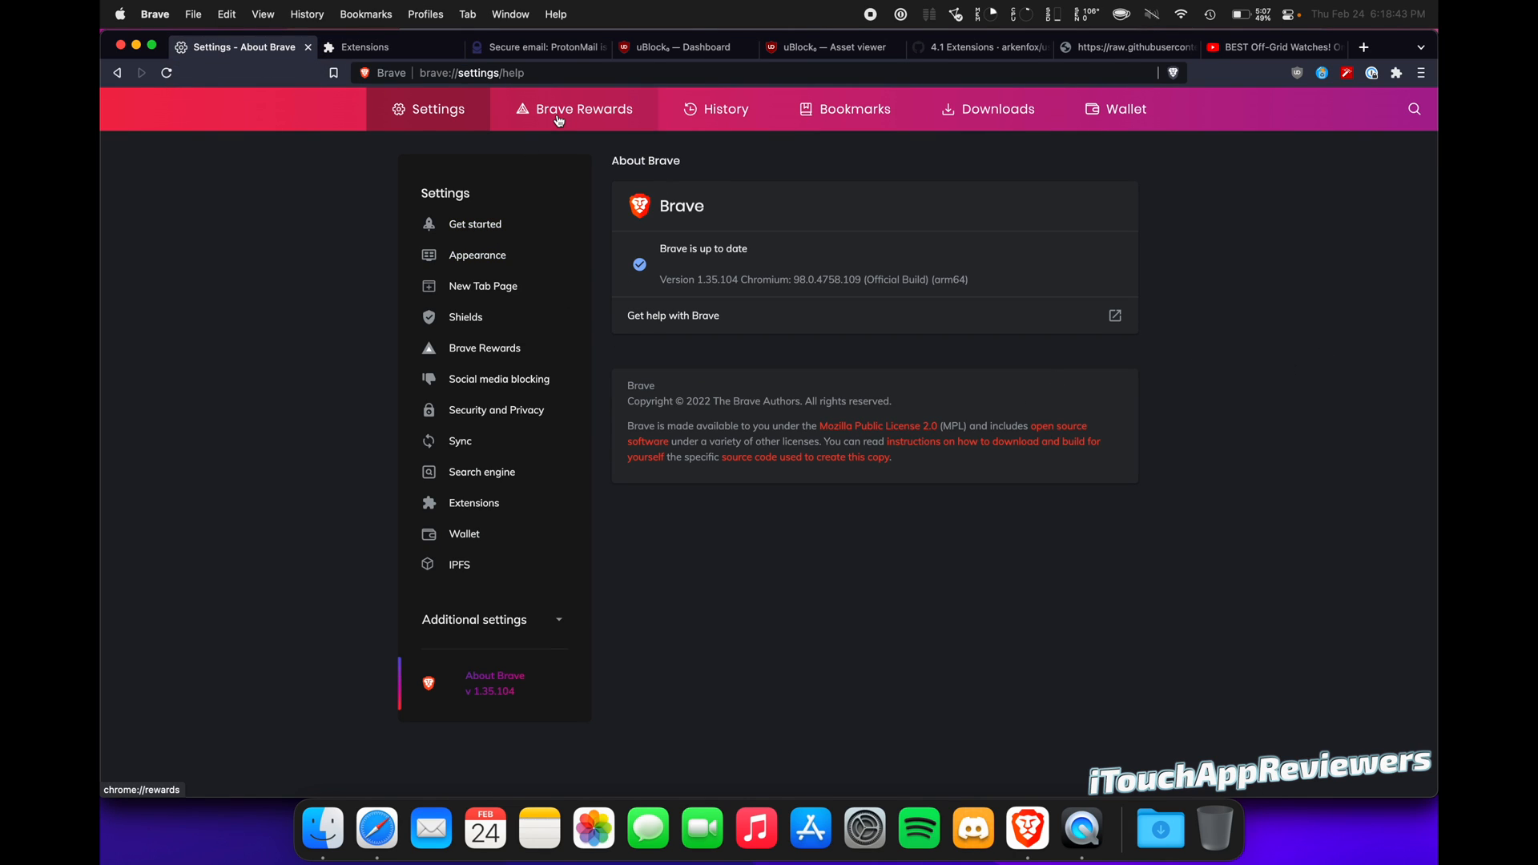
mouse_move(558, 119)
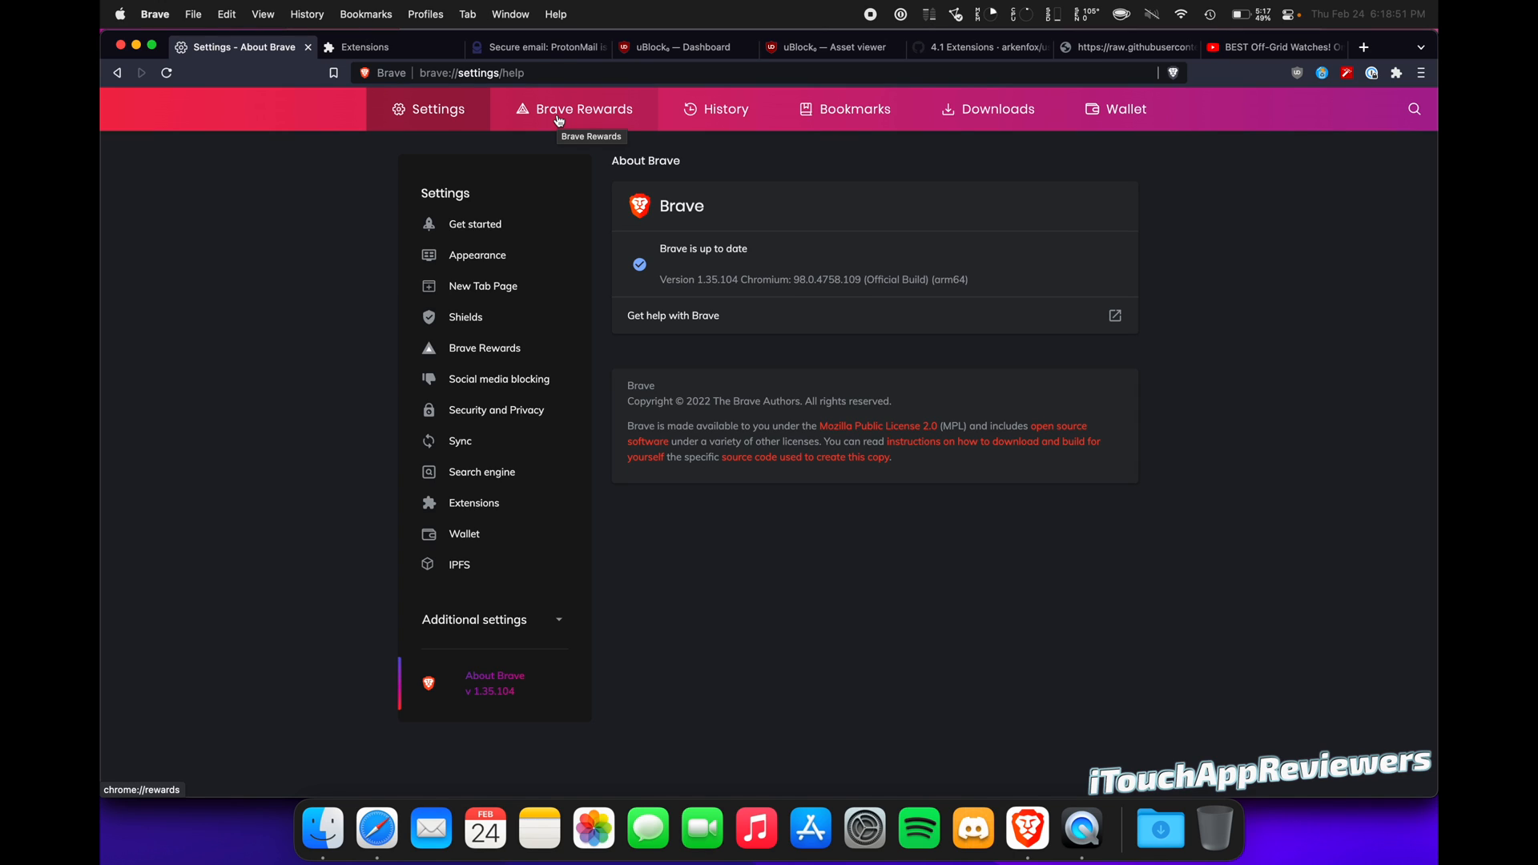
mouse_move(365, 209)
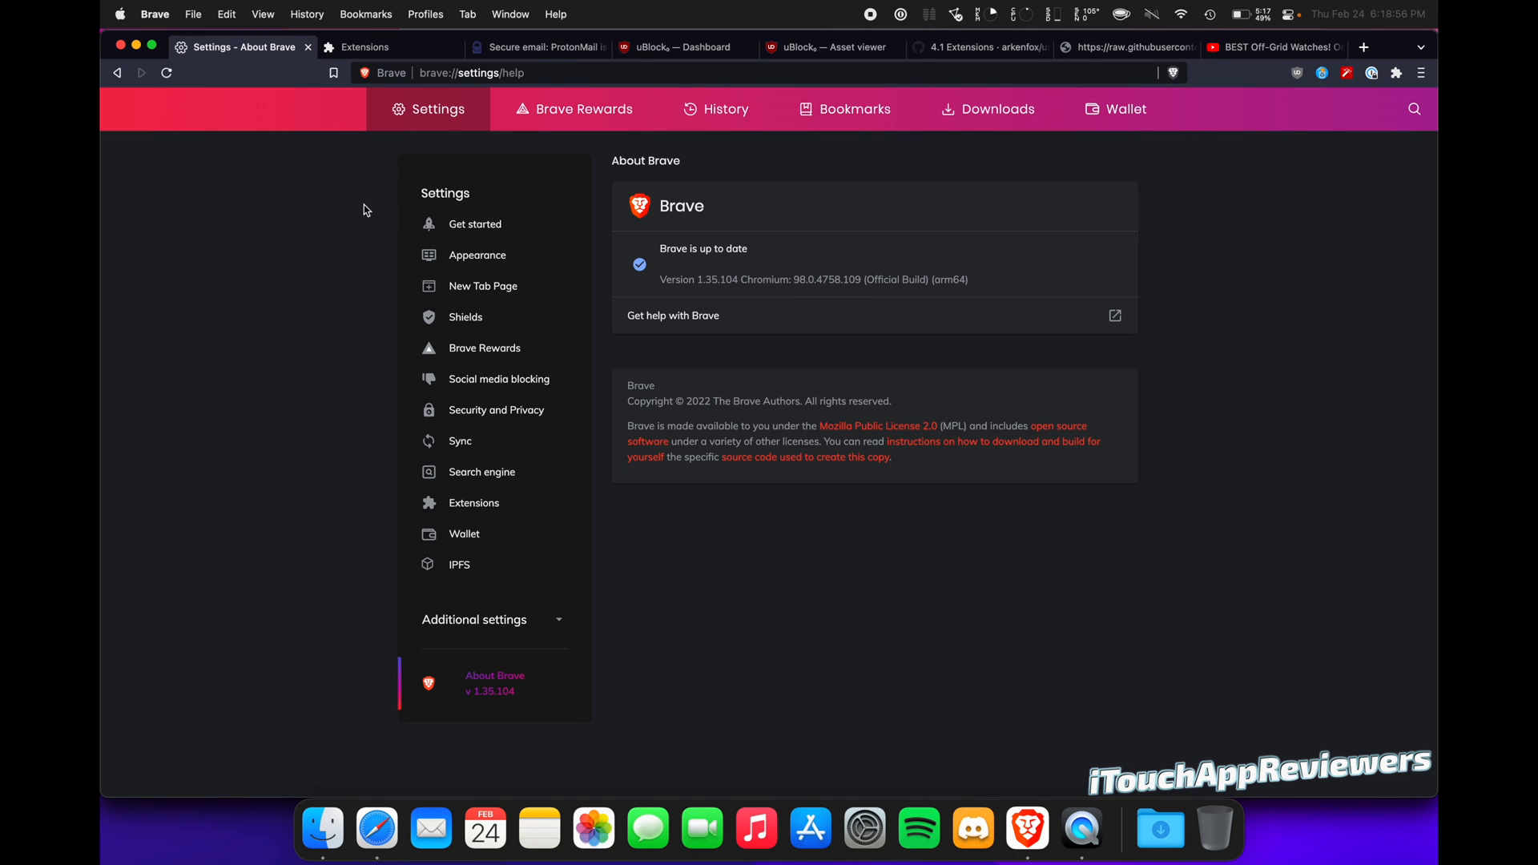